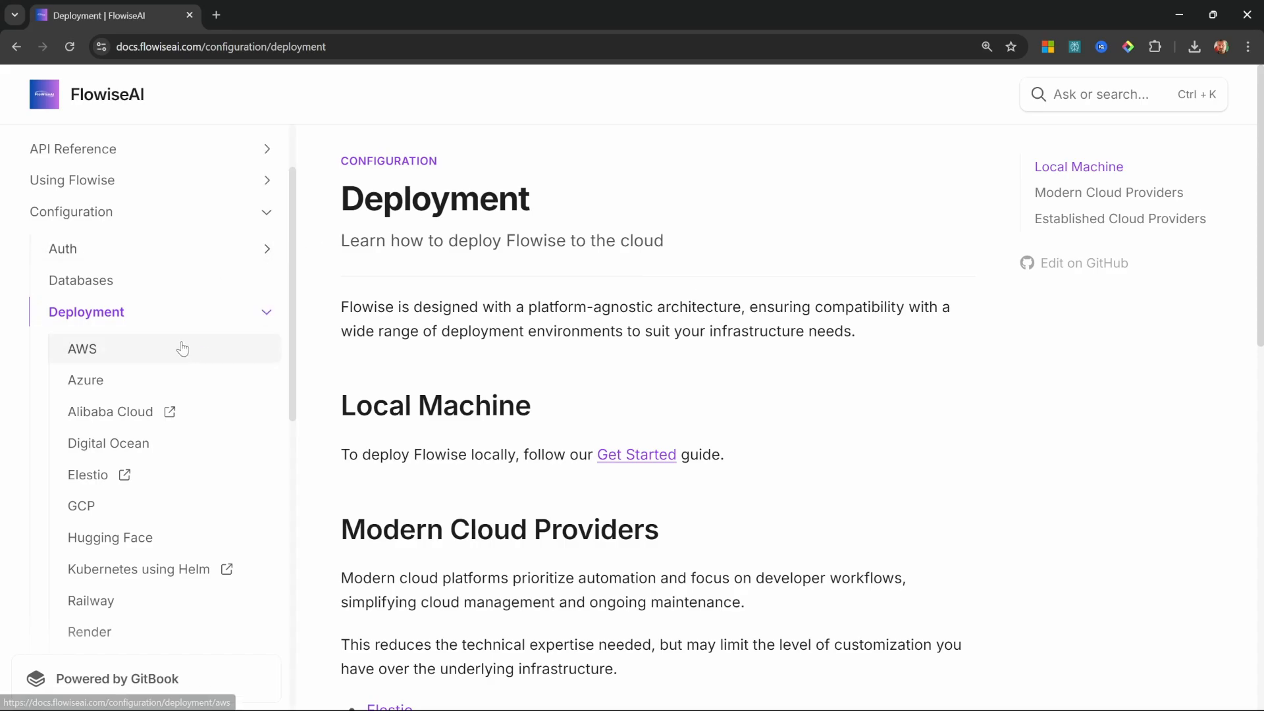
# - Open the Render deployment guide from the docs sidebar
pyautogui.scroll(-3)
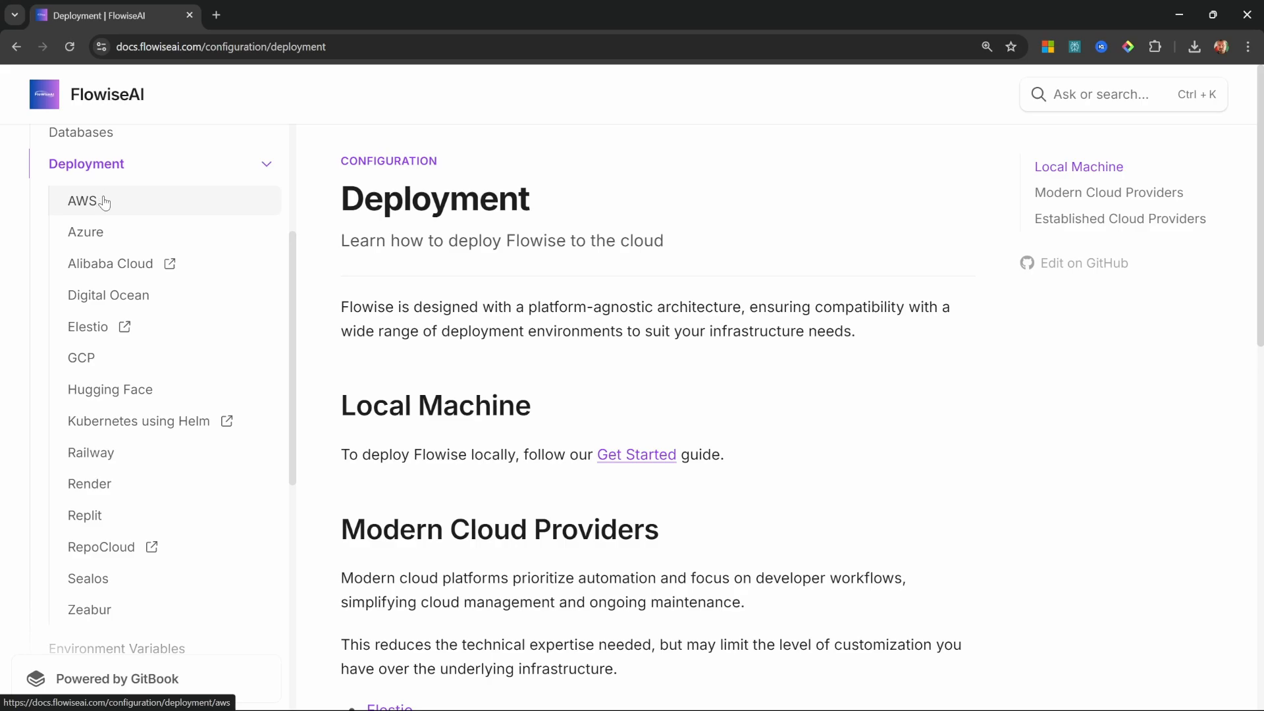
pyautogui.moveTo(84, 236)
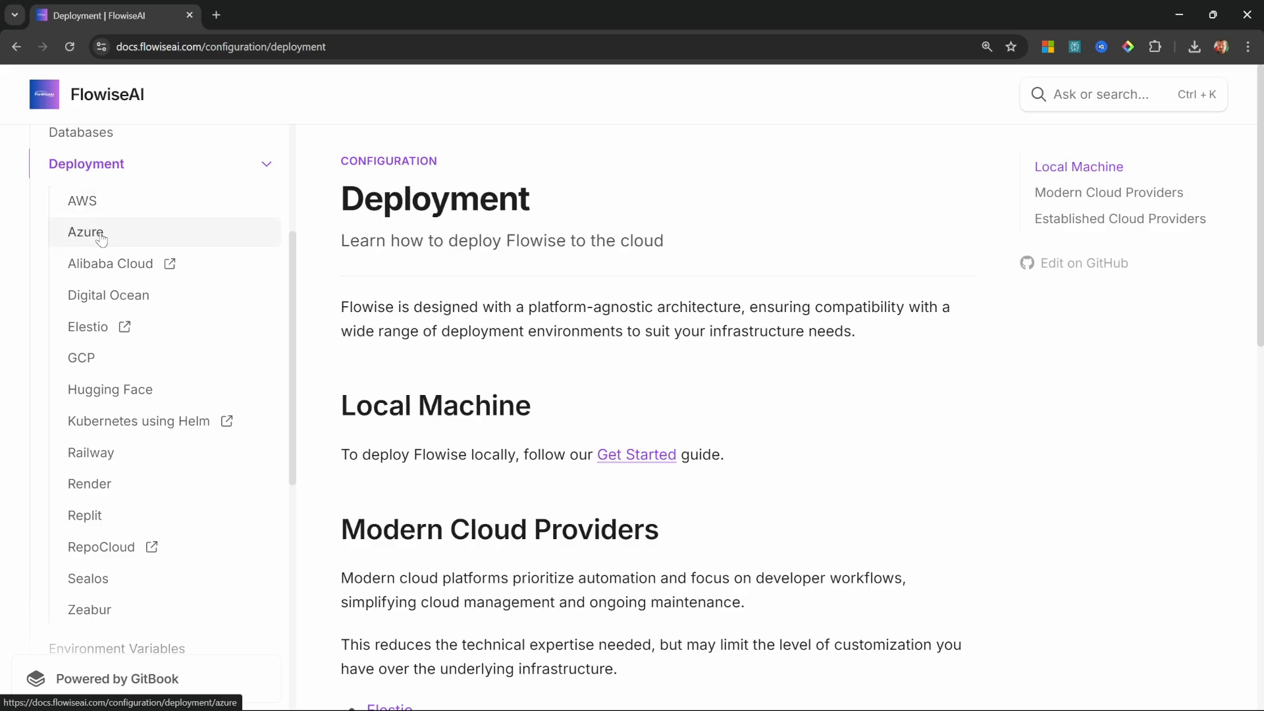
pyautogui.moveTo(88, 609)
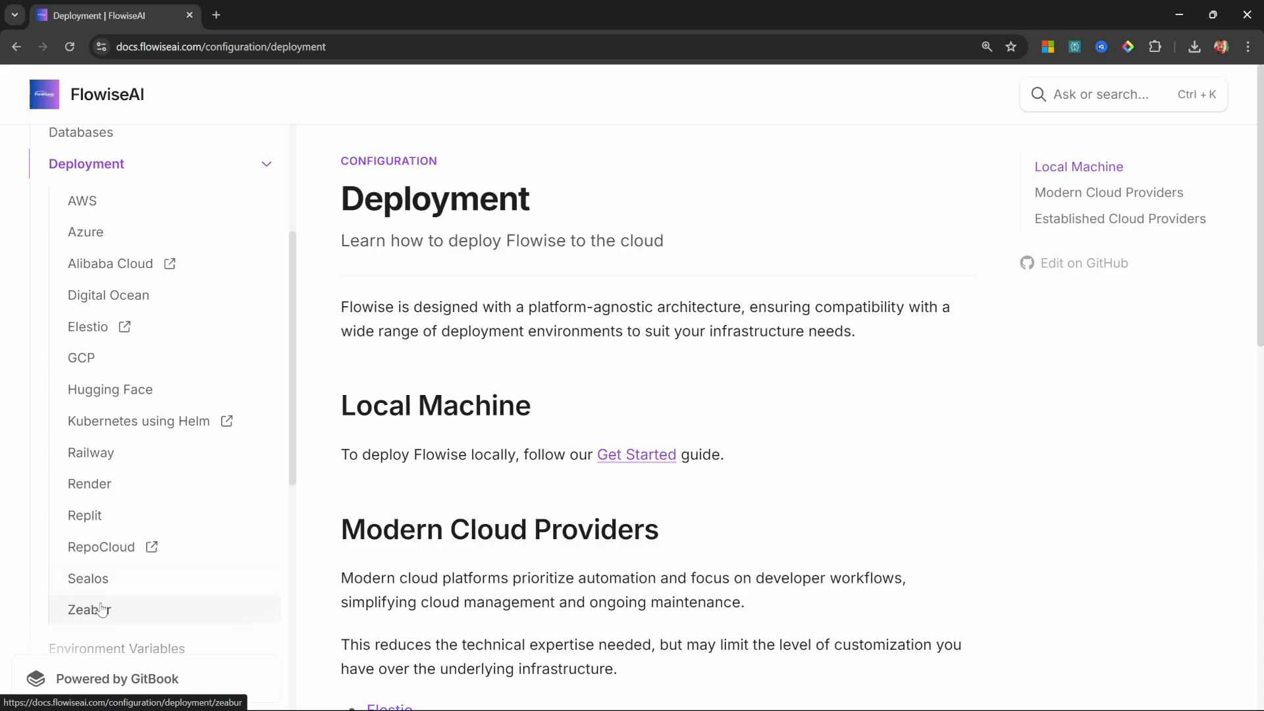
pyautogui.click(89, 483)
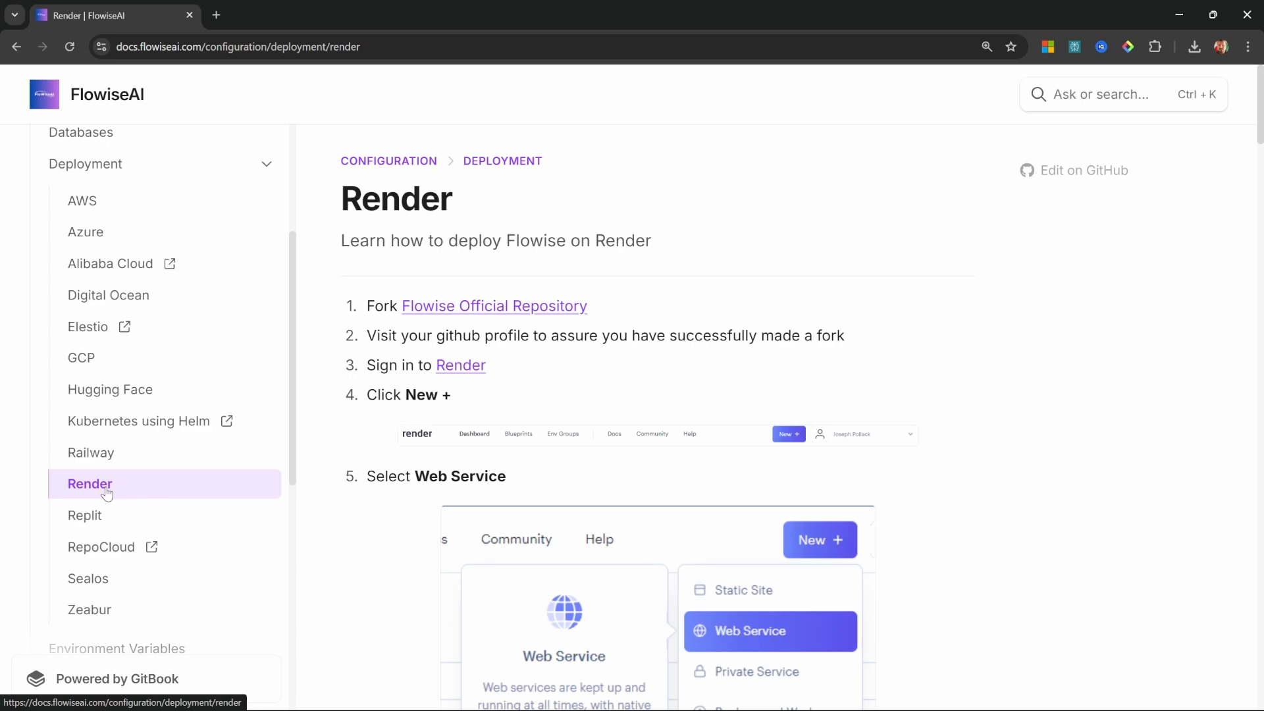
pyautogui.moveTo(485, 384)
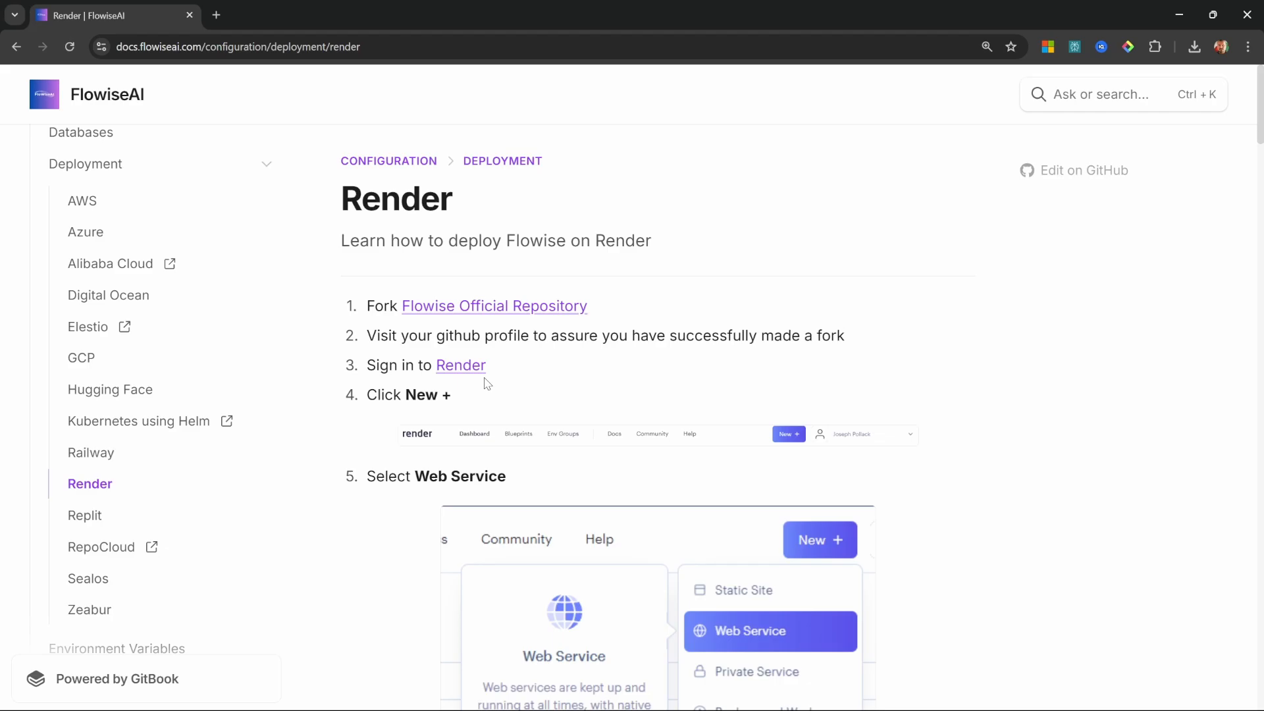
# - Go from the guide to the Render dashboard and begin adding a new Web Service
pyautogui.click(461, 365)
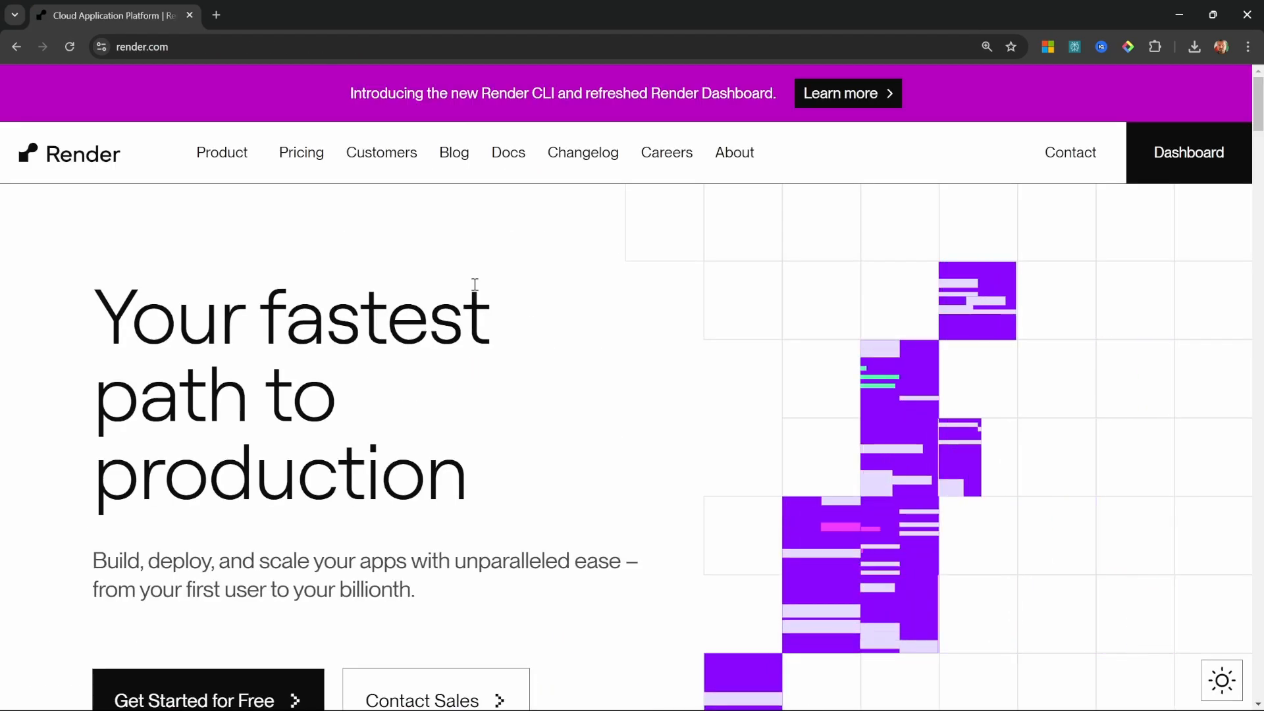
pyautogui.click(1187, 153)
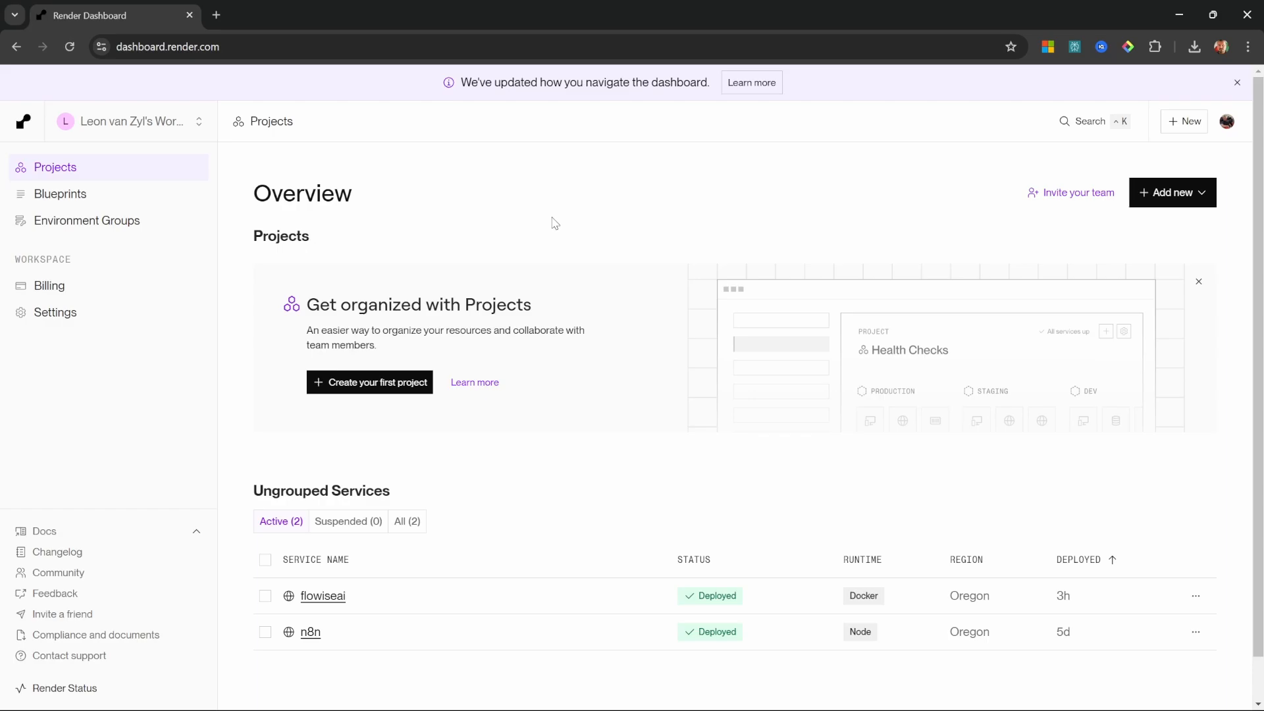
pyautogui.click(1172, 193)
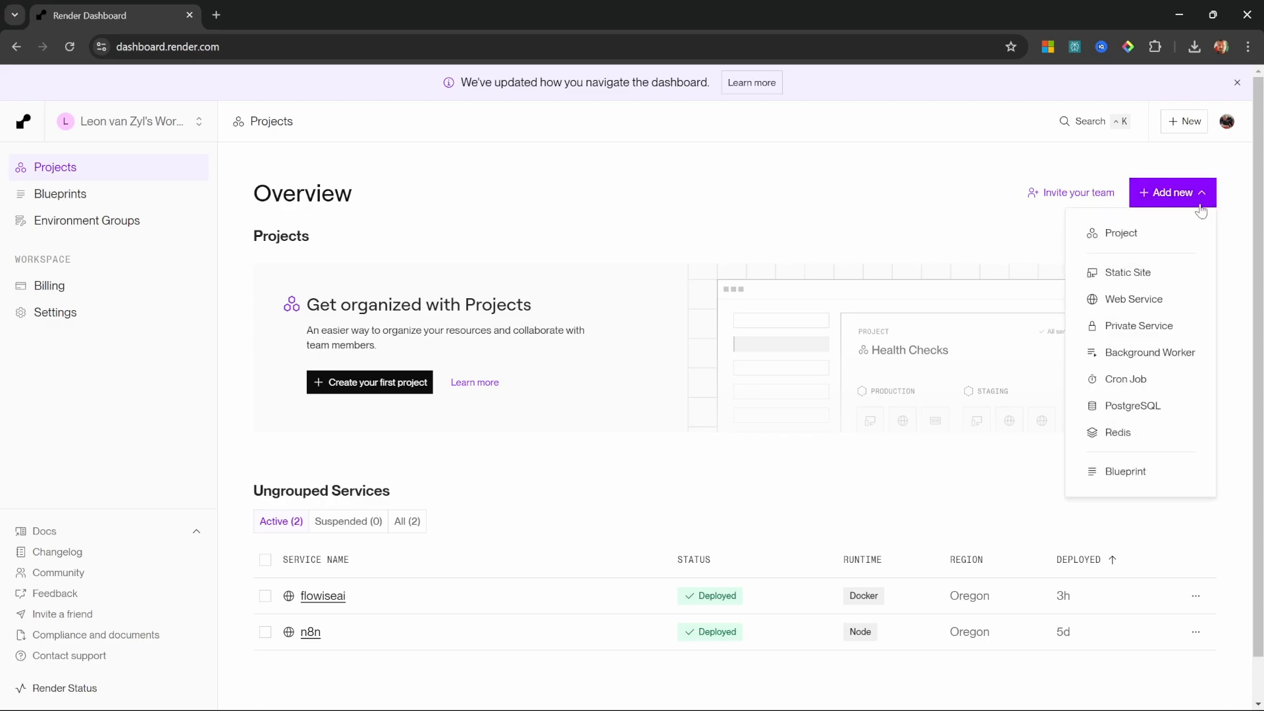
pyautogui.click(1133, 299)
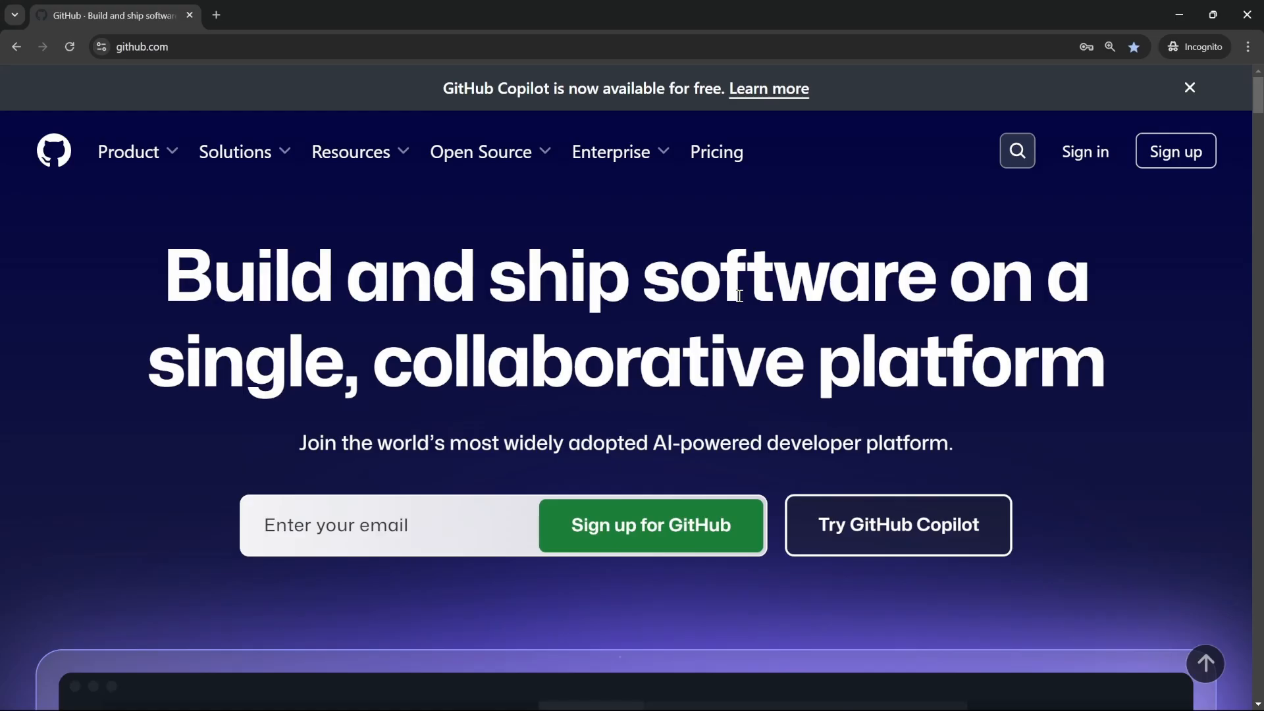
pyautogui.moveTo(749, 263)
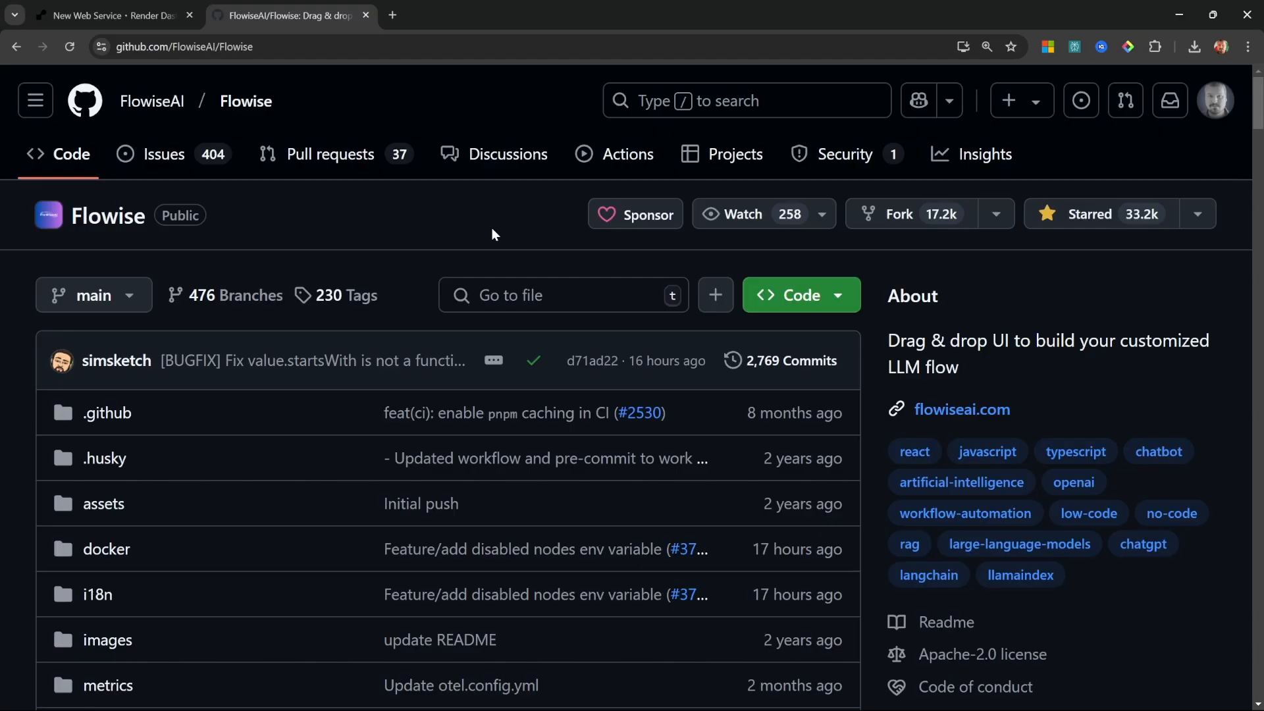
pyautogui.moveTo(458, 229)
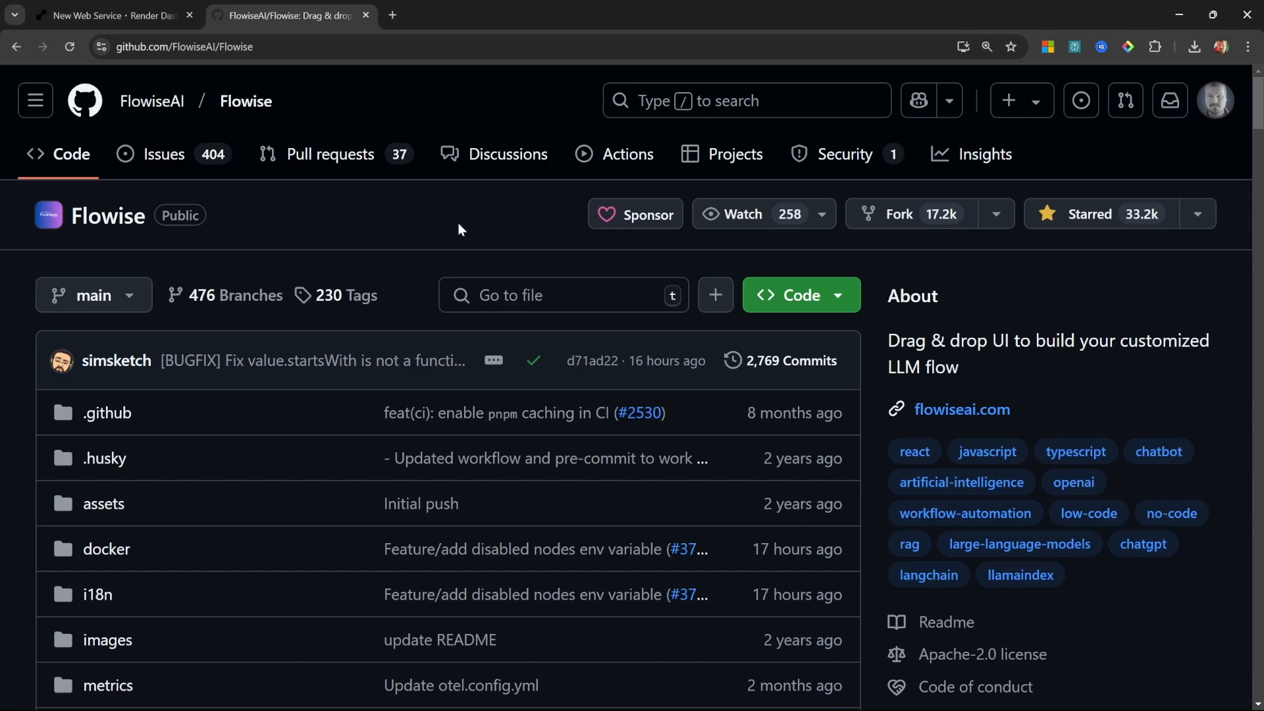
pyautogui.moveTo(898, 214)
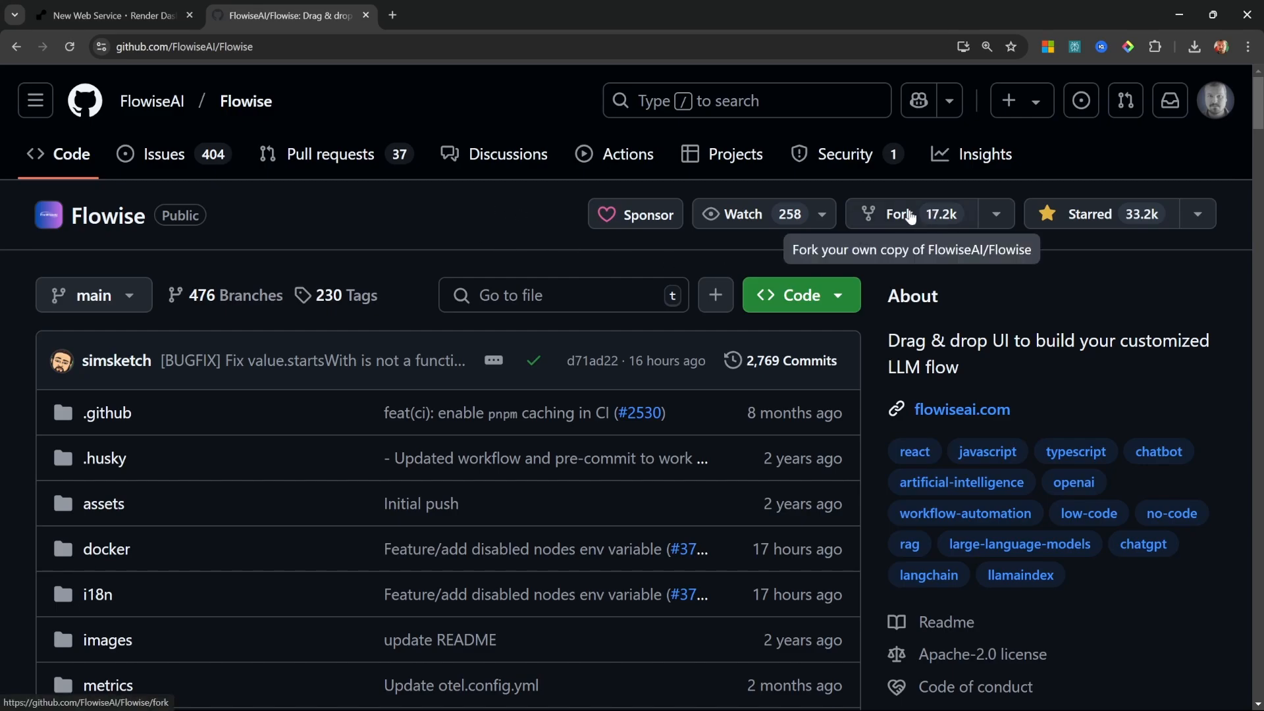
# - Fork FlowiseAI/Flowise into your own GitHub account
pyautogui.click(909, 213)
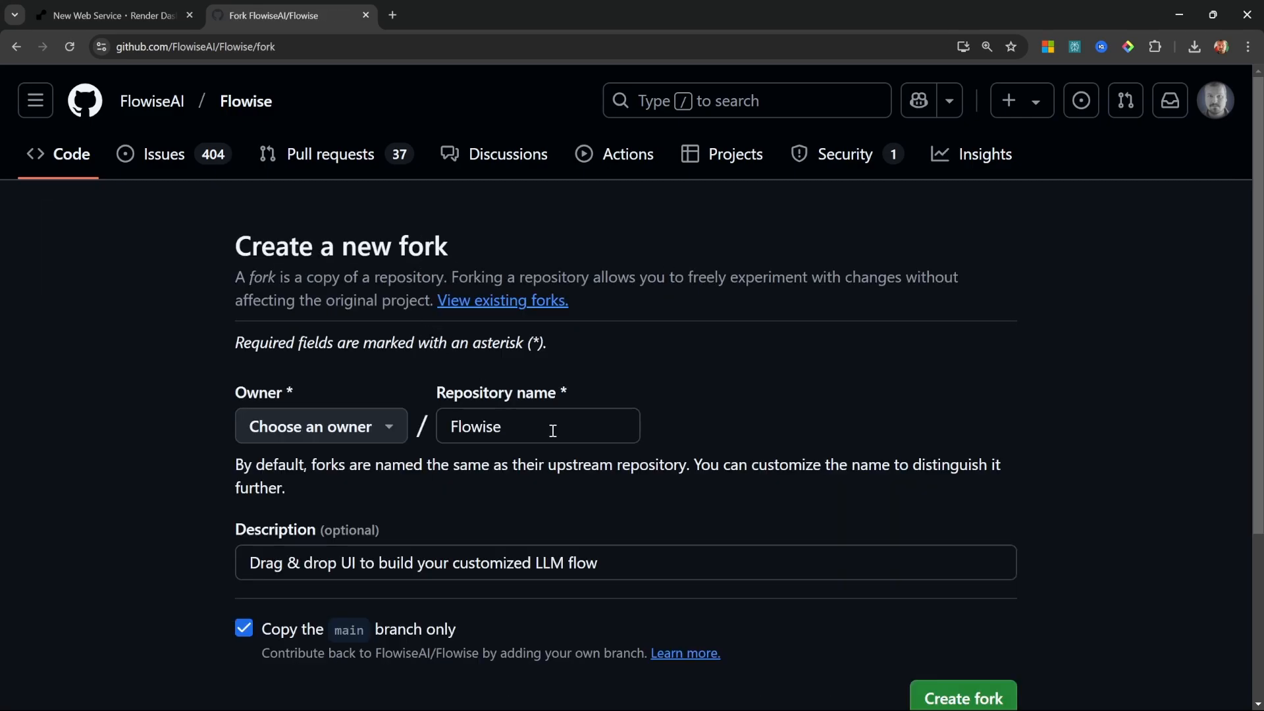
pyautogui.scroll(-3)
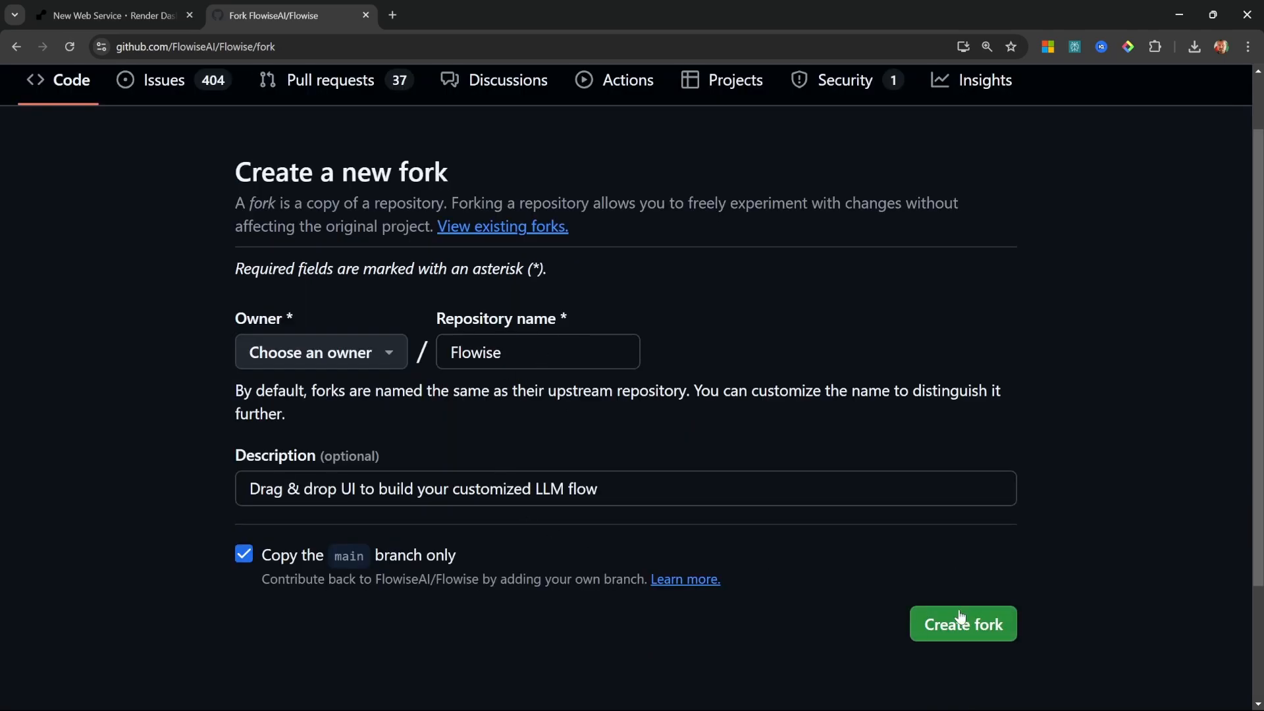
pyautogui.click(961, 622)
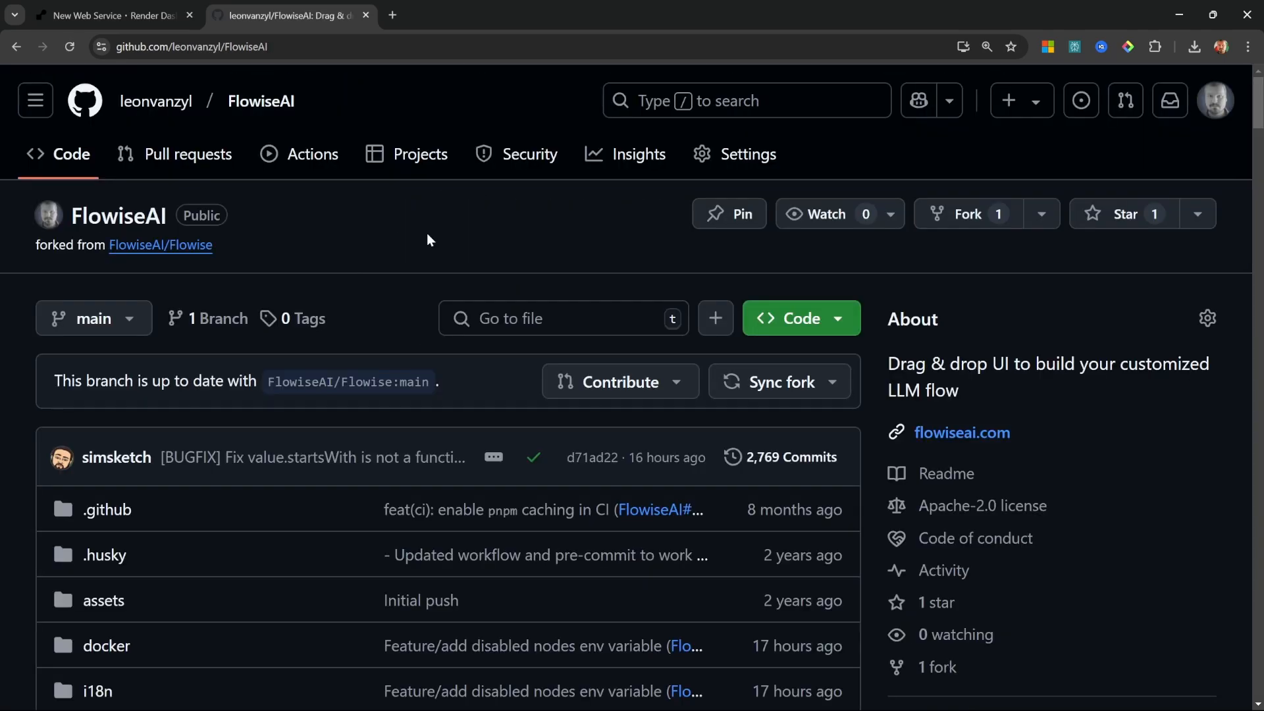
pyautogui.moveTo(382, 237)
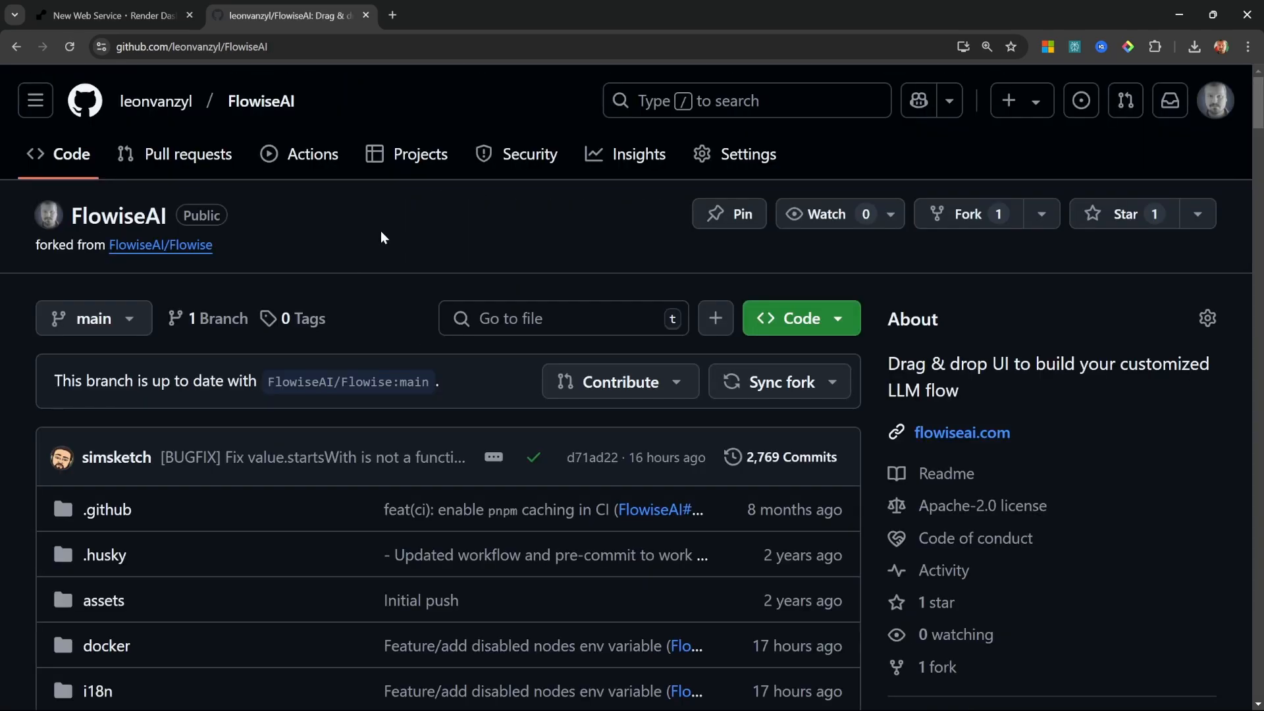
pyautogui.moveTo(304, 231)
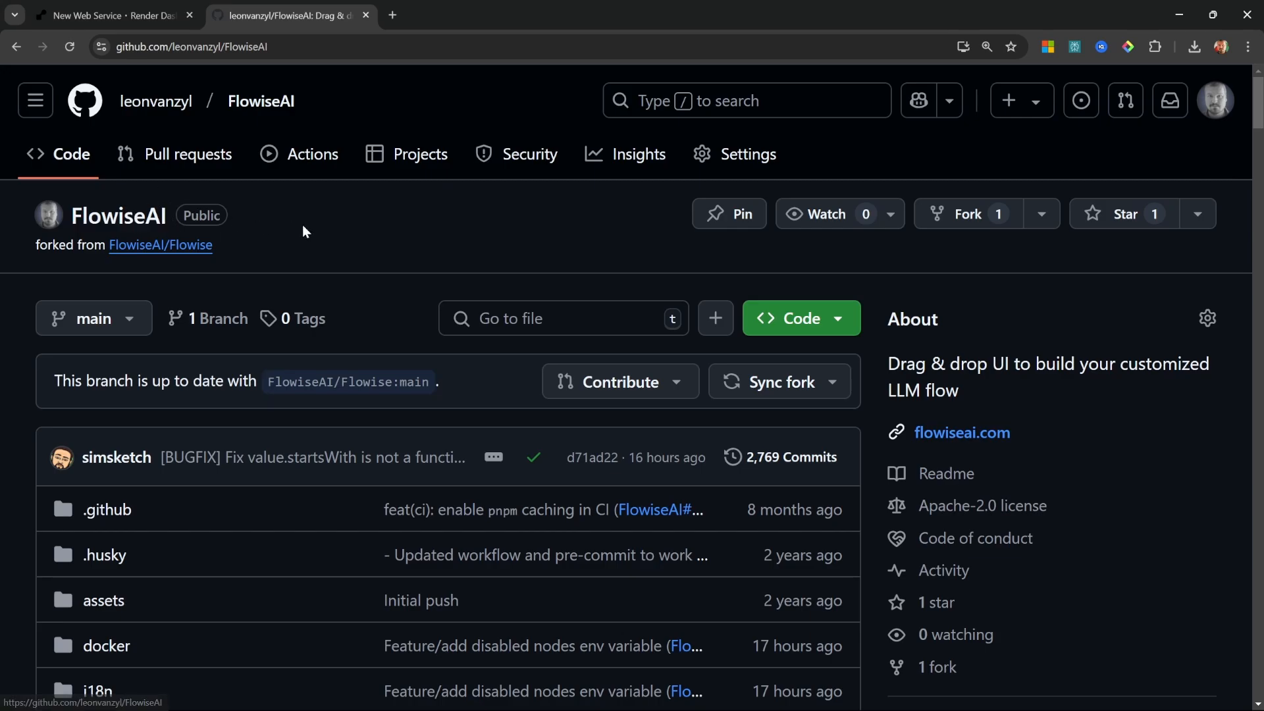
# - Connect the FlowiseAI fork as source and name the service FlowiseAI-Tutorial
pyautogui.click(114, 16)
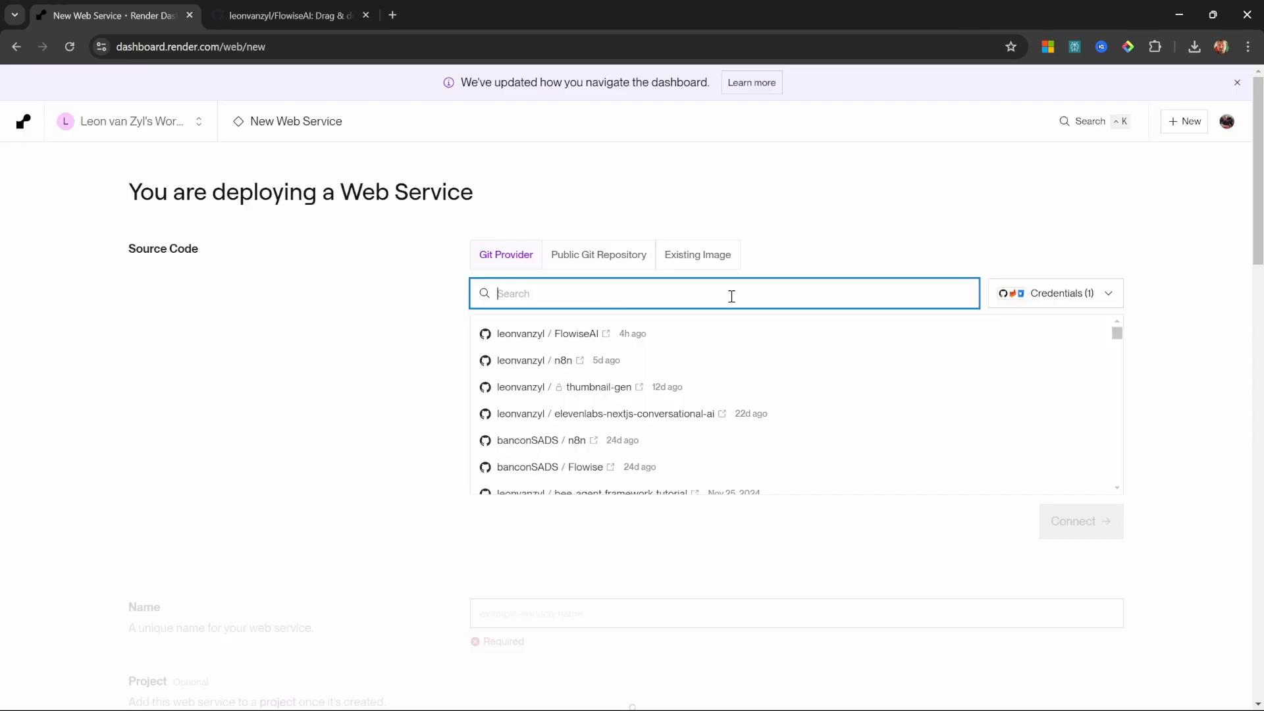
pyautogui.moveTo(1053, 333)
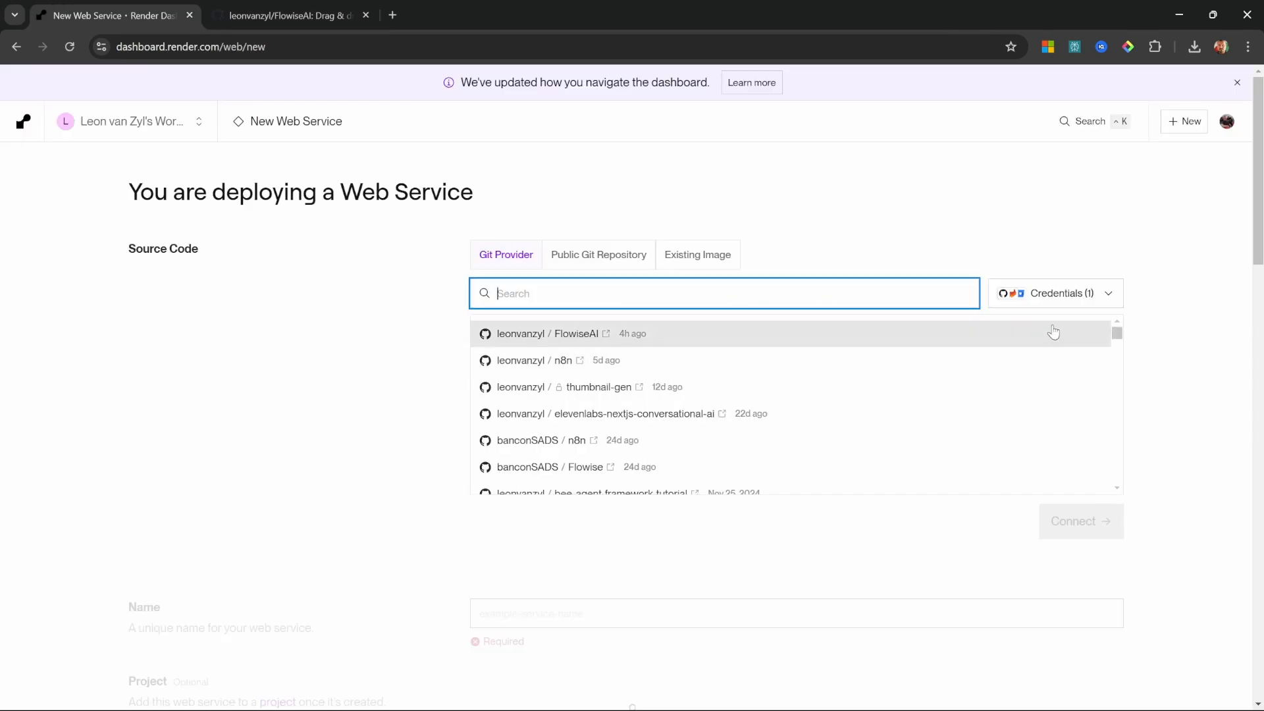
pyautogui.moveTo(1054, 324)
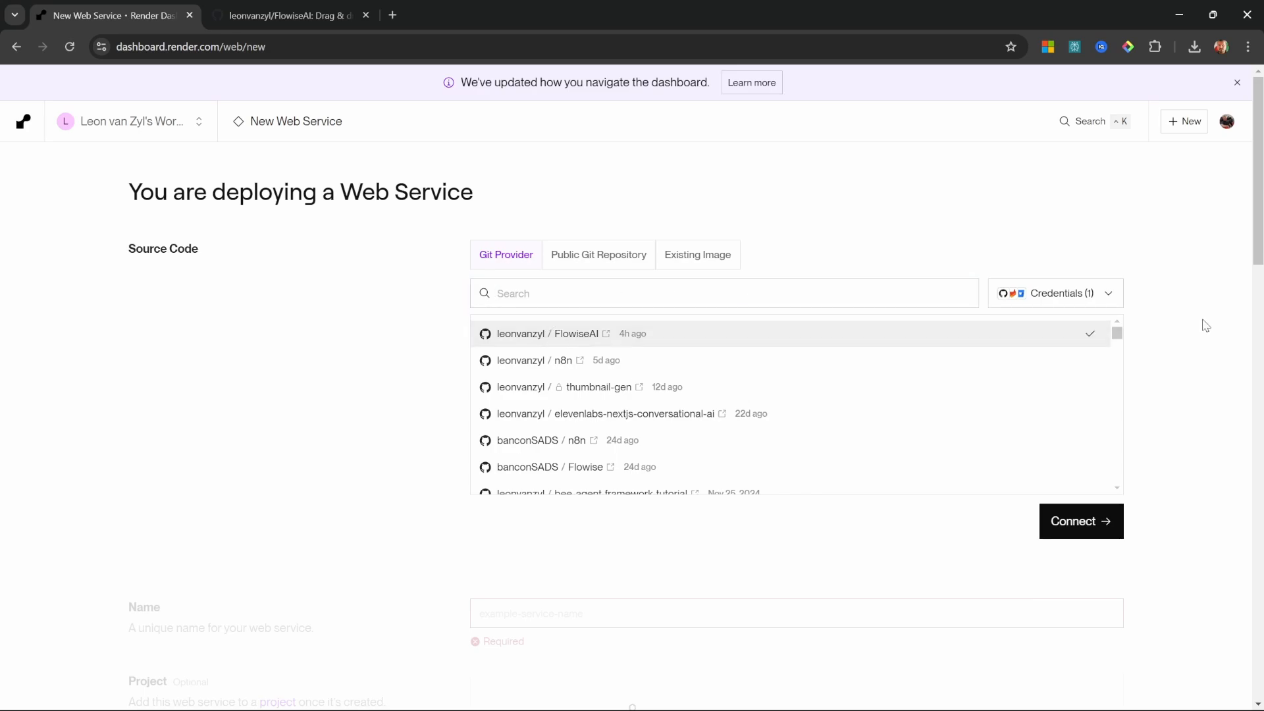
pyautogui.click(1080, 521)
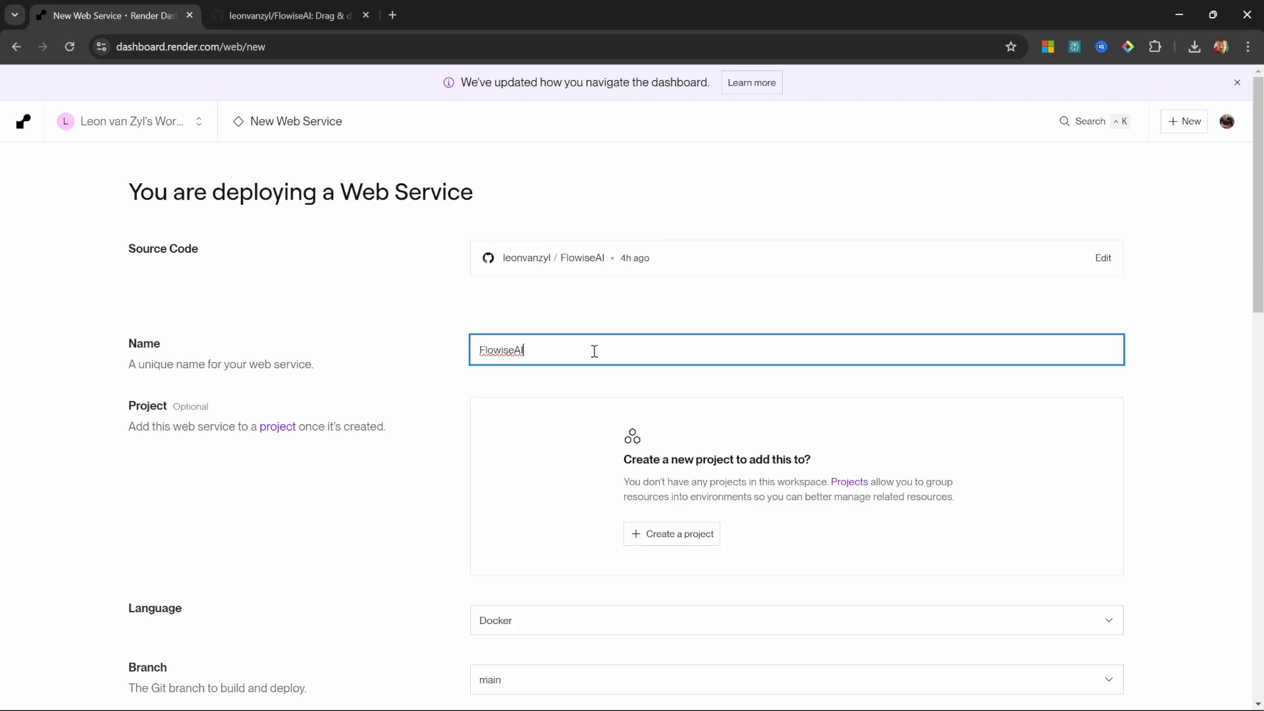
pyautogui.write('-')
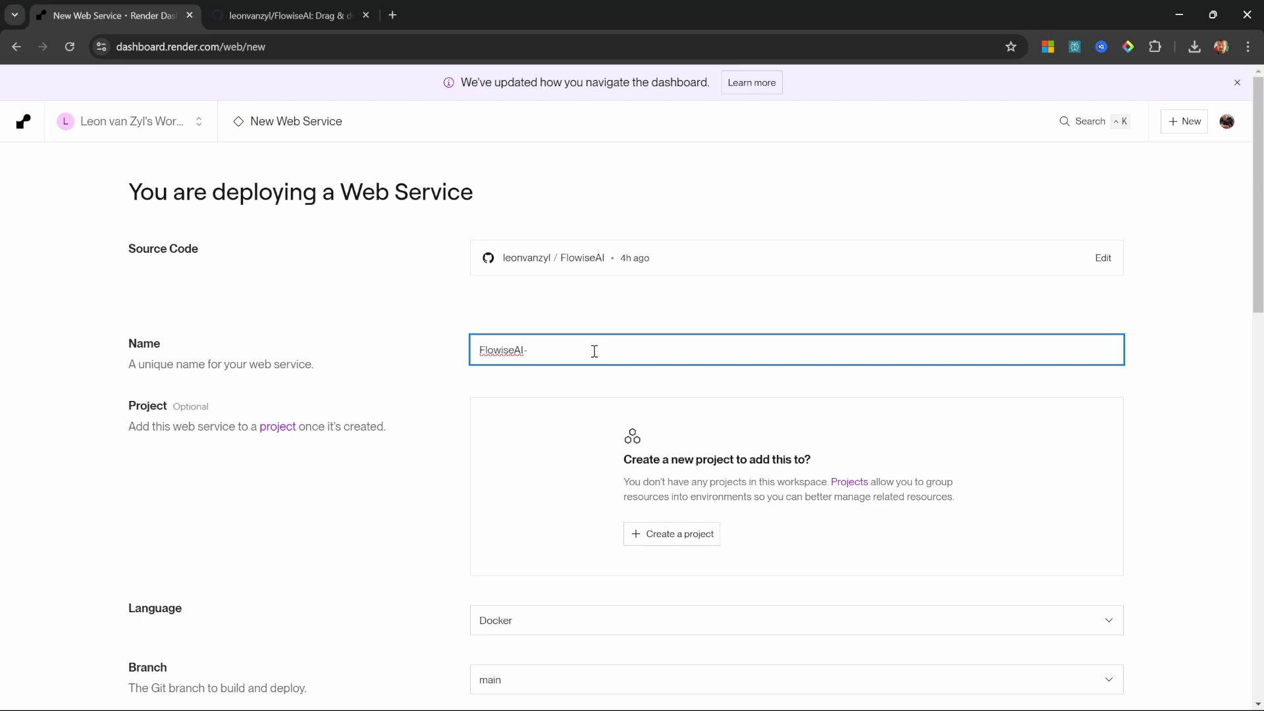
pyautogui.write('Tutorial')
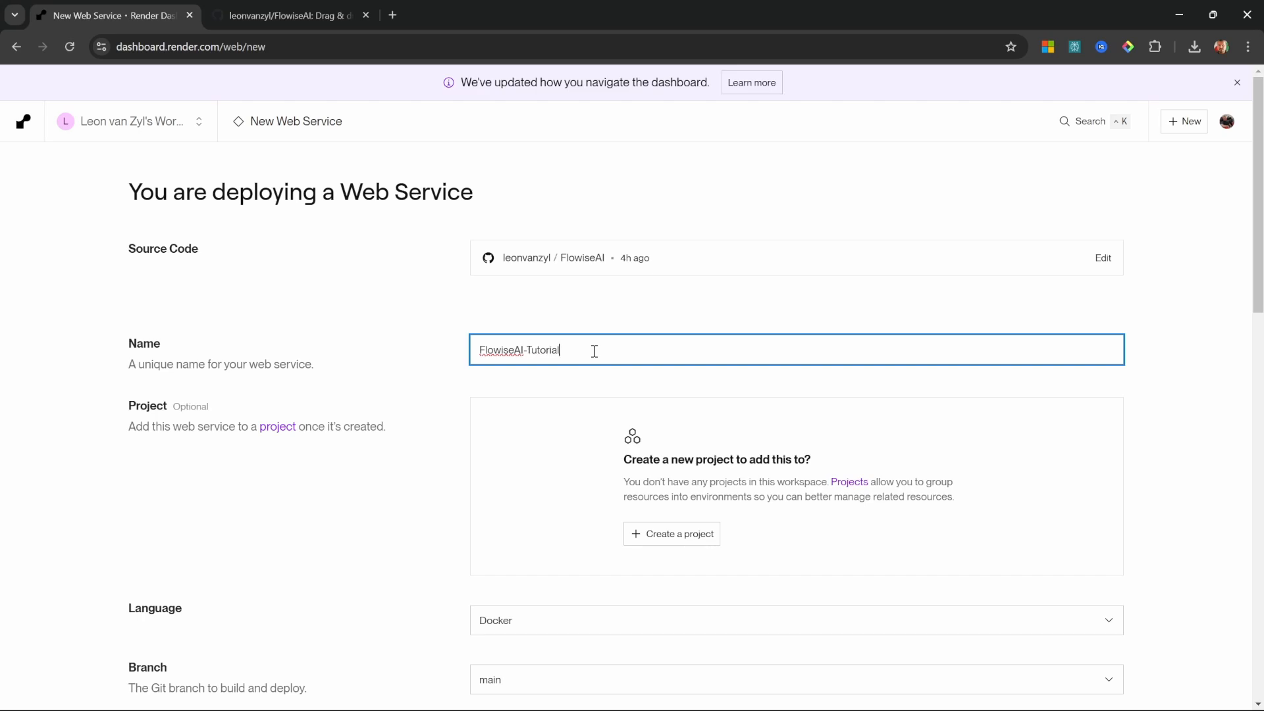
# - Select the Starter instance type (512 MB RAM, 0.5 CPU, $7/month)
pyautogui.scroll(-3)
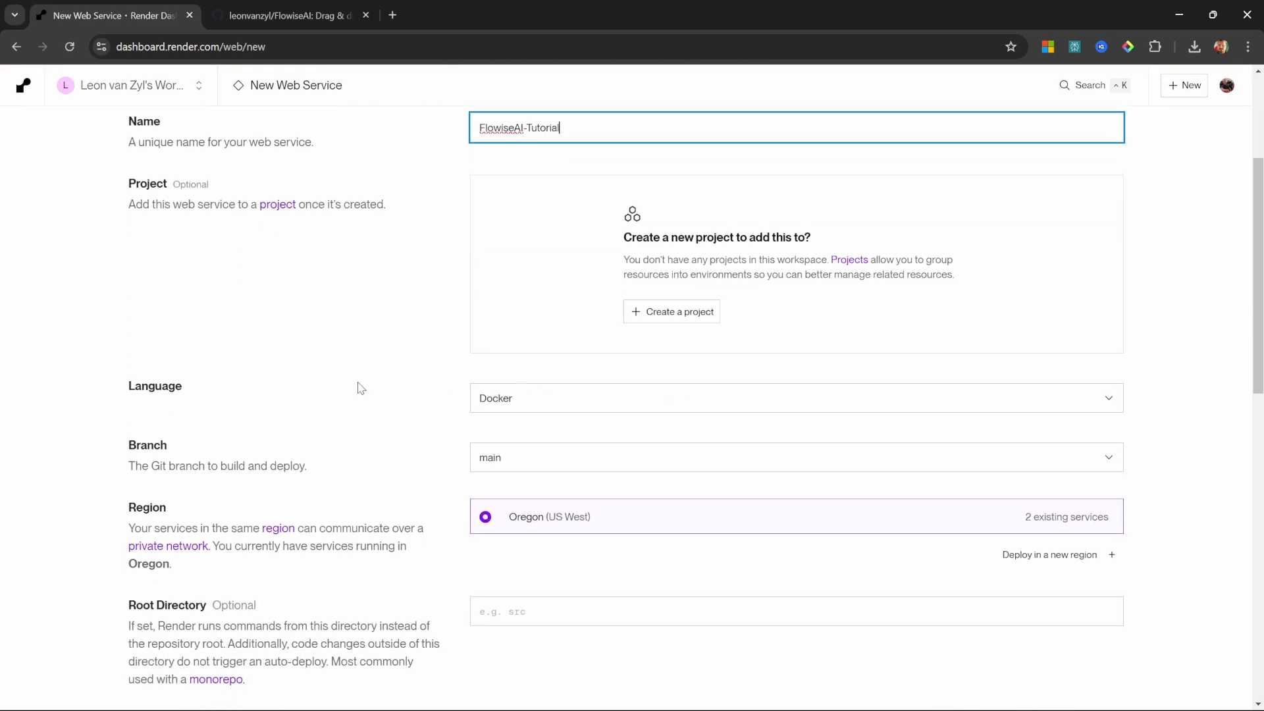
pyautogui.scroll(-3)
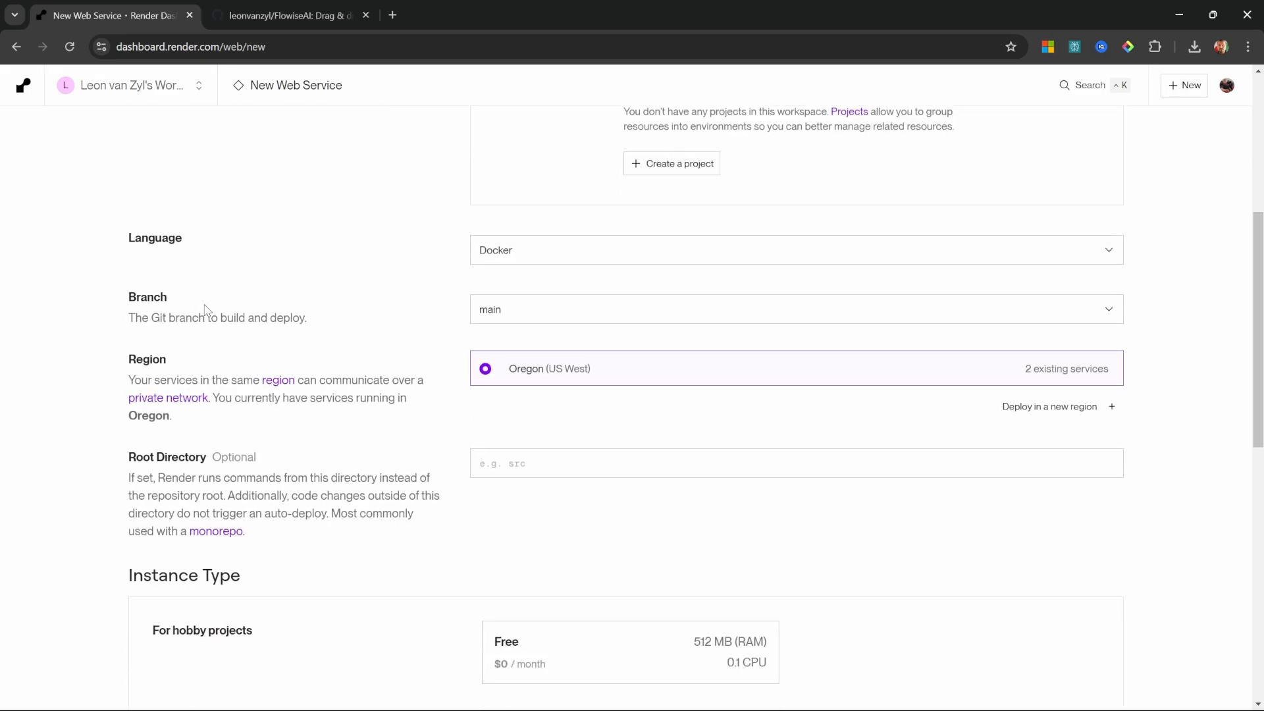
pyautogui.scroll(-3)
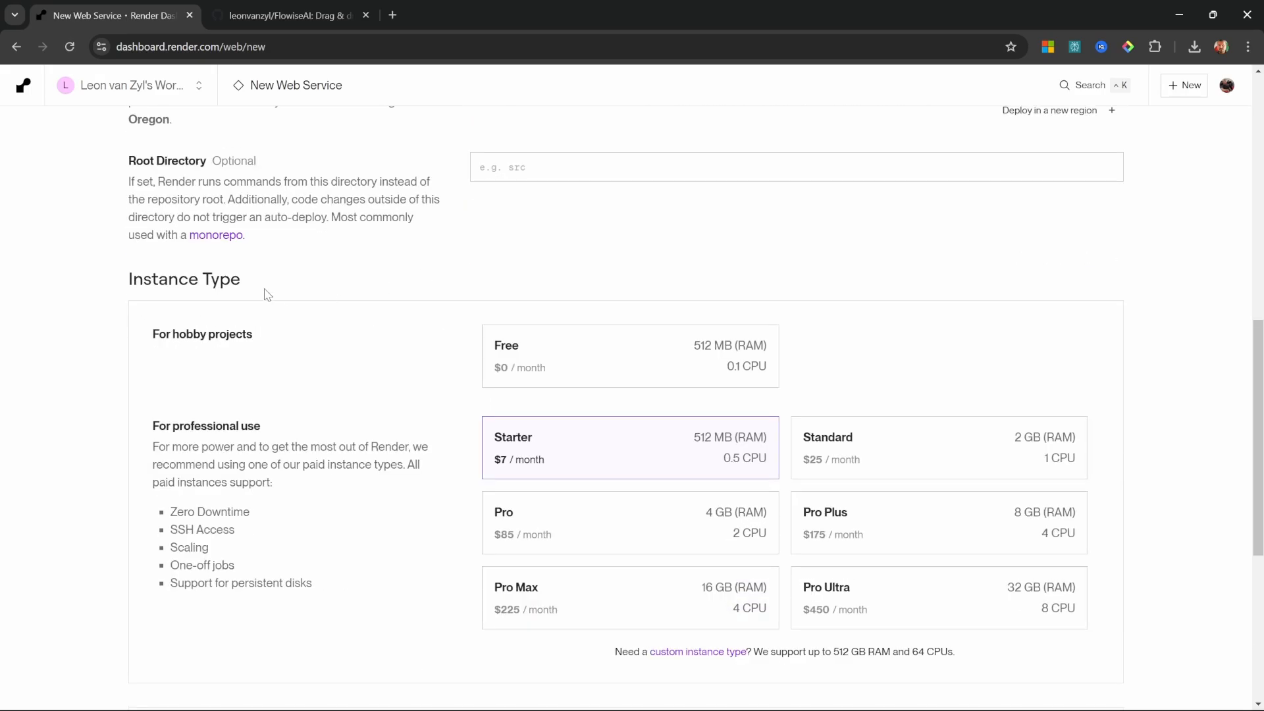
pyautogui.click(583, 356)
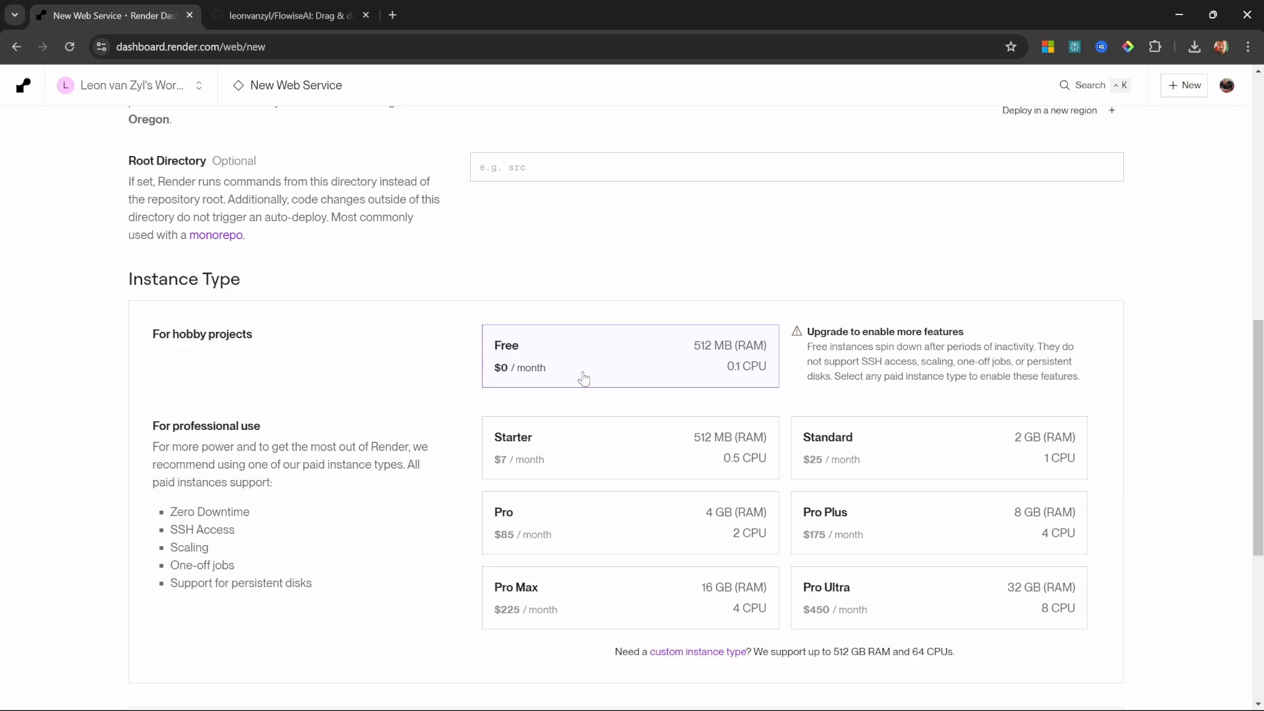
pyautogui.moveTo(662, 467)
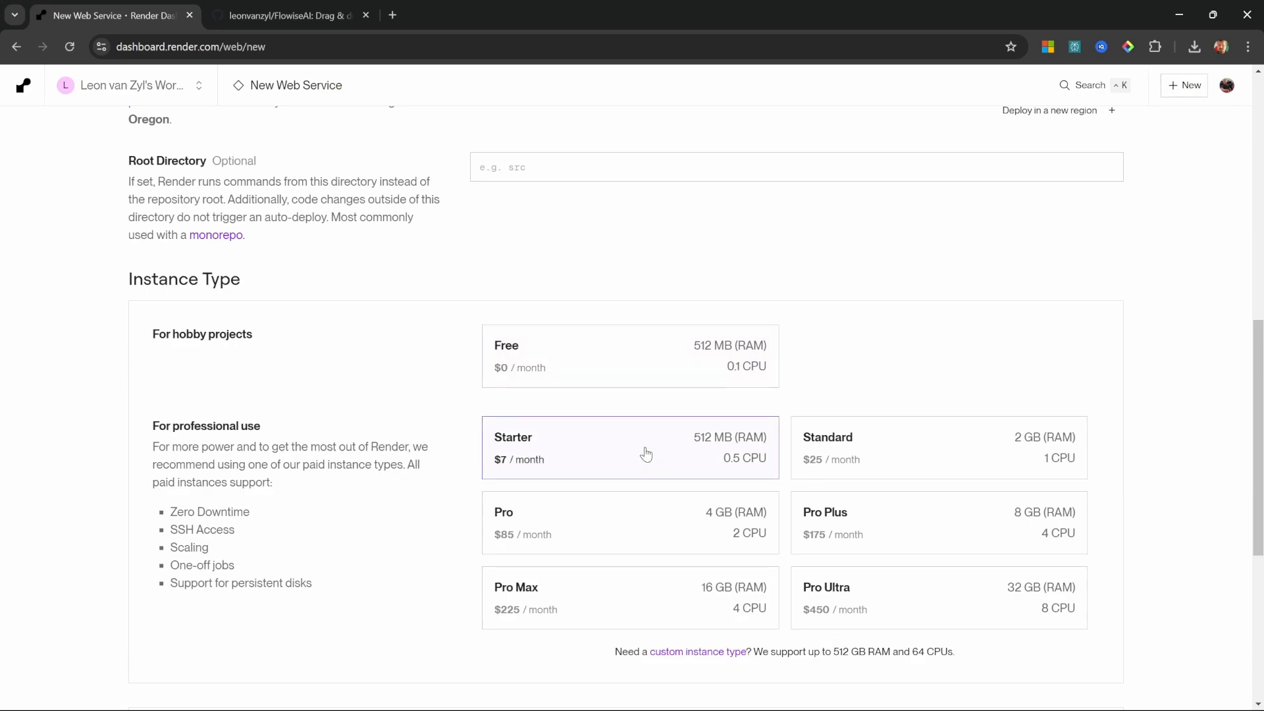
pyautogui.moveTo(656, 450)
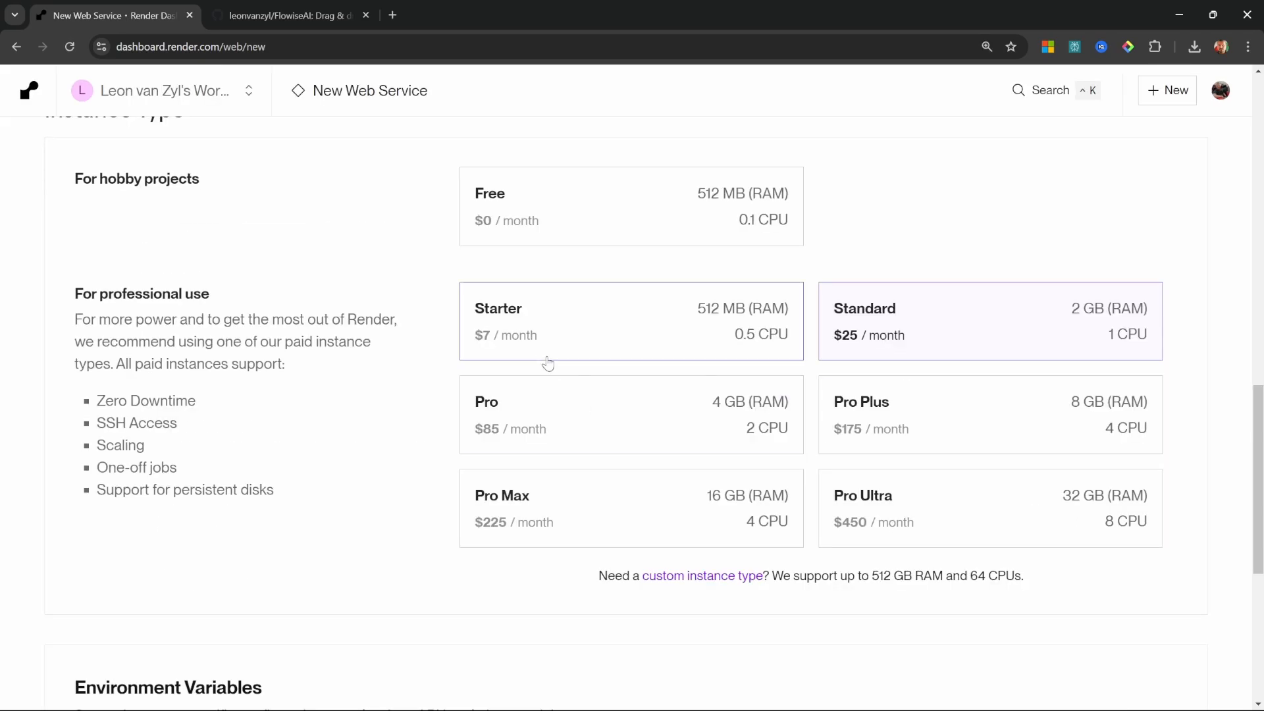
pyautogui.click(629, 321)
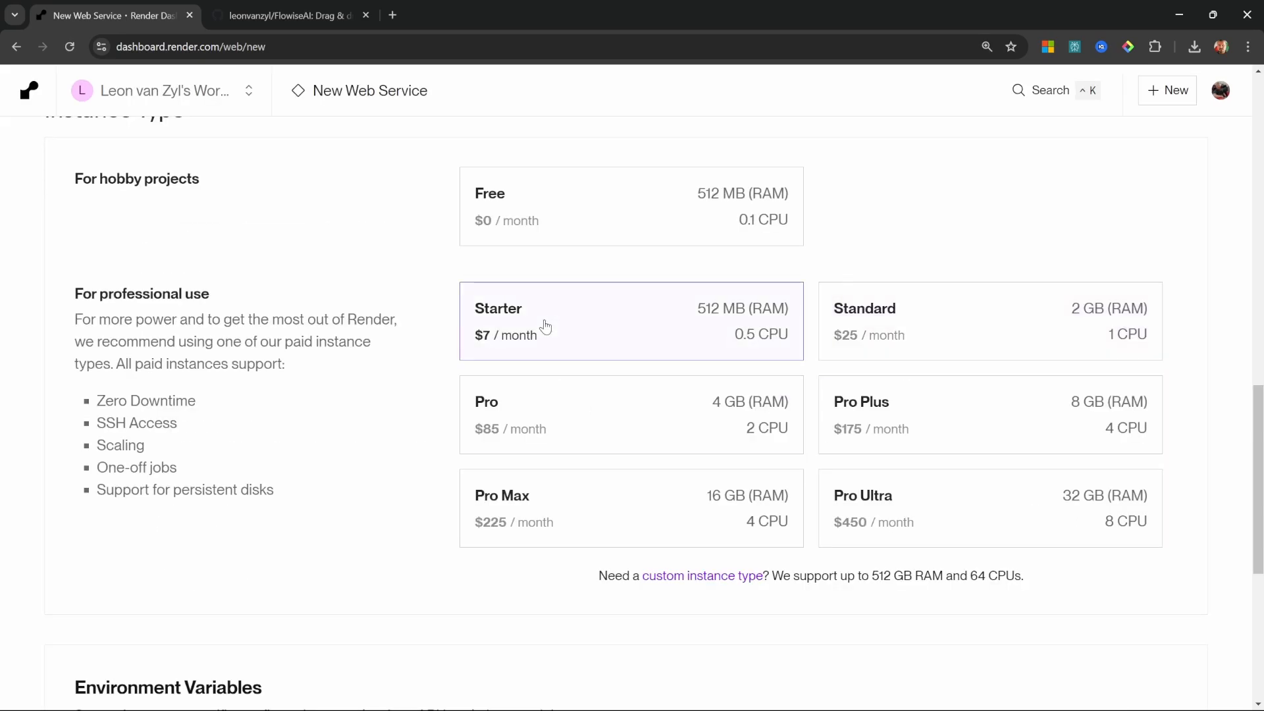
pyautogui.scroll(-3)
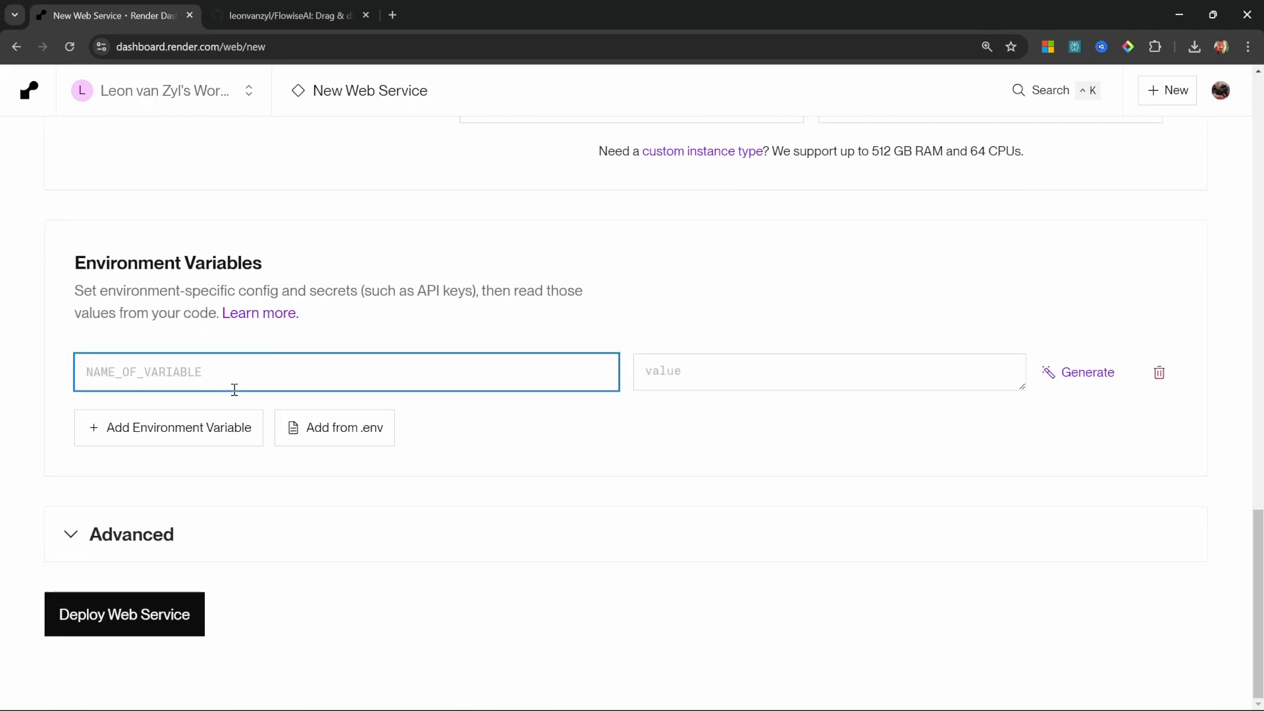
pyautogui.write('FLOWISE_USERNAME')
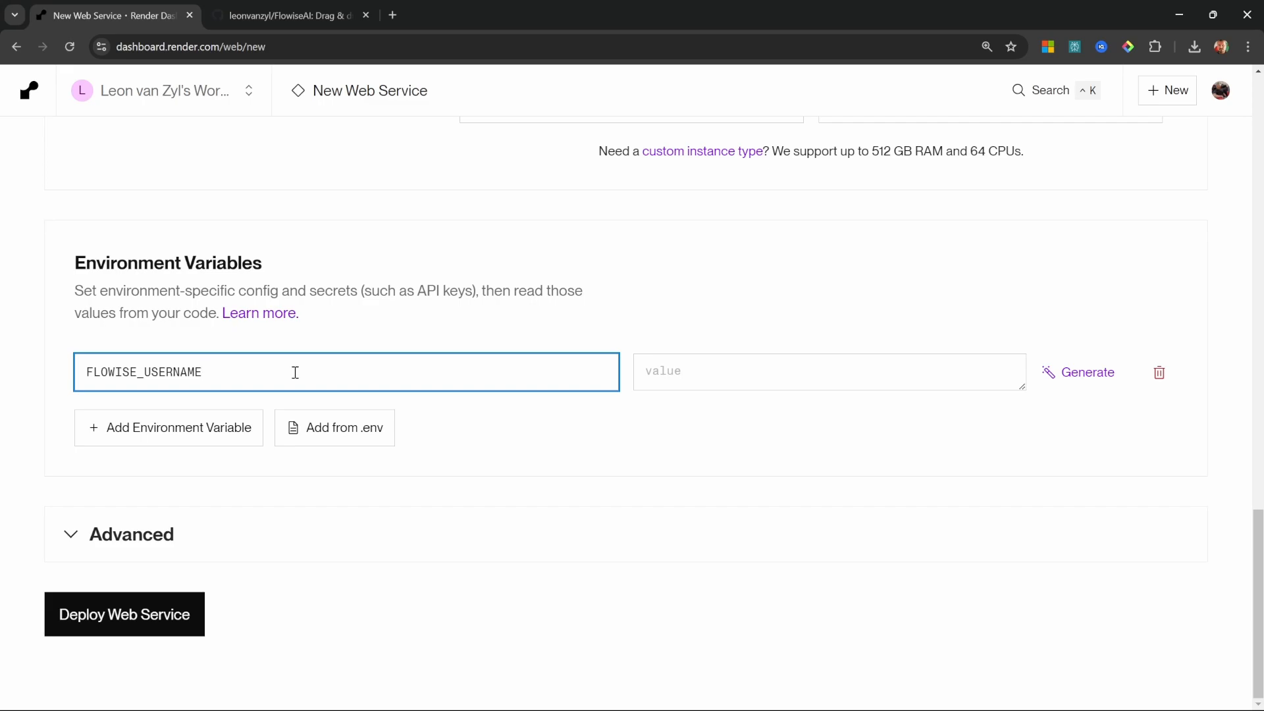
pyautogui.click(828, 371)
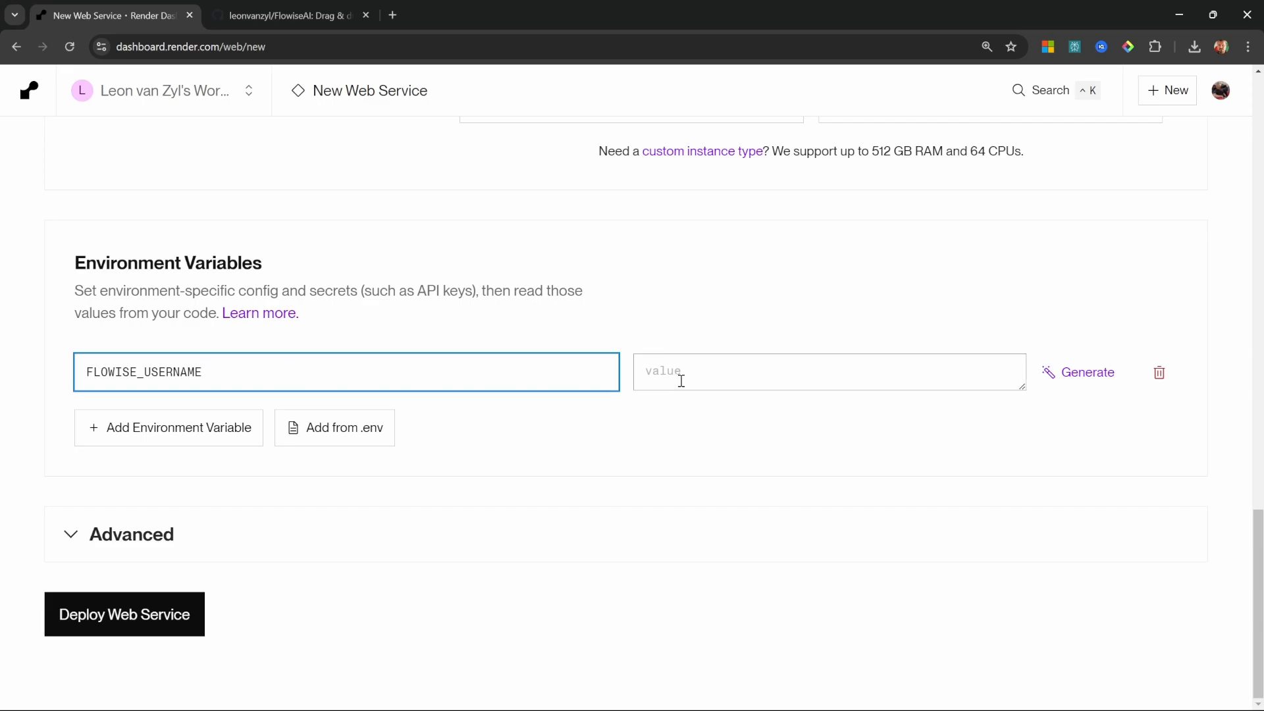
pyautogui.click(828, 372)
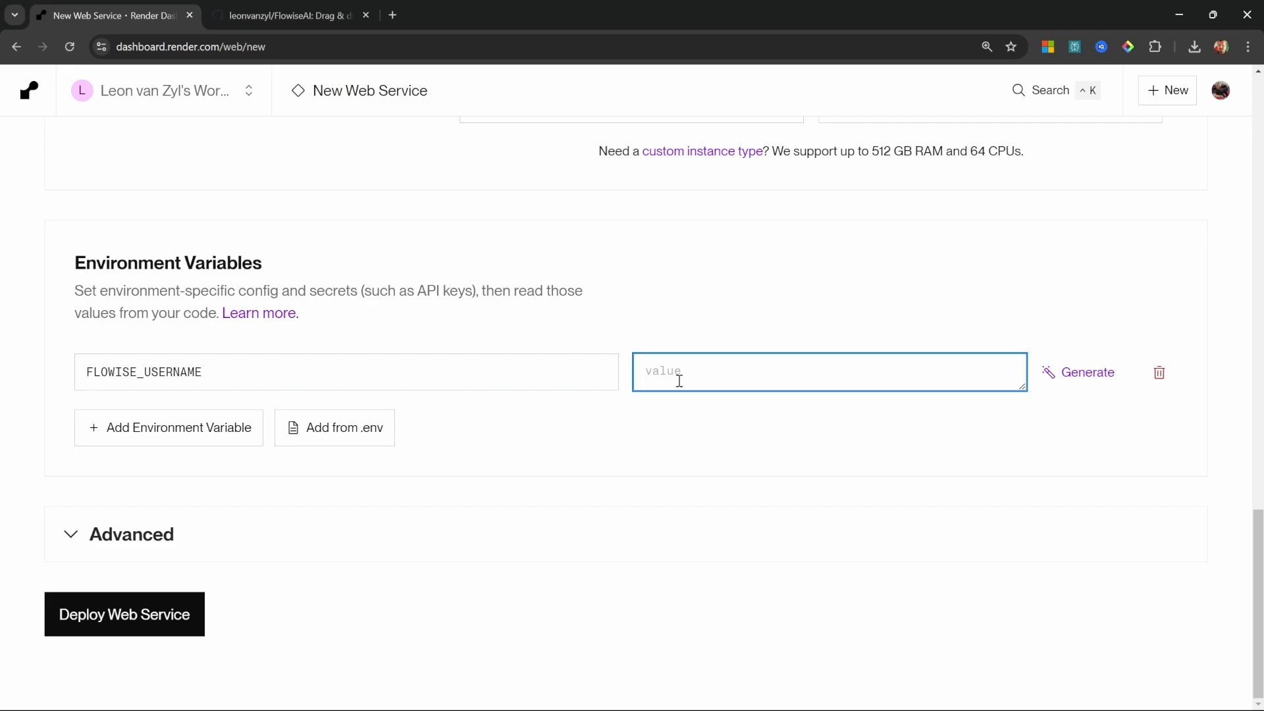
pyautogui.write('admin')
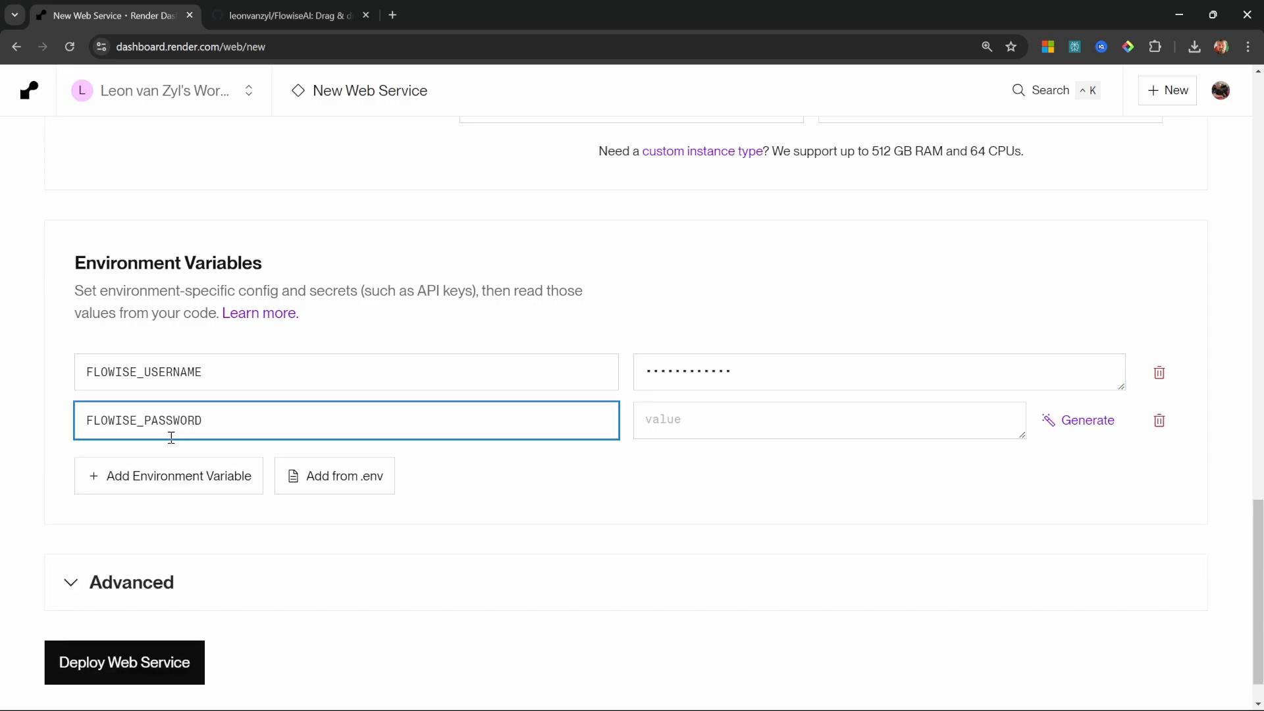
pyautogui.click(824, 419)
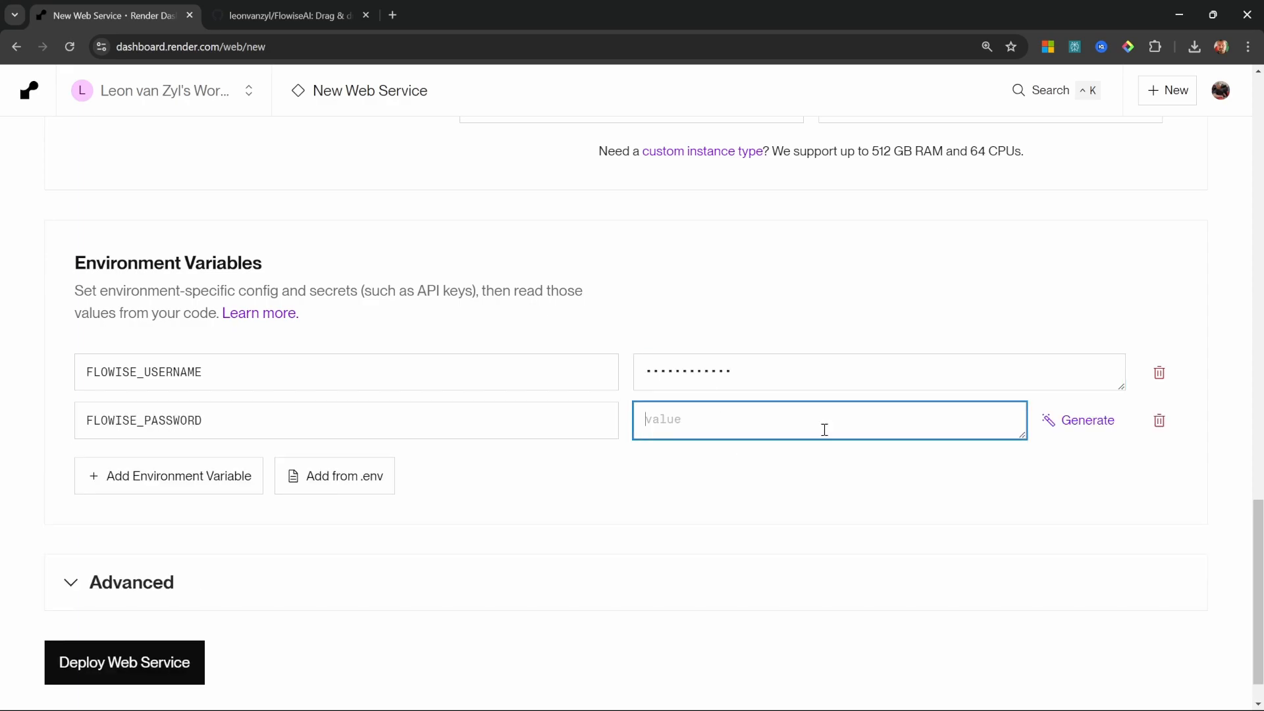
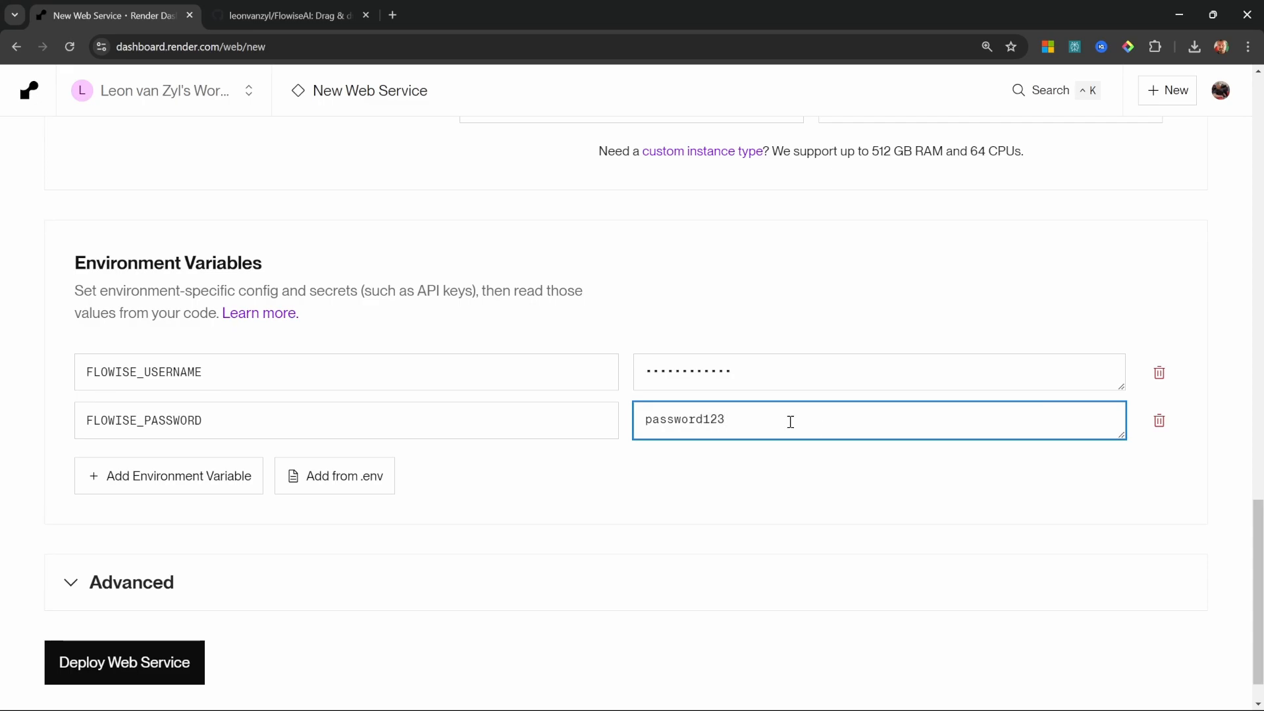
# - Add PORT=3000 and NODE_VERSION=18.18.1 environment variables
pyautogui.click(168, 475)
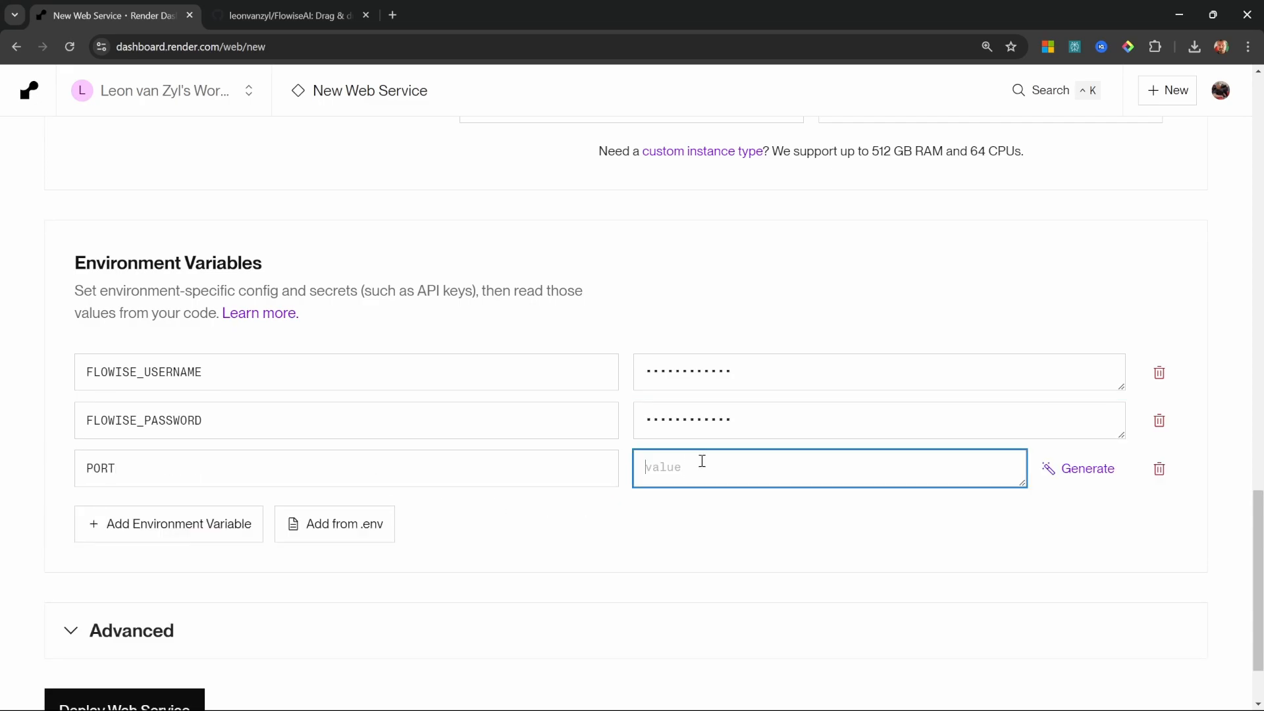
pyautogui.write('3000')
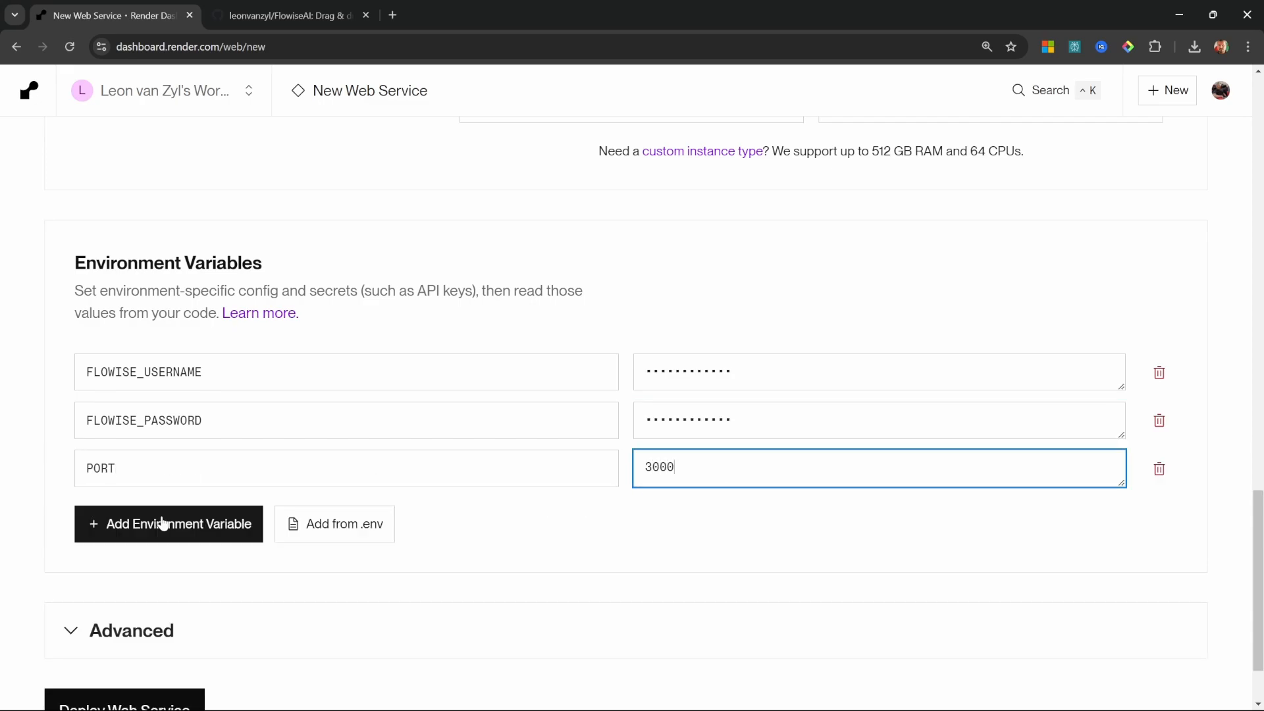
pyautogui.click(169, 523)
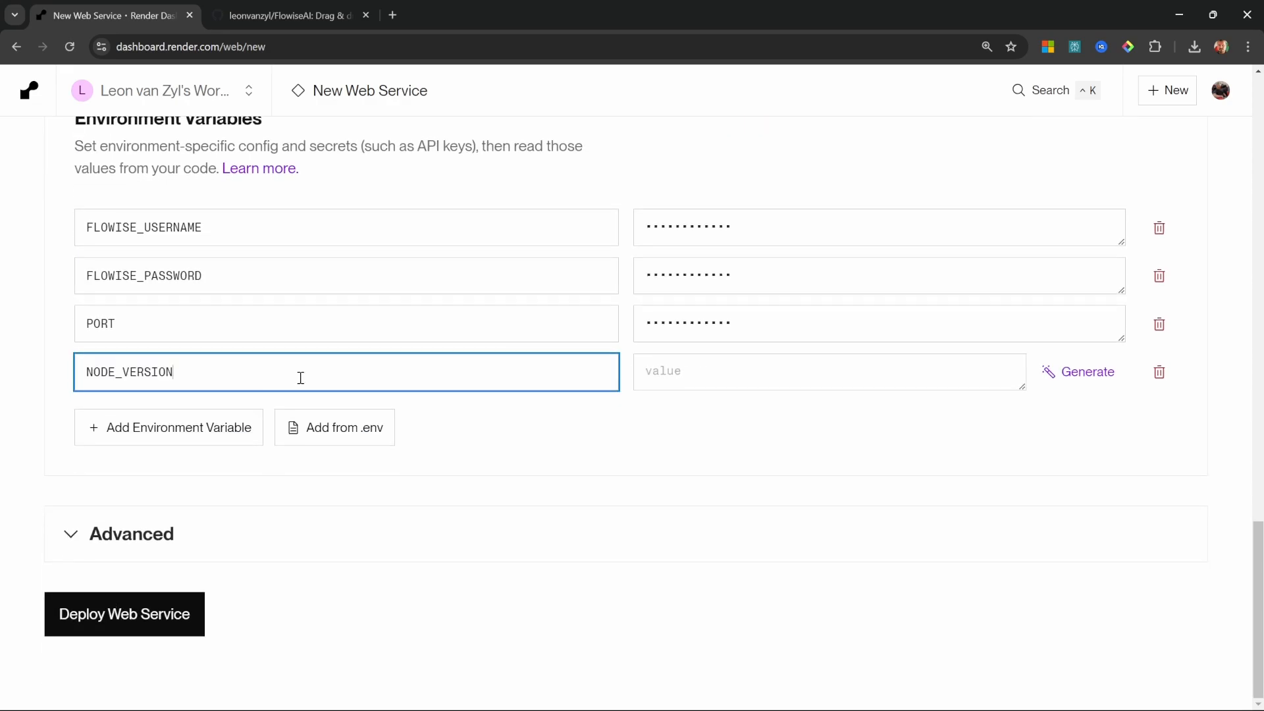
pyautogui.write('18.18.1')
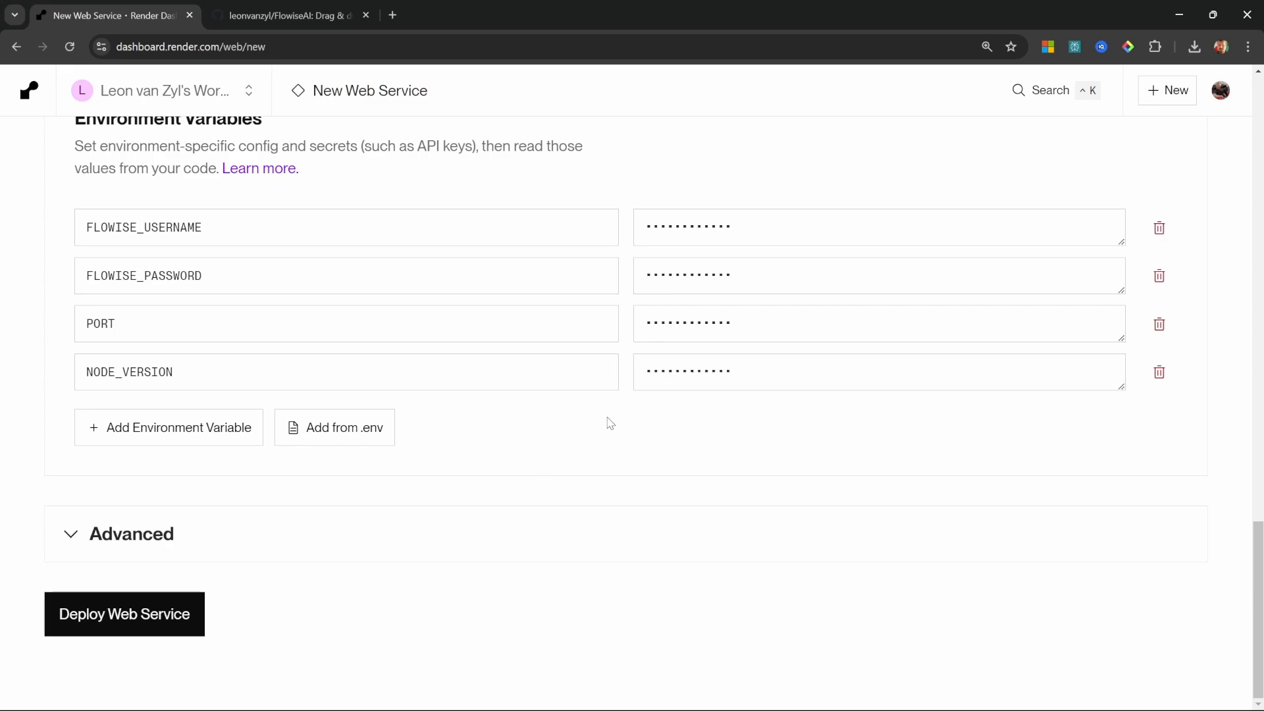
# - Add APIKEY_PATH and DATABASE_PATH set to /opt/render/.flowise
pyautogui.click(168, 426)
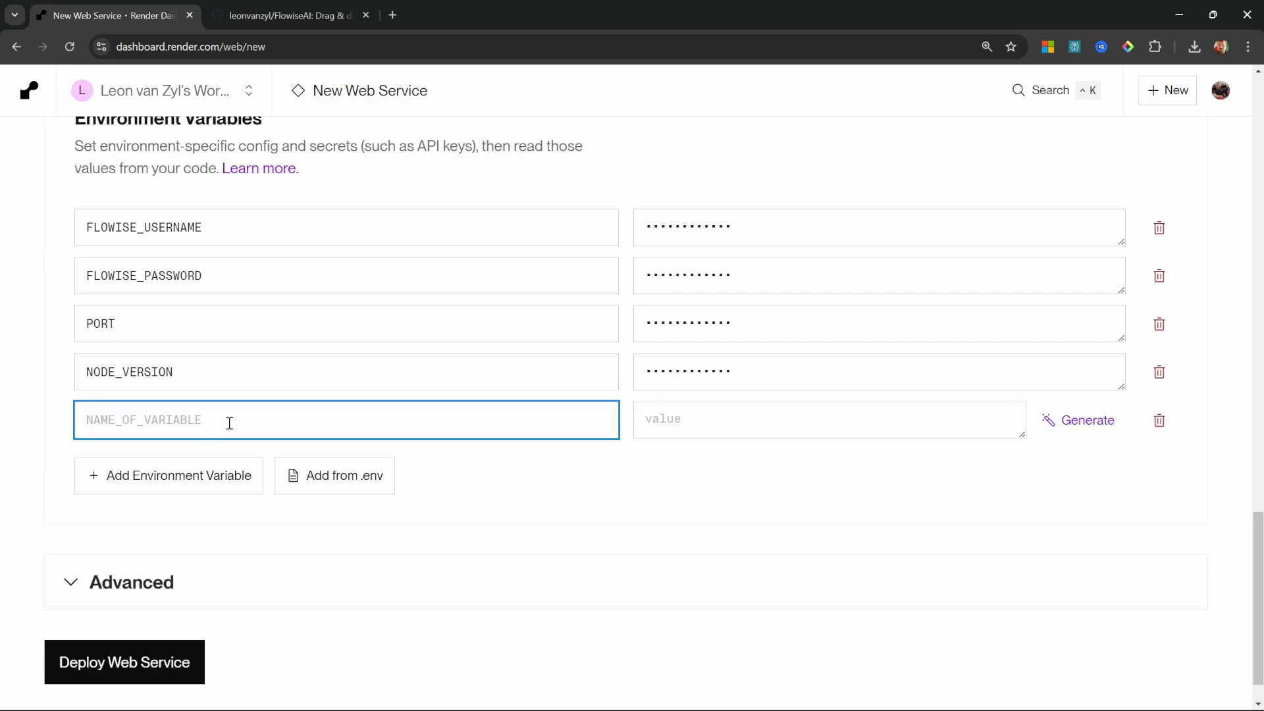
pyautogui.write('APIKEY_PATH')
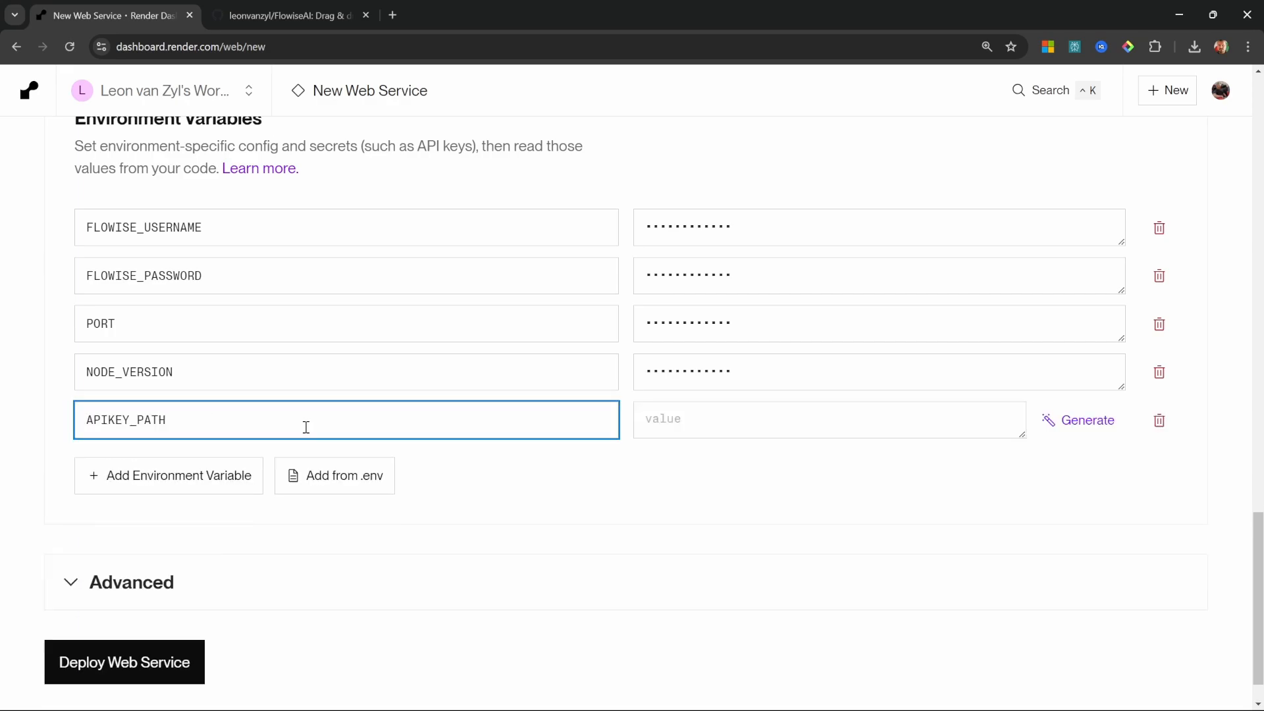
pyautogui.write('/opt/render/.flowise')
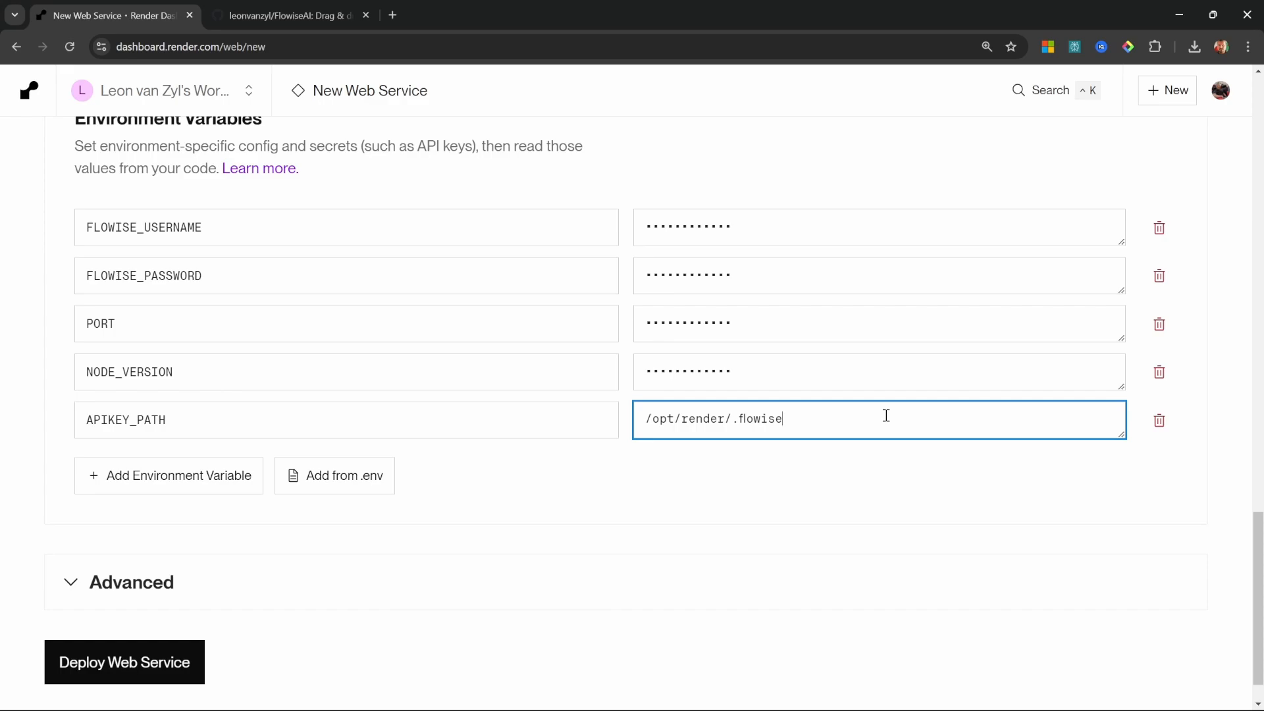
pyautogui.click(167, 475)
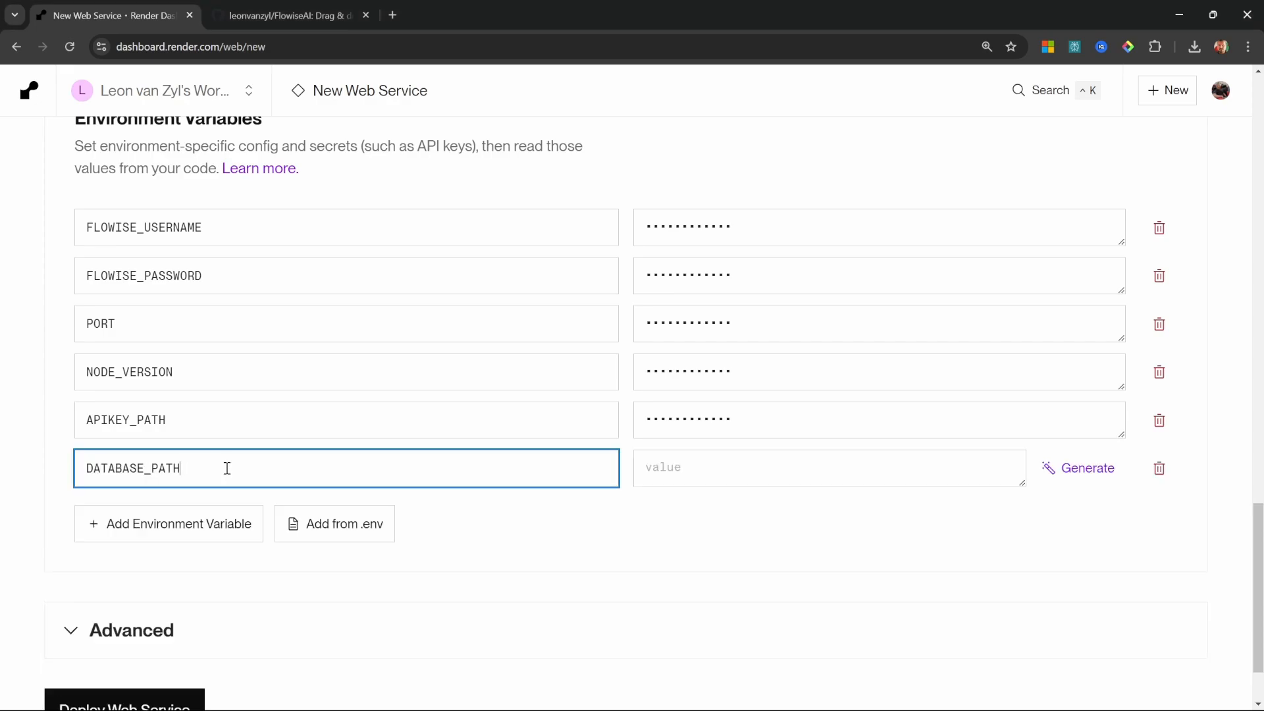
pyautogui.write('/opt/render/.flowise')
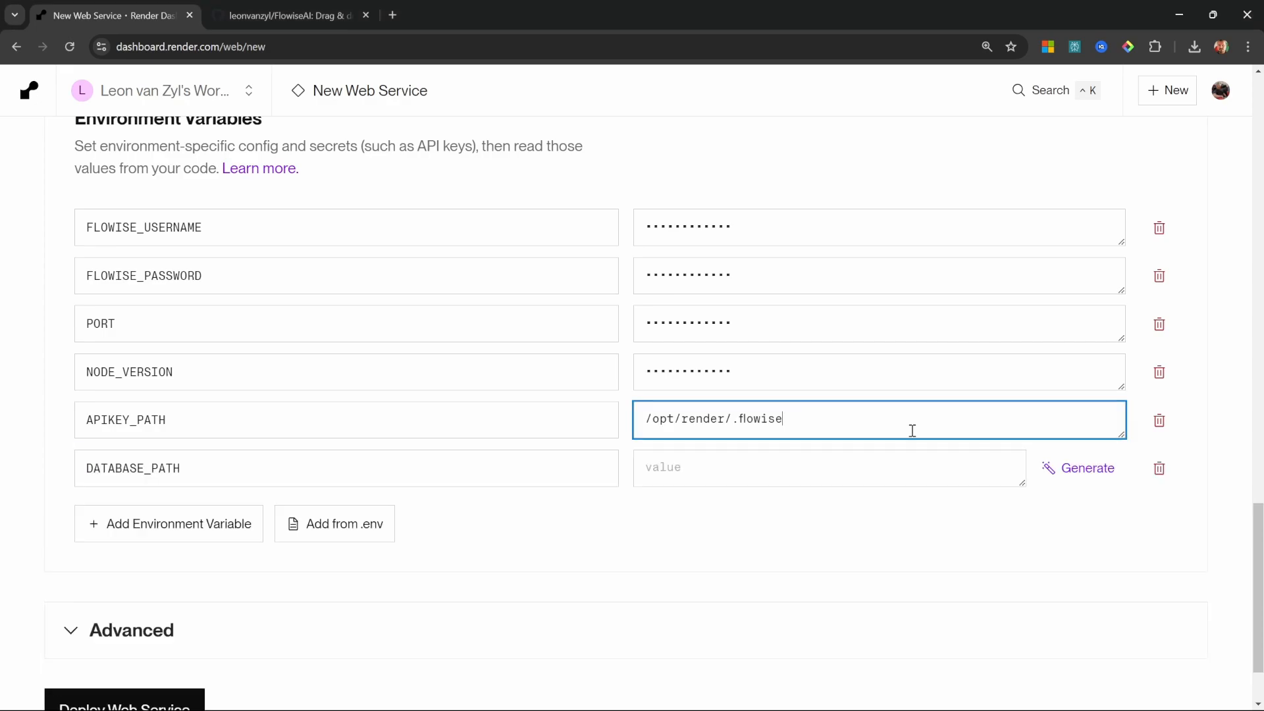
pyautogui.click(828, 467)
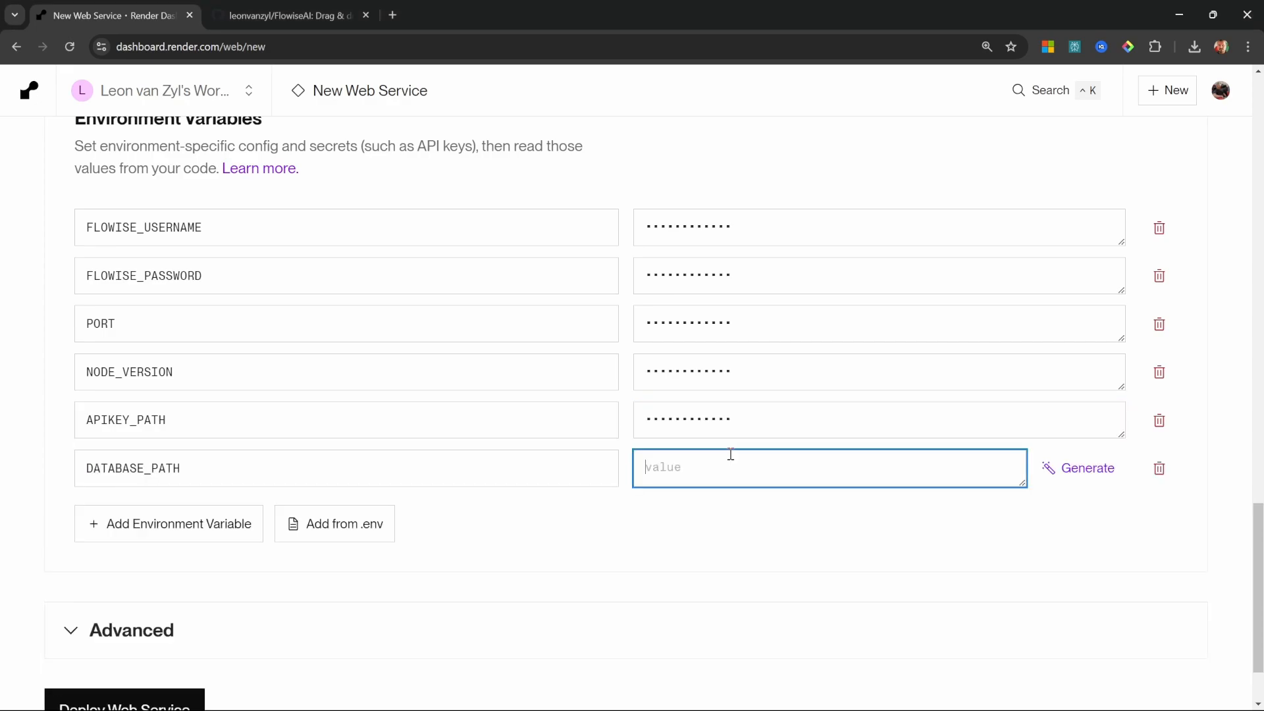
pyautogui.write('/opt/render/.flowise')
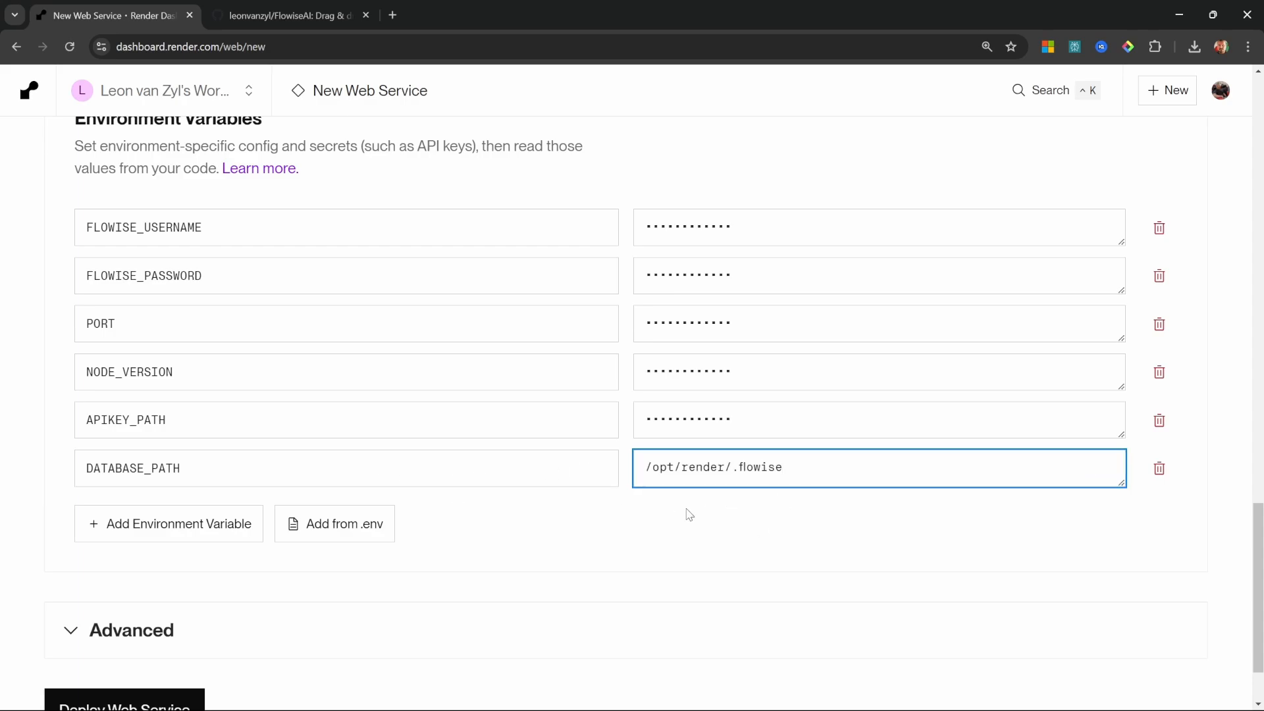
# - Add LOG_PATH=/opt/render/.flowise/logs and SECRETKEY_PATH=/opt/render/.flowise
pyautogui.click(167, 523)
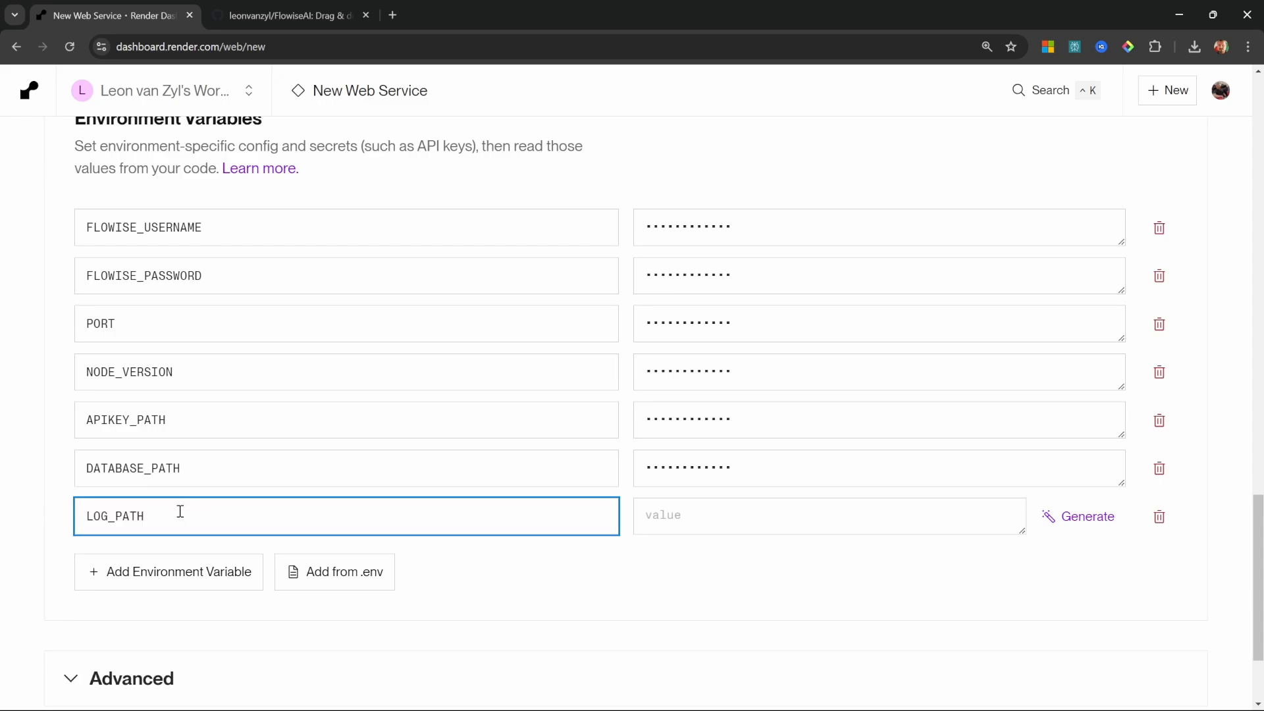
pyautogui.write('/opt/render/.flowise')
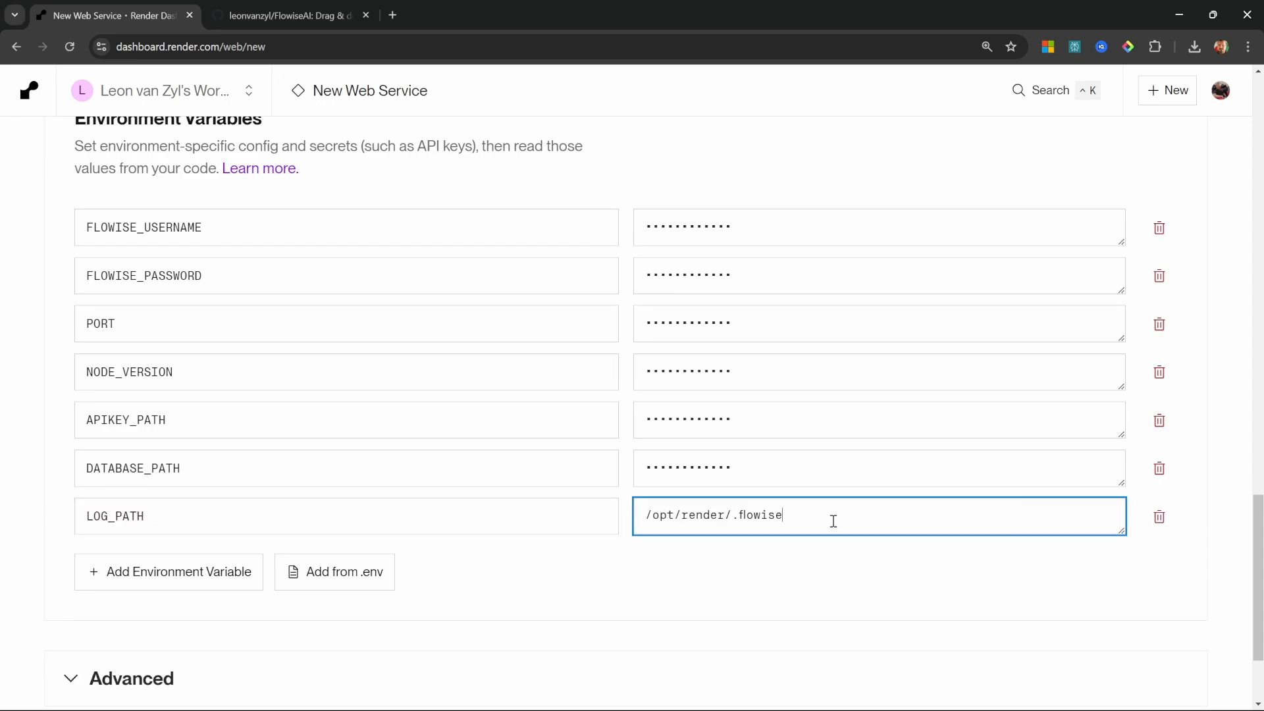
pyautogui.moveTo(866, 531)
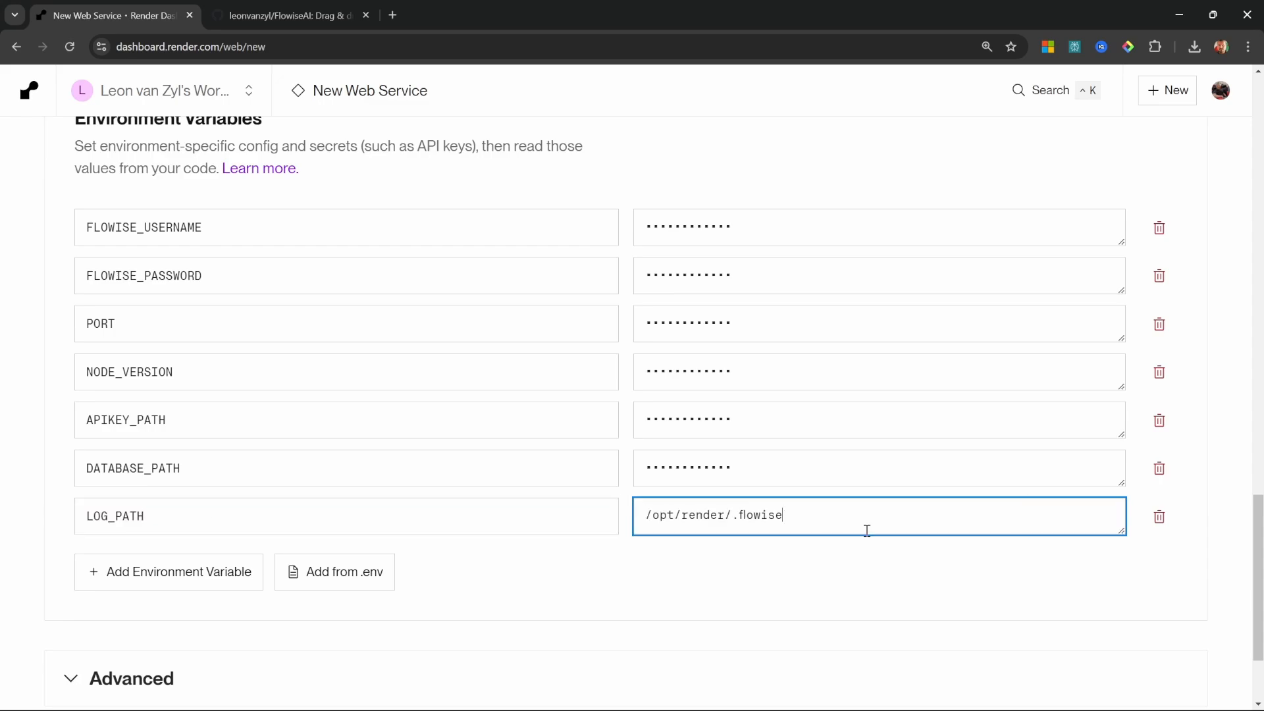
pyautogui.write('/logs')
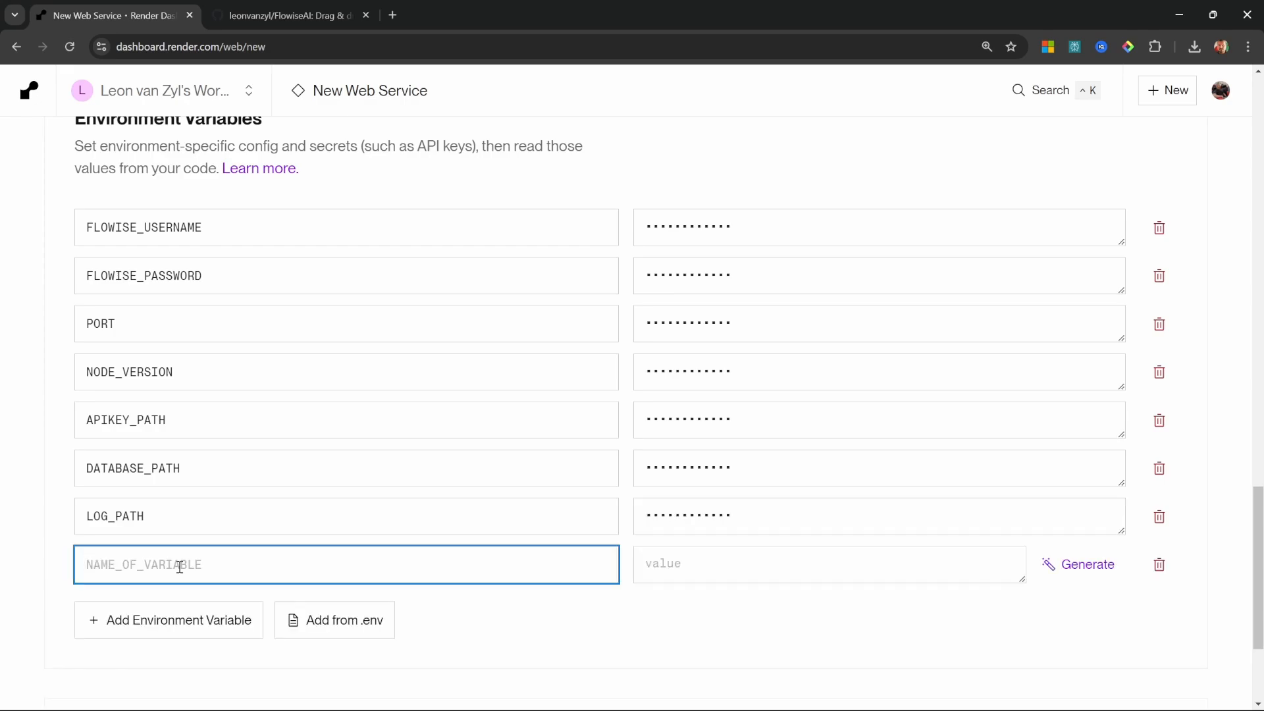
pyautogui.write('SECRETKEY_PATH')
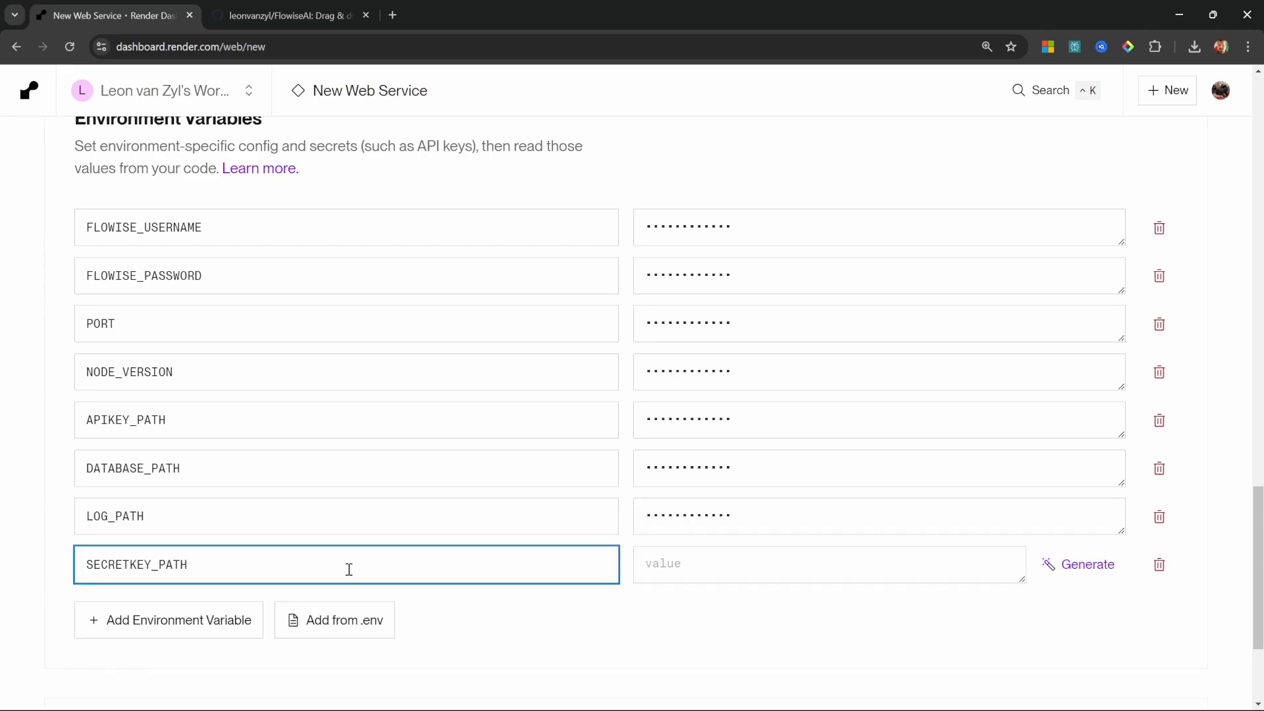
pyautogui.write('/opt/render/.flowise')
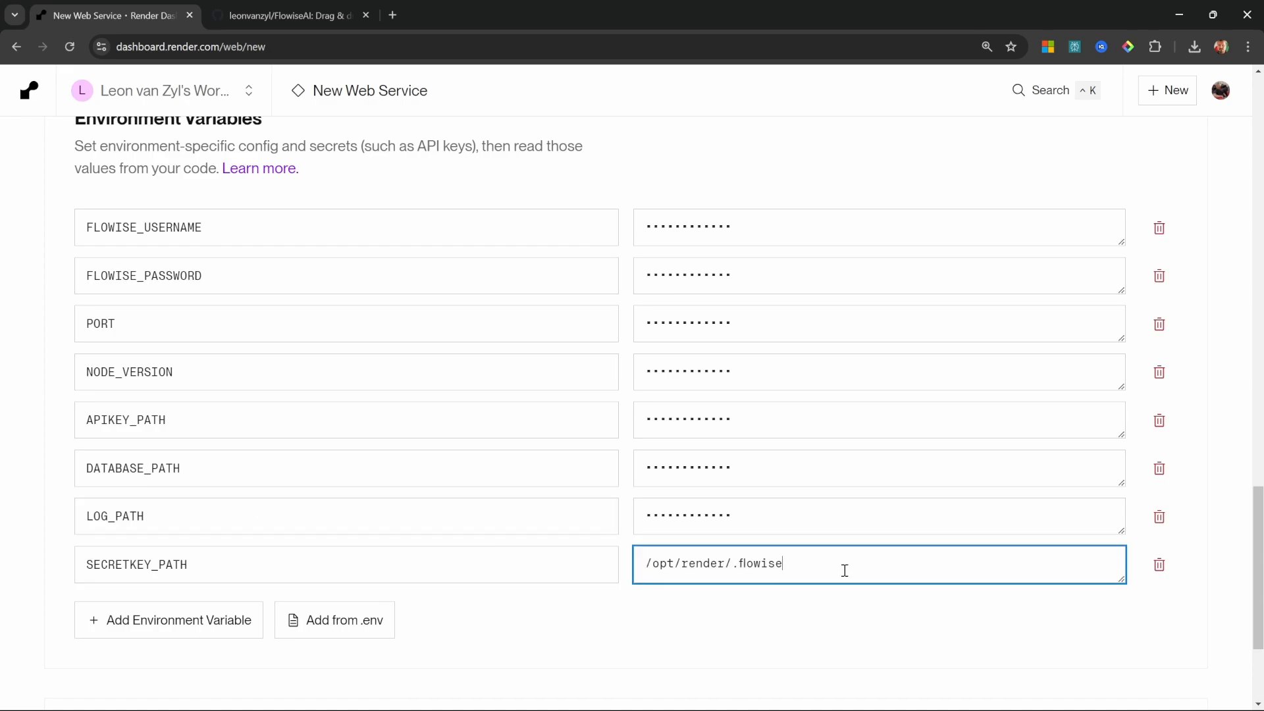
pyautogui.scroll(-3)
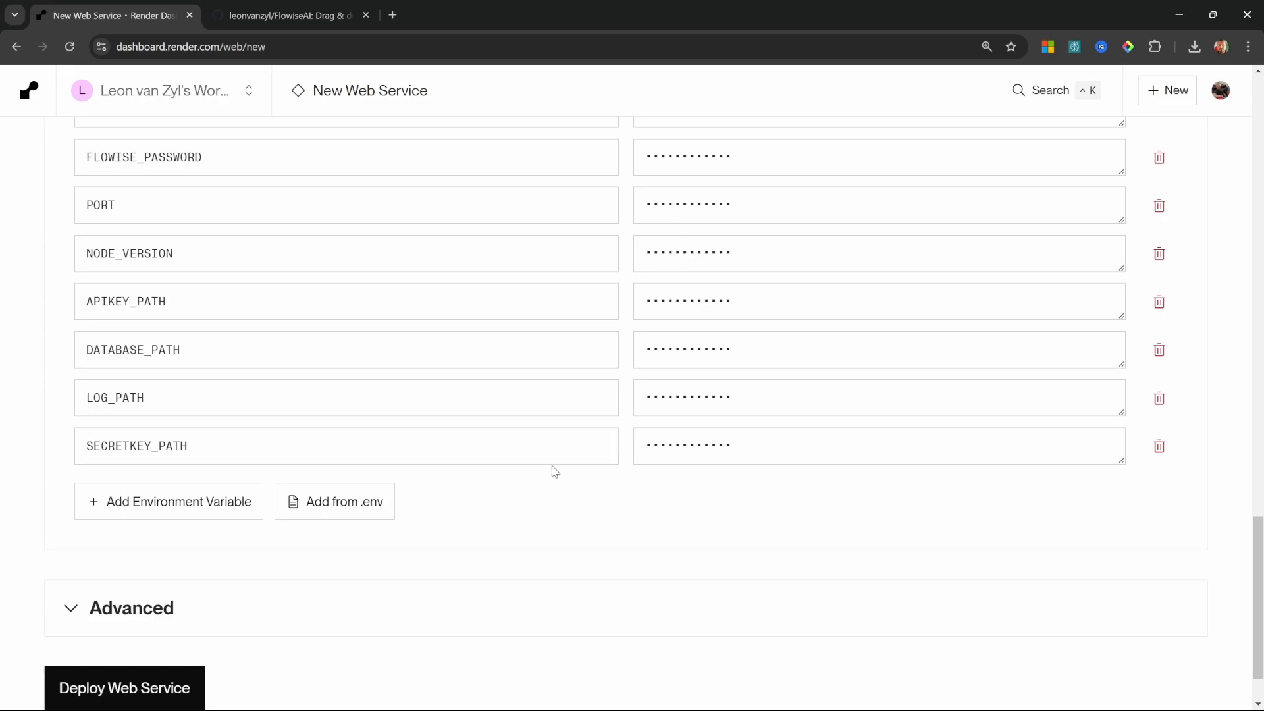
# - Attach a 1 GB persistent disk mounted at /opt/render/.flowise
pyautogui.scroll(-3)
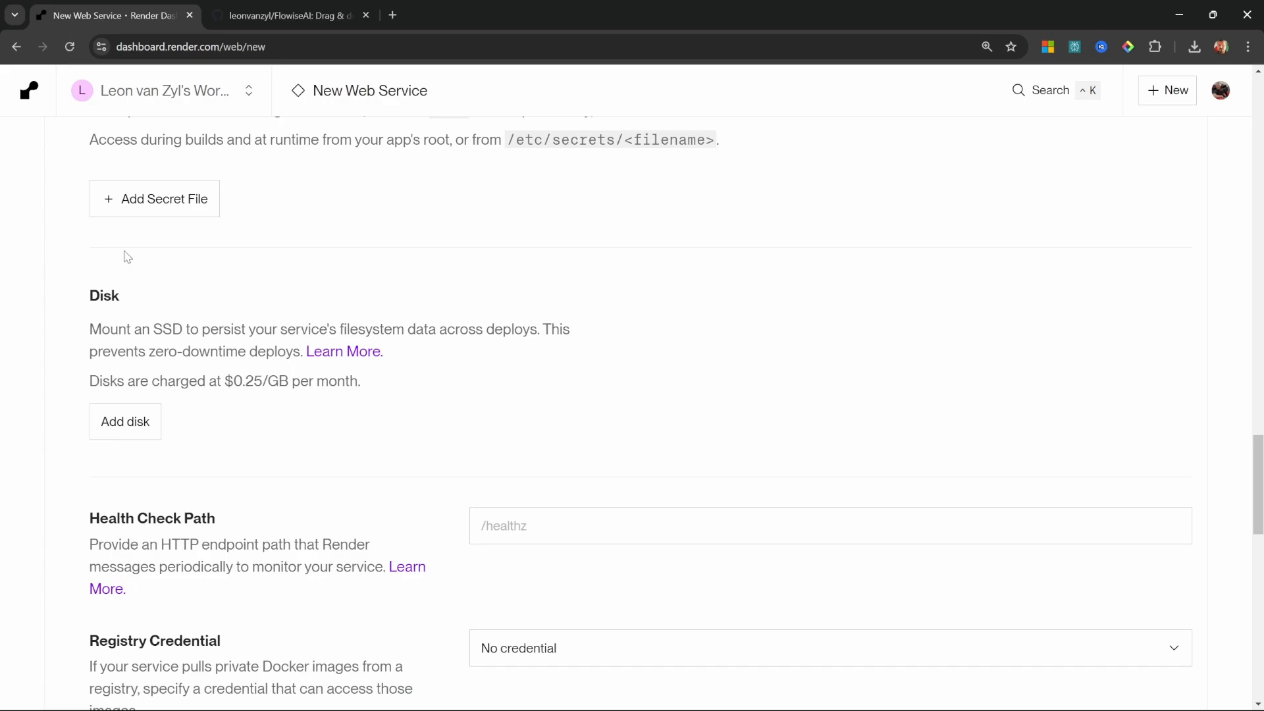
pyautogui.click(125, 421)
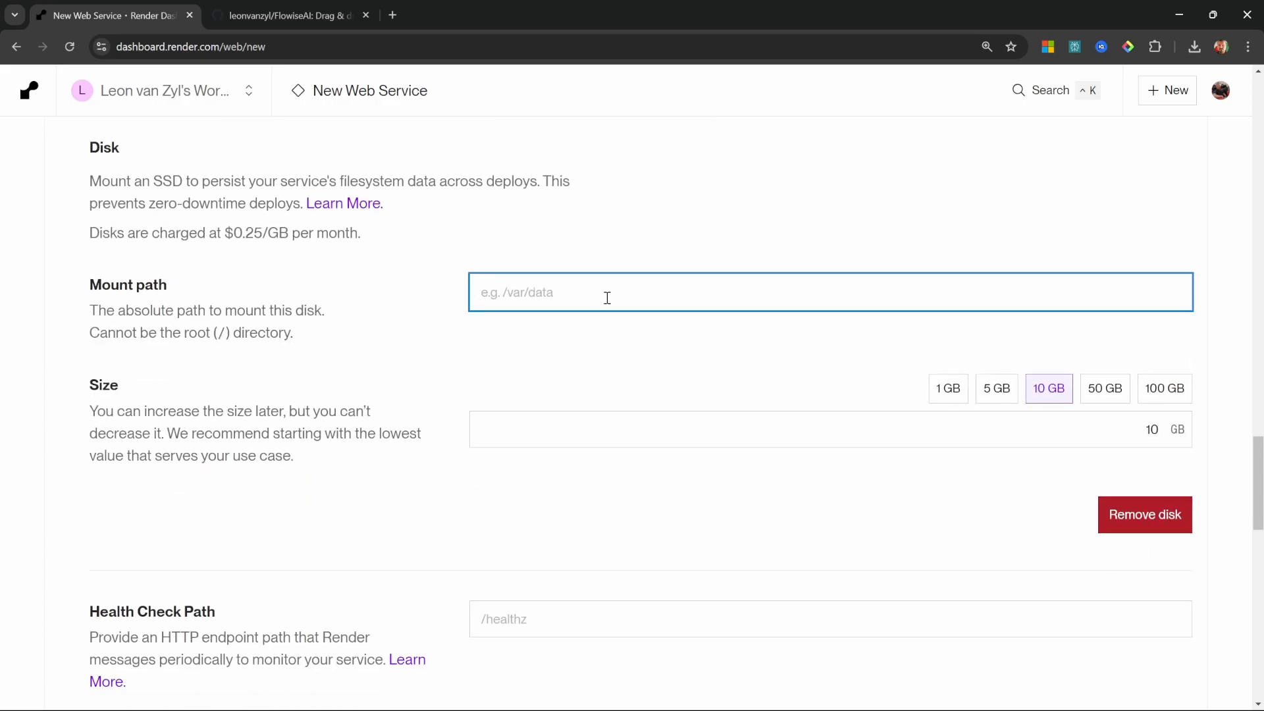
pyautogui.write('/opt/render/flowise')
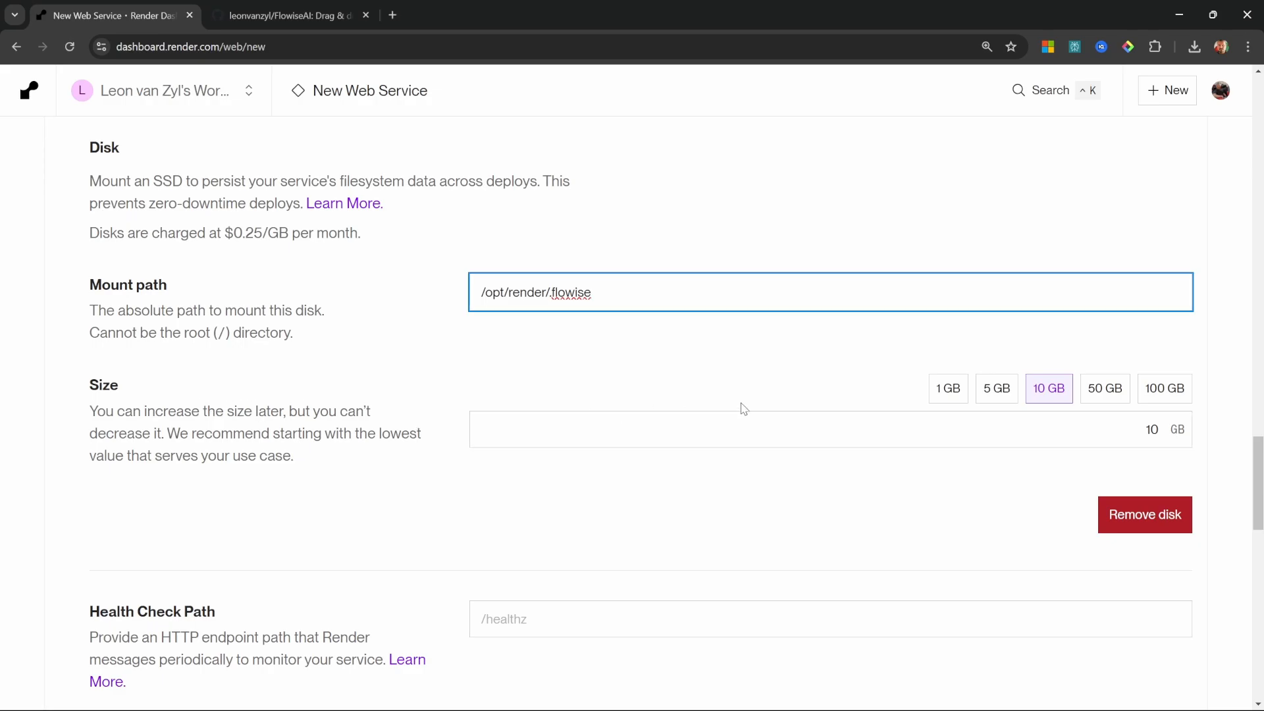
pyautogui.click(949, 387)
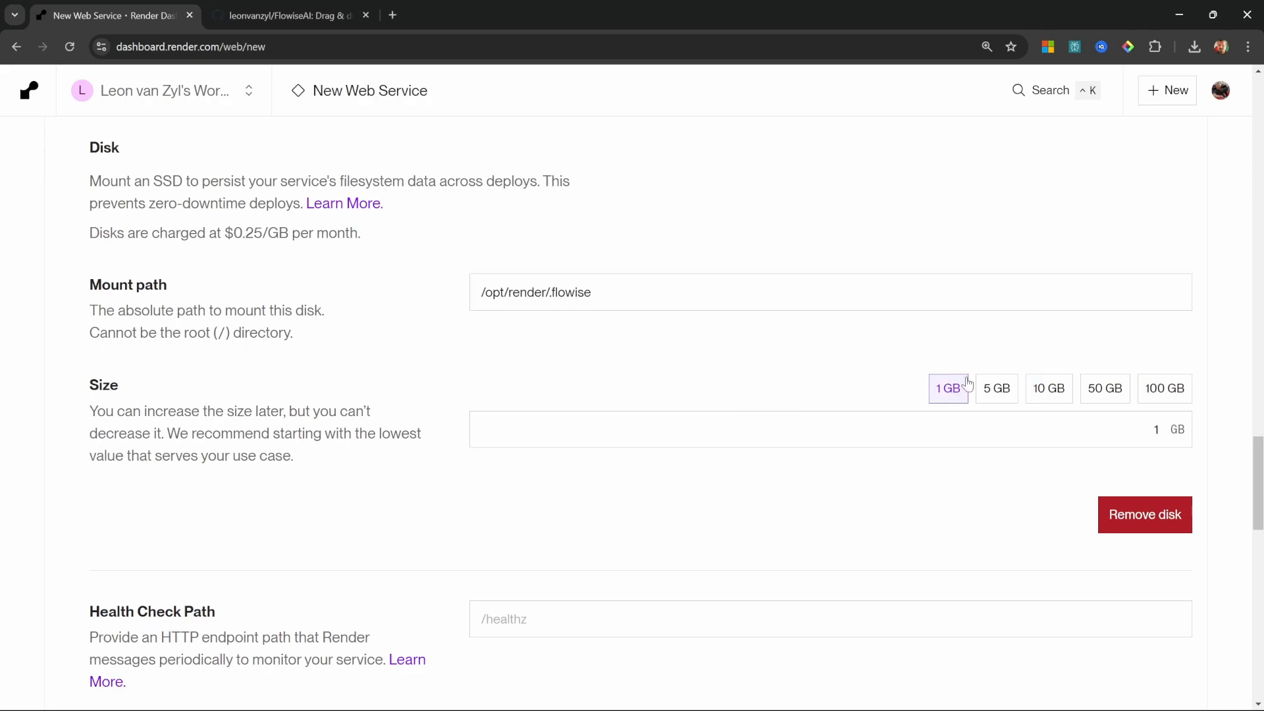
pyautogui.scroll(3)
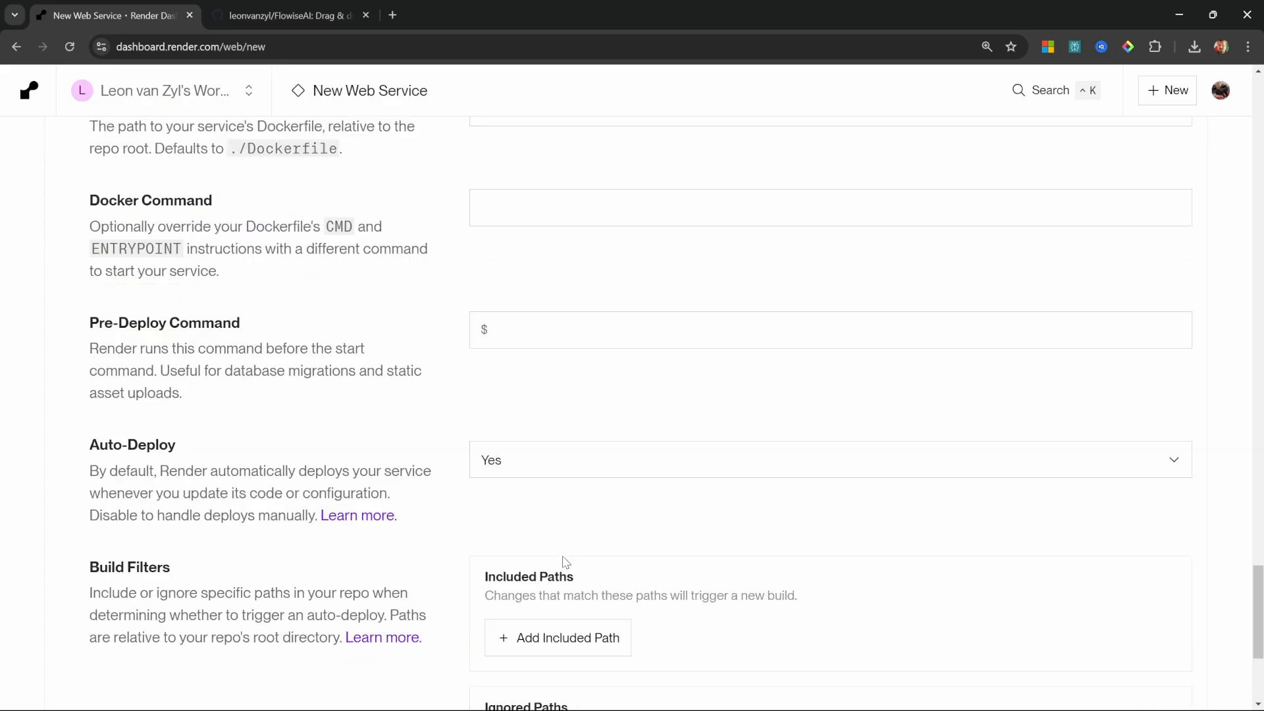
pyautogui.scroll(-3)
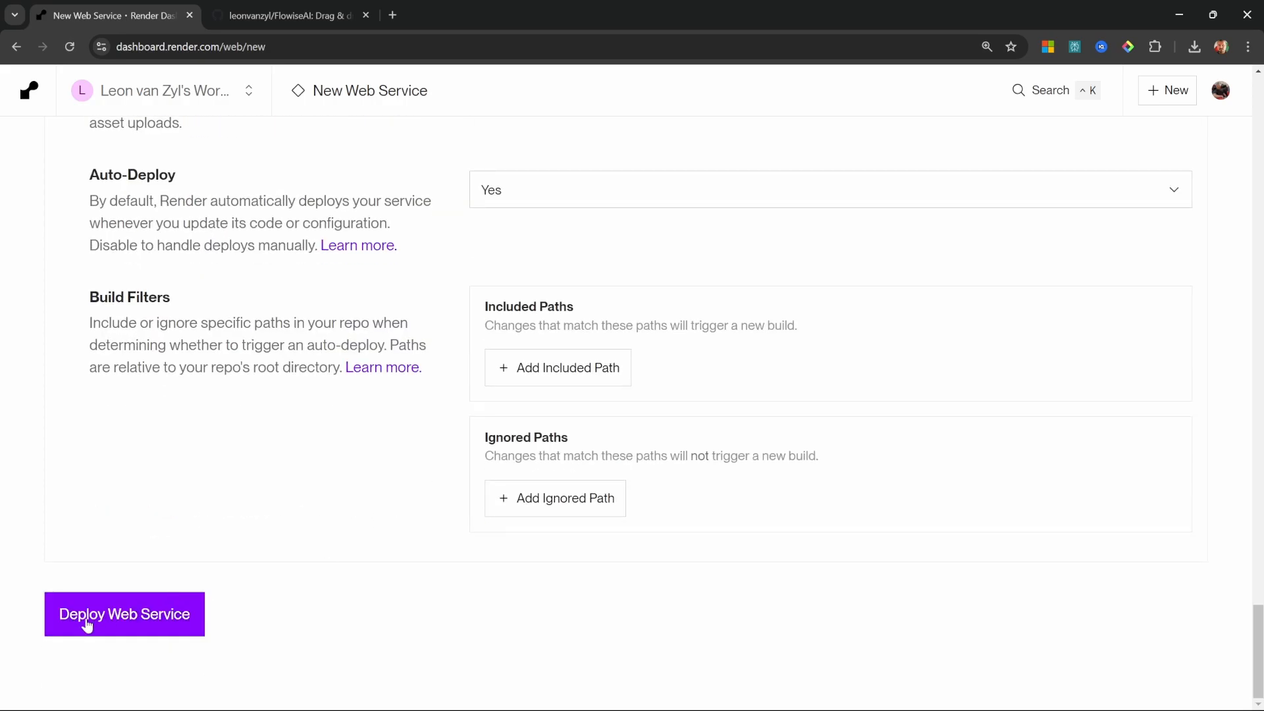
# - Deploy FlowiseAI-Tutorial and open its live onrender.com URL
pyautogui.click(124, 613)
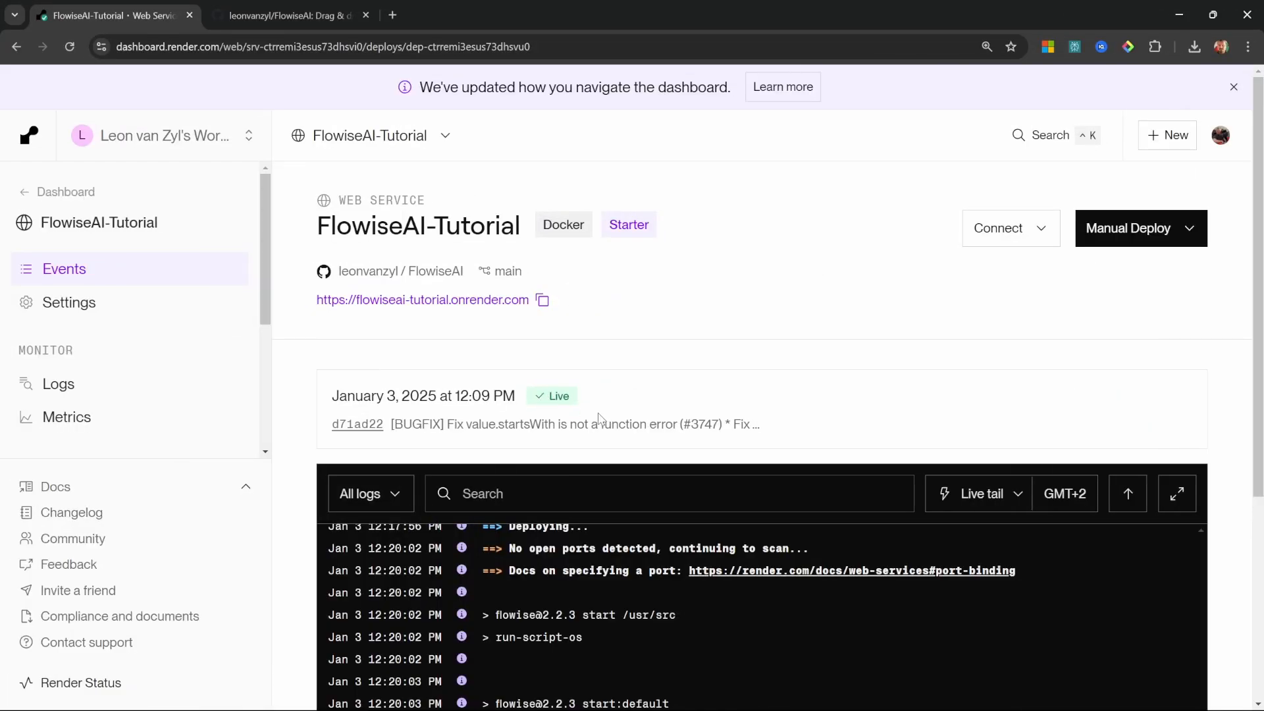
pyautogui.moveTo(473, 317)
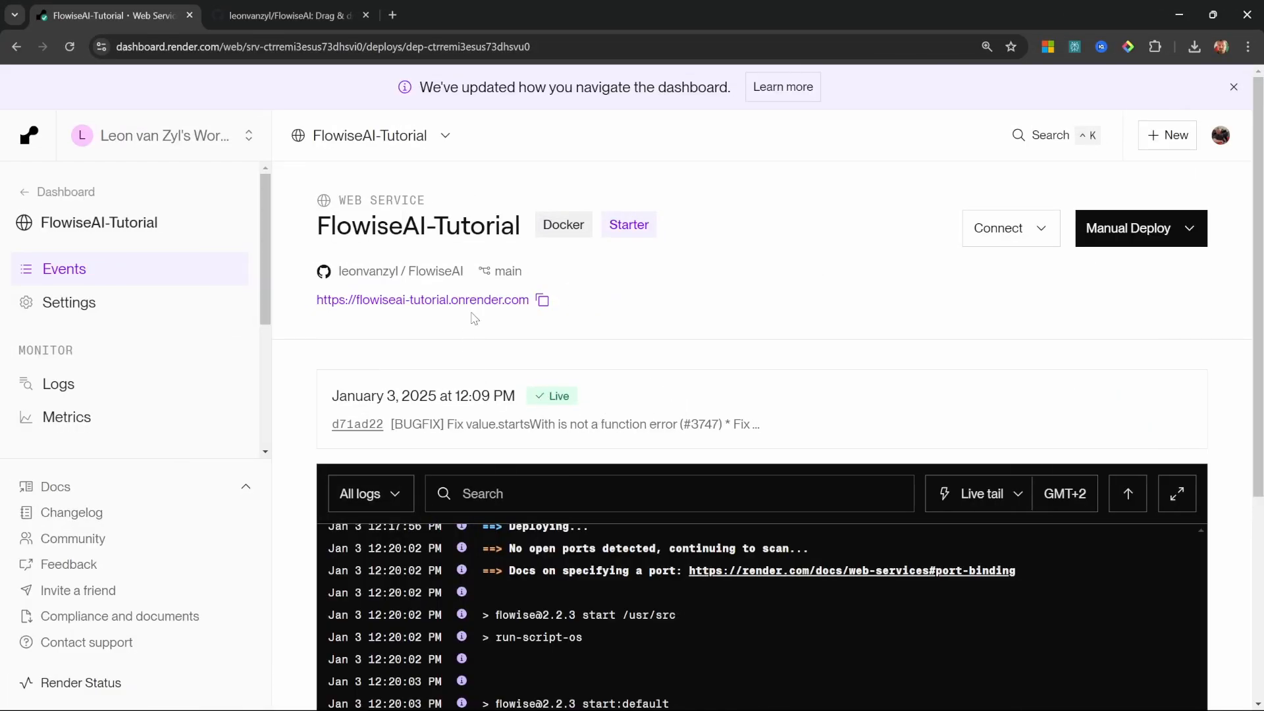
pyautogui.click(423, 299)
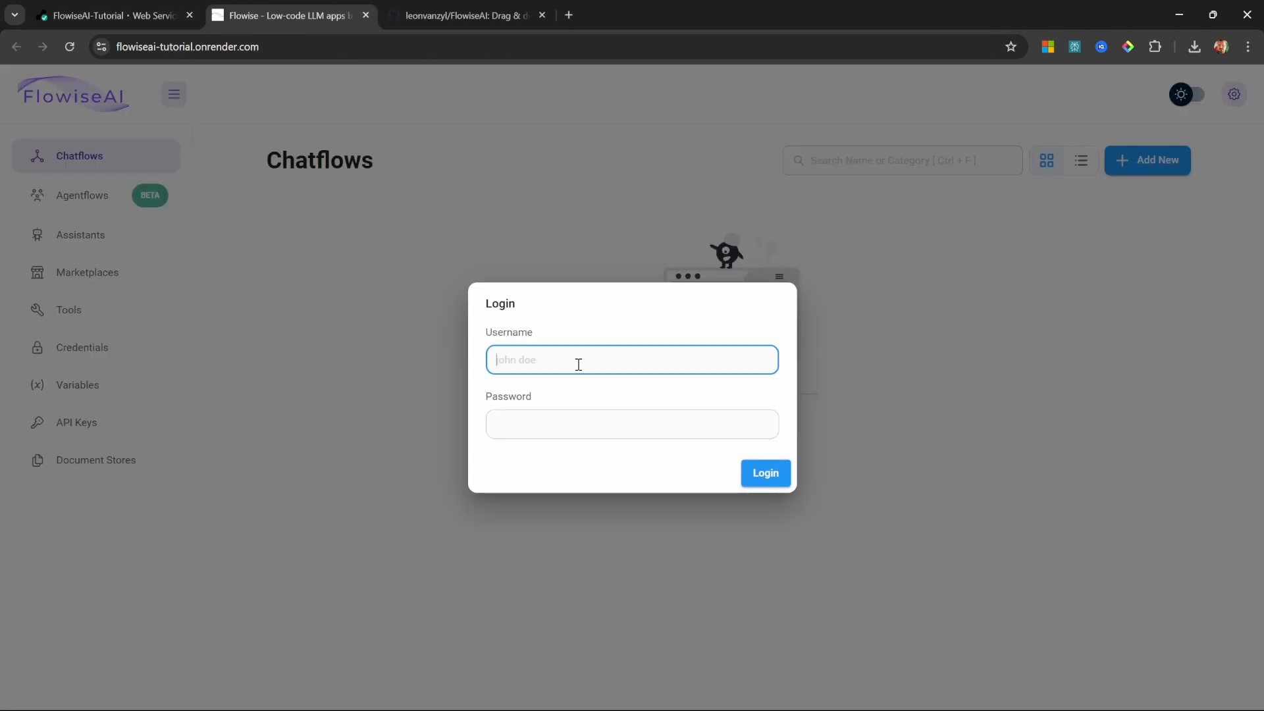
# - Log in to the deployed Flowise as admin, then return to the GitHub fork
pyautogui.write('admin')
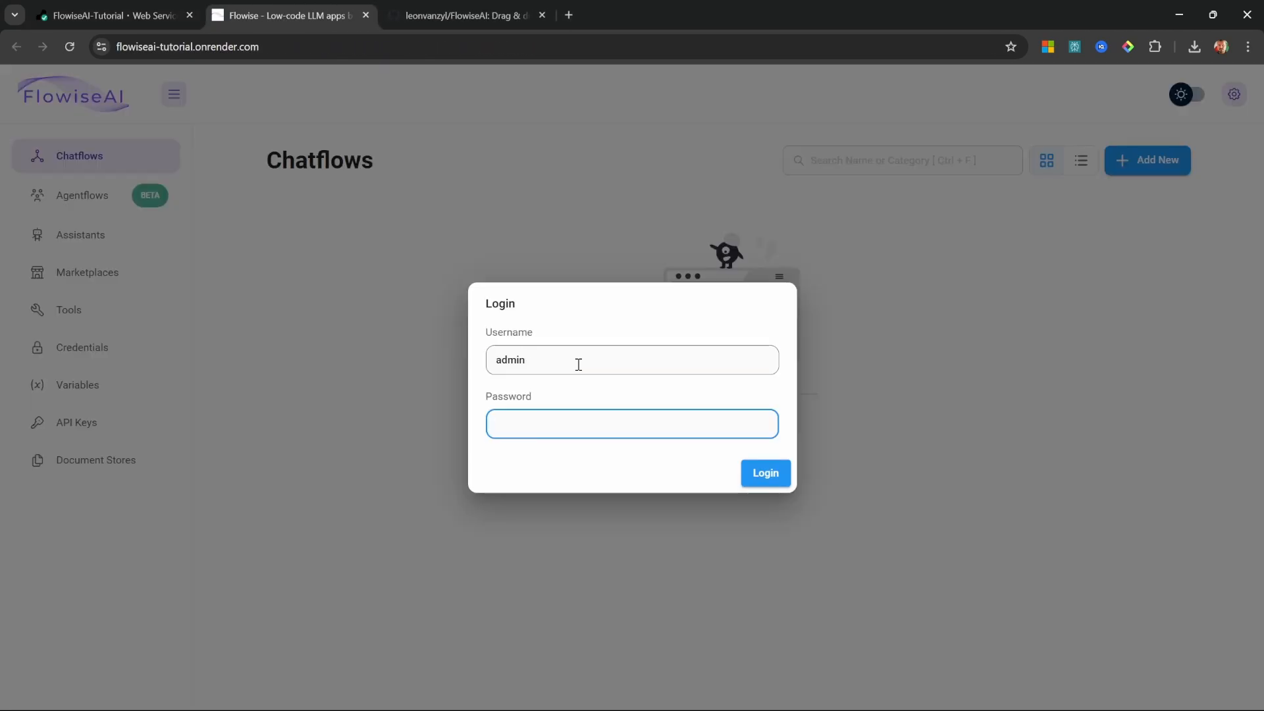
pyautogui.write('password')
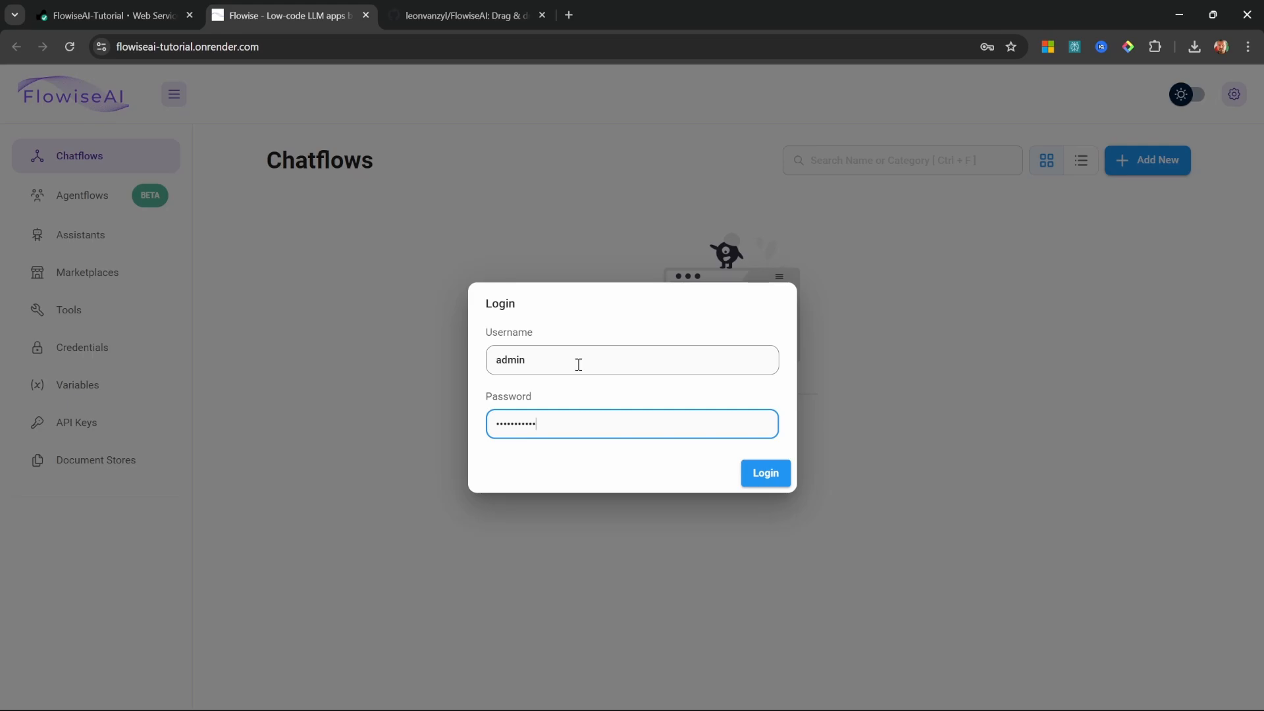
pyautogui.click(763, 472)
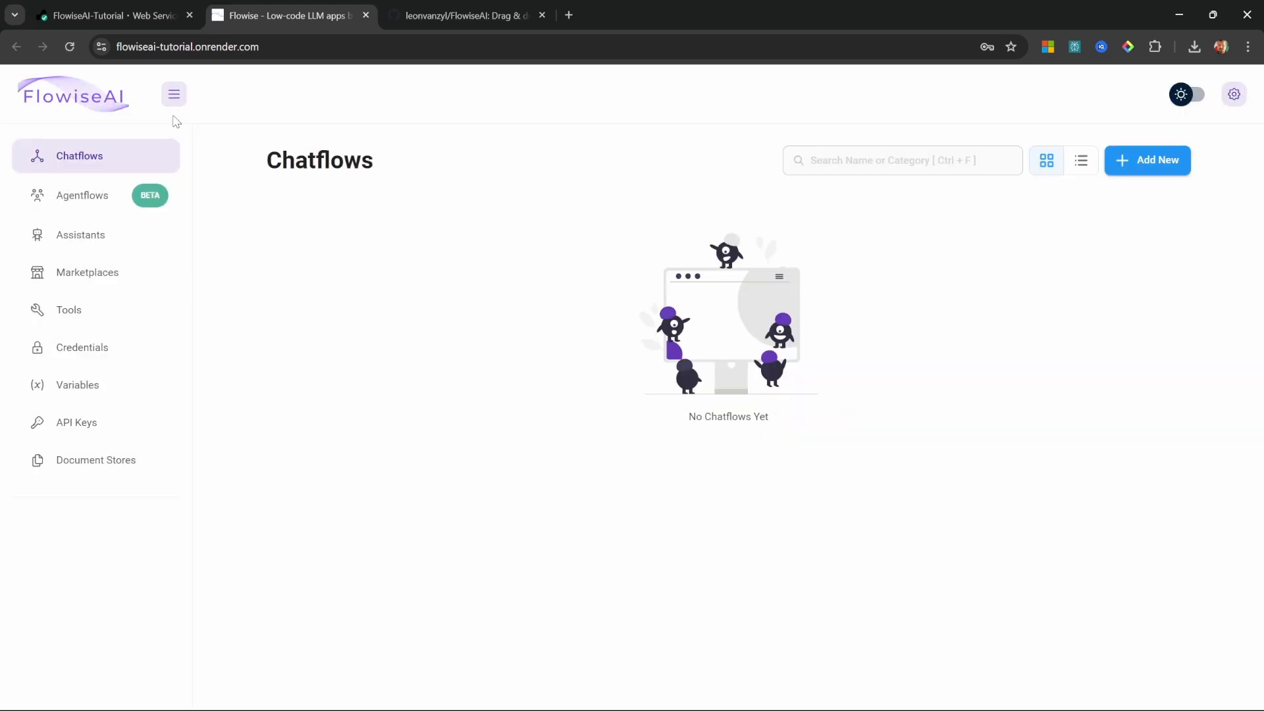
pyautogui.moveTo(620, 151)
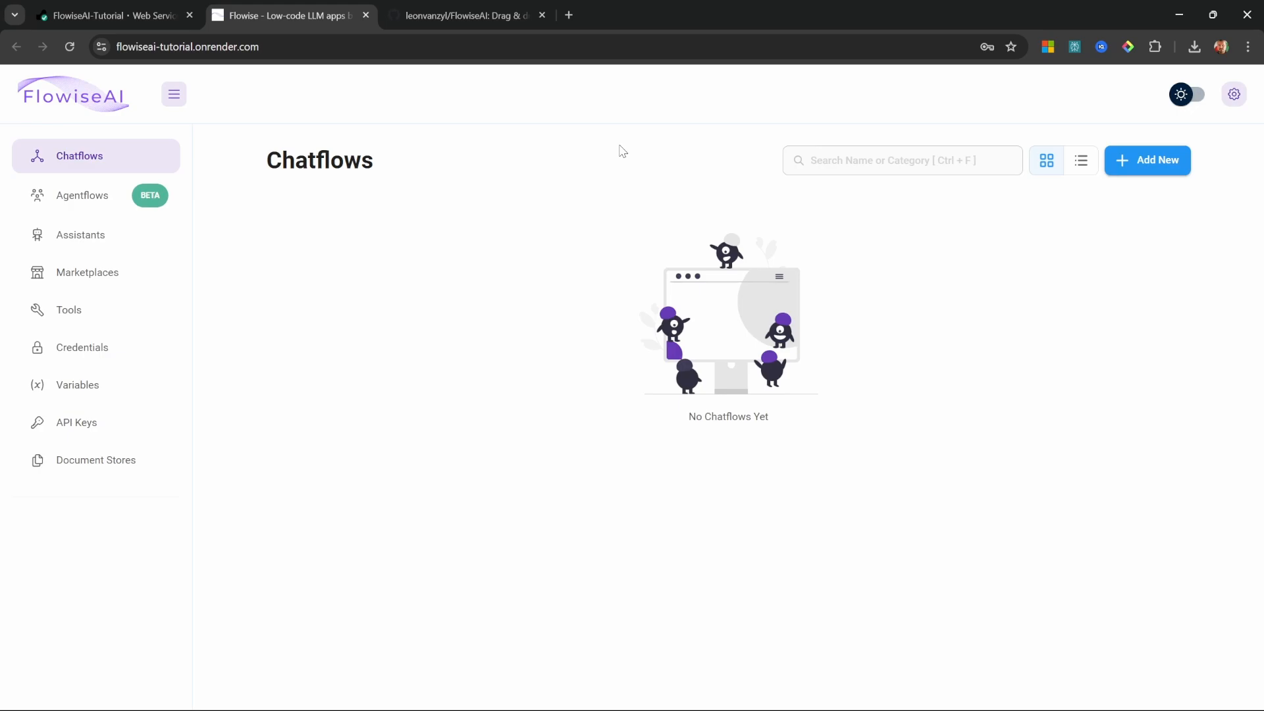
pyautogui.moveTo(590, 143)
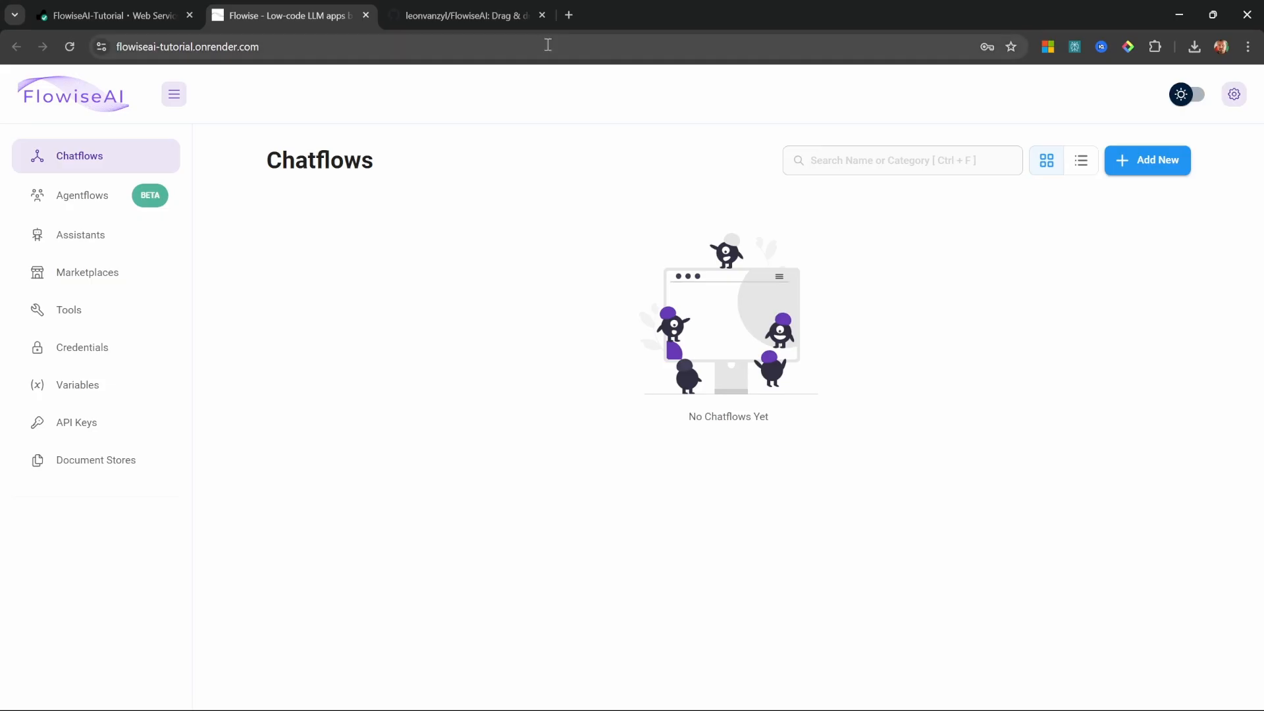
pyautogui.click(464, 16)
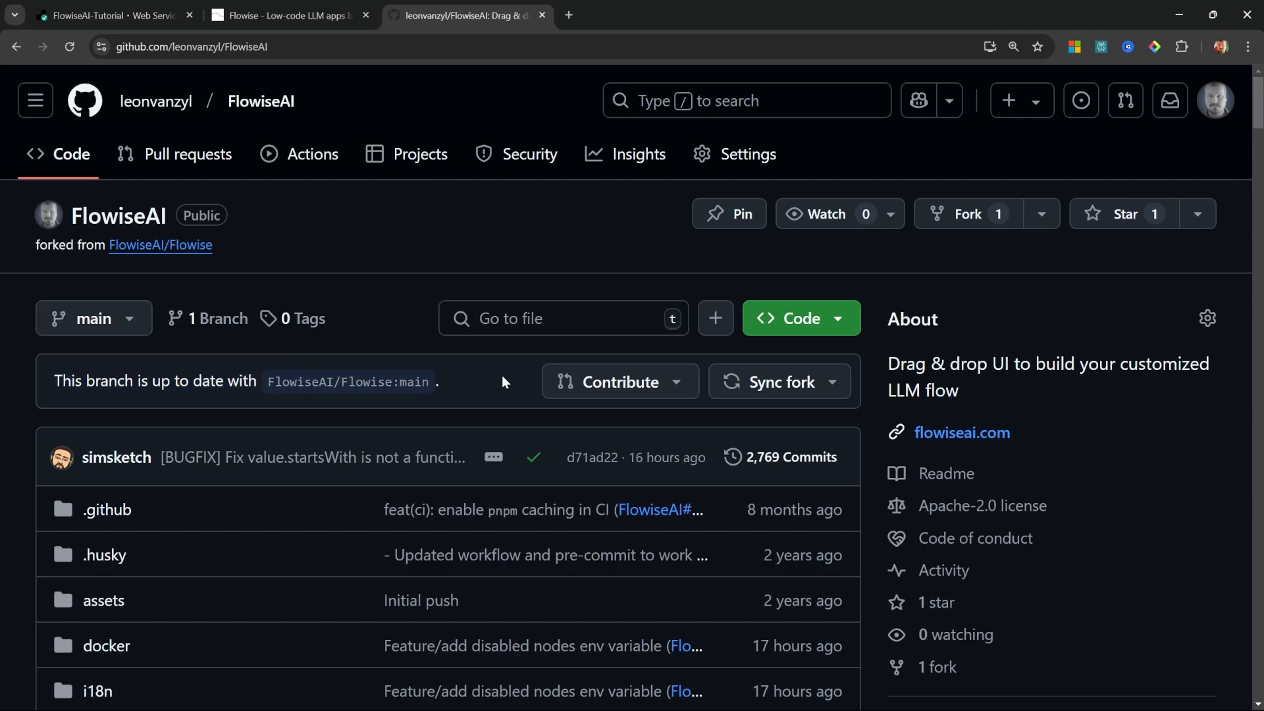
pyautogui.moveTo(489, 379)
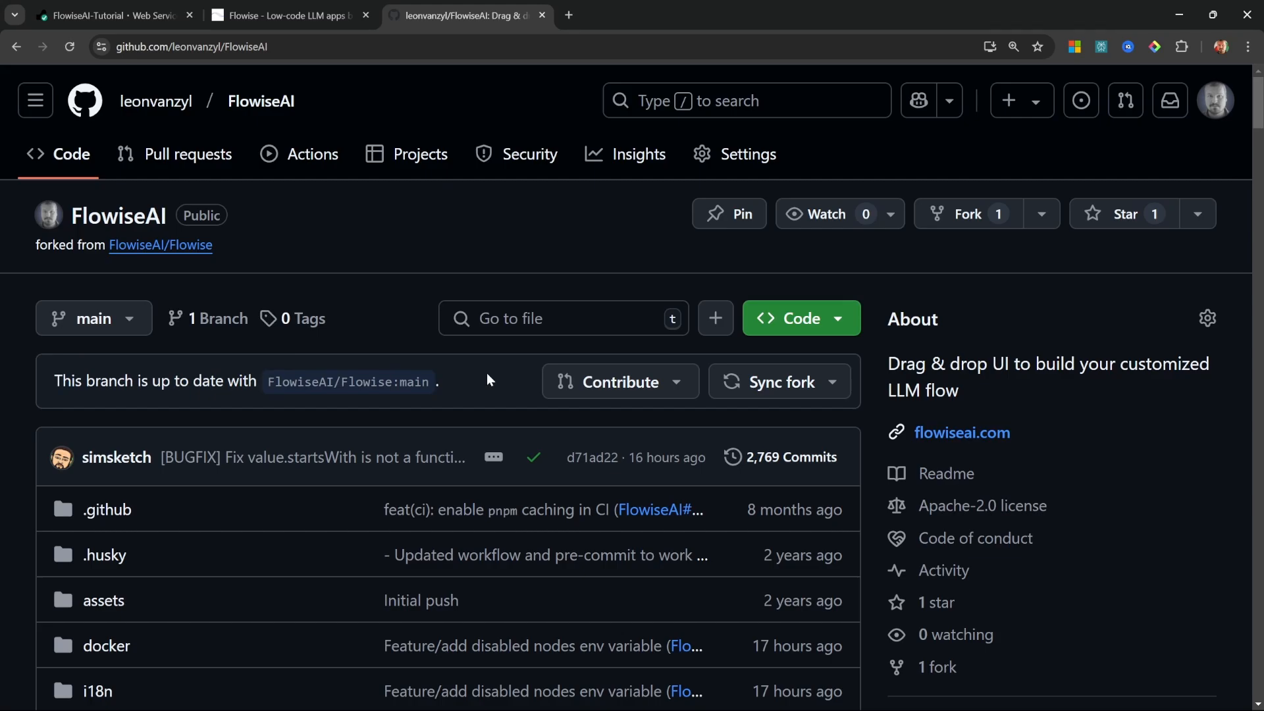
pyautogui.moveTo(130, 375)
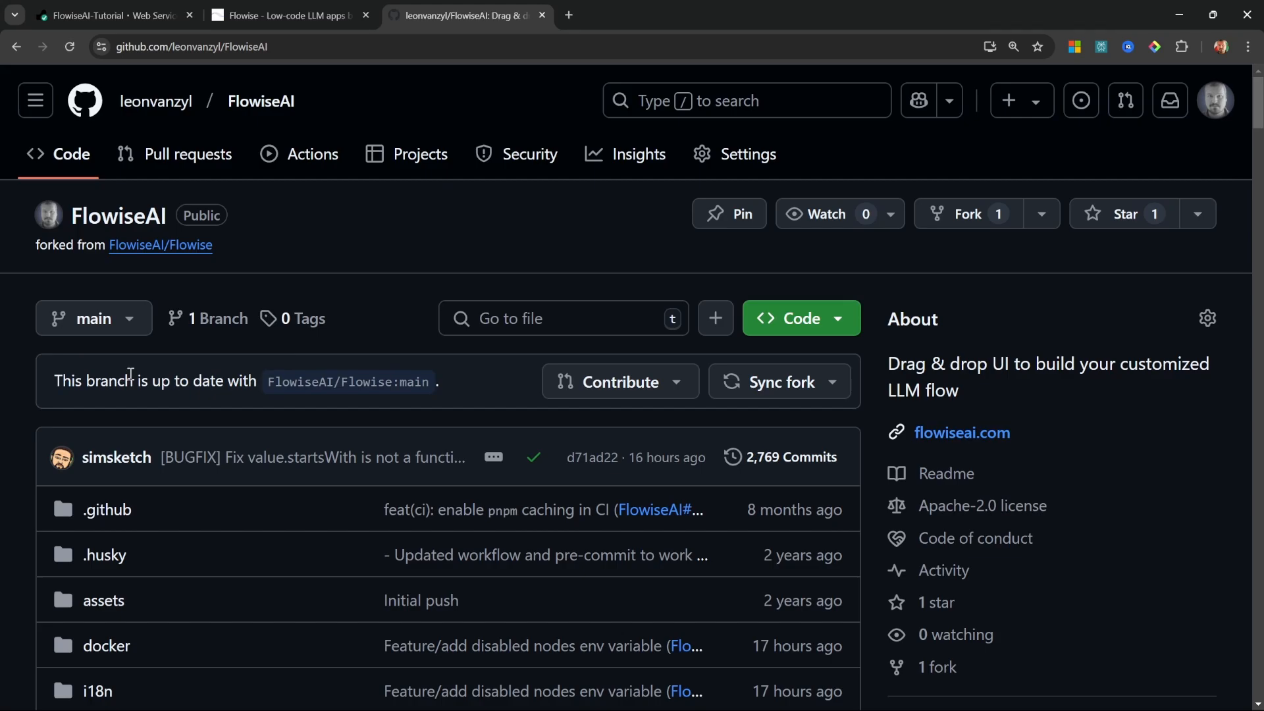
# - Use Sync fork to confirm the fork is up to date with upstream main
pyautogui.click(778, 382)
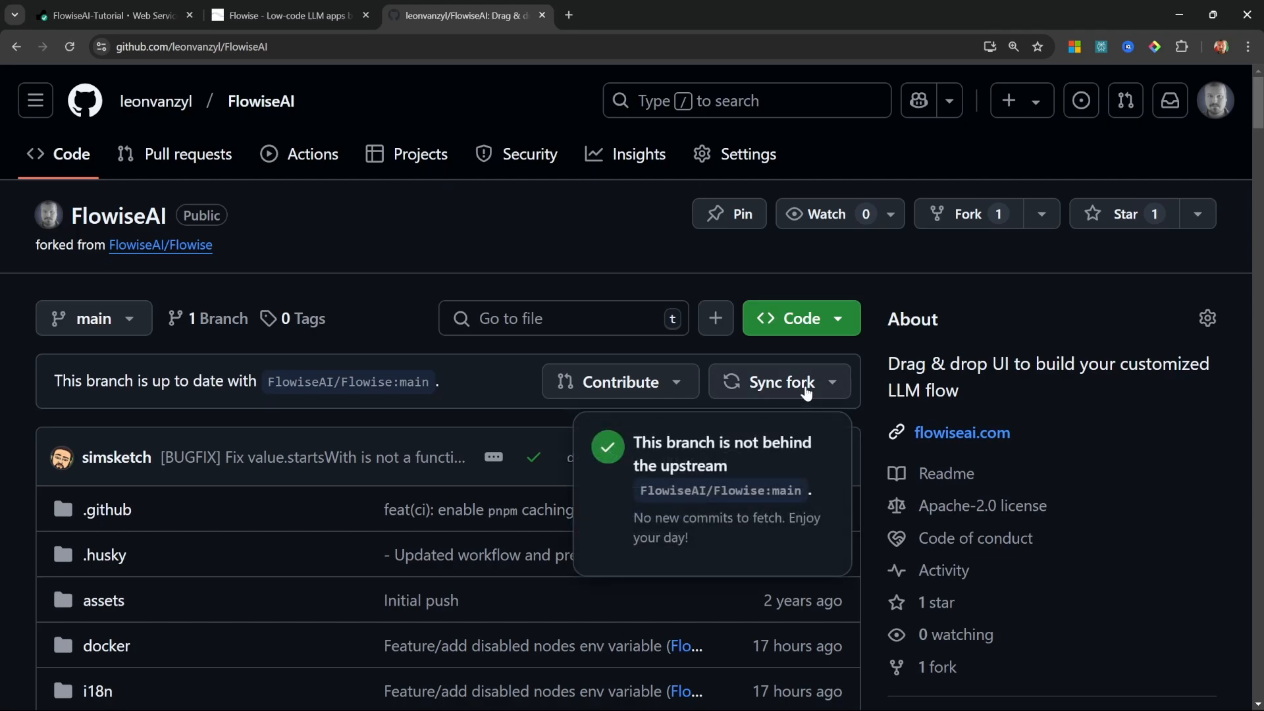
pyautogui.moveTo(741, 509)
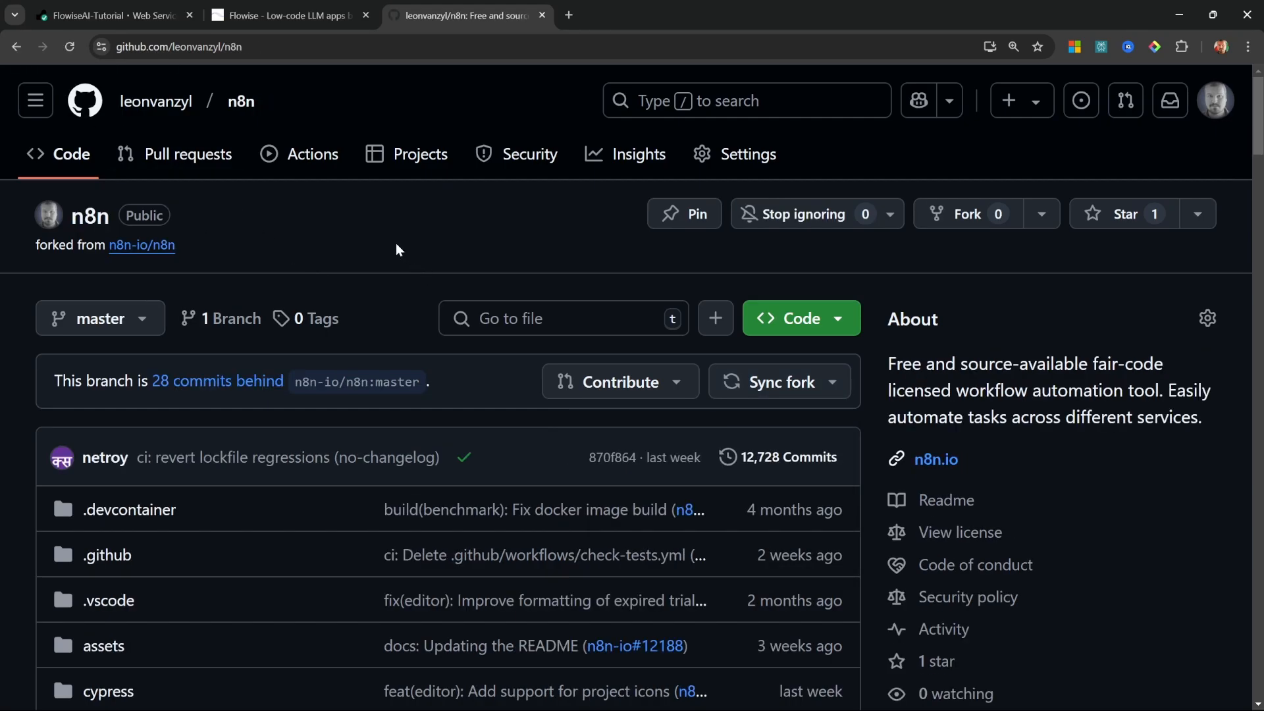
pyautogui.moveTo(240, 101)
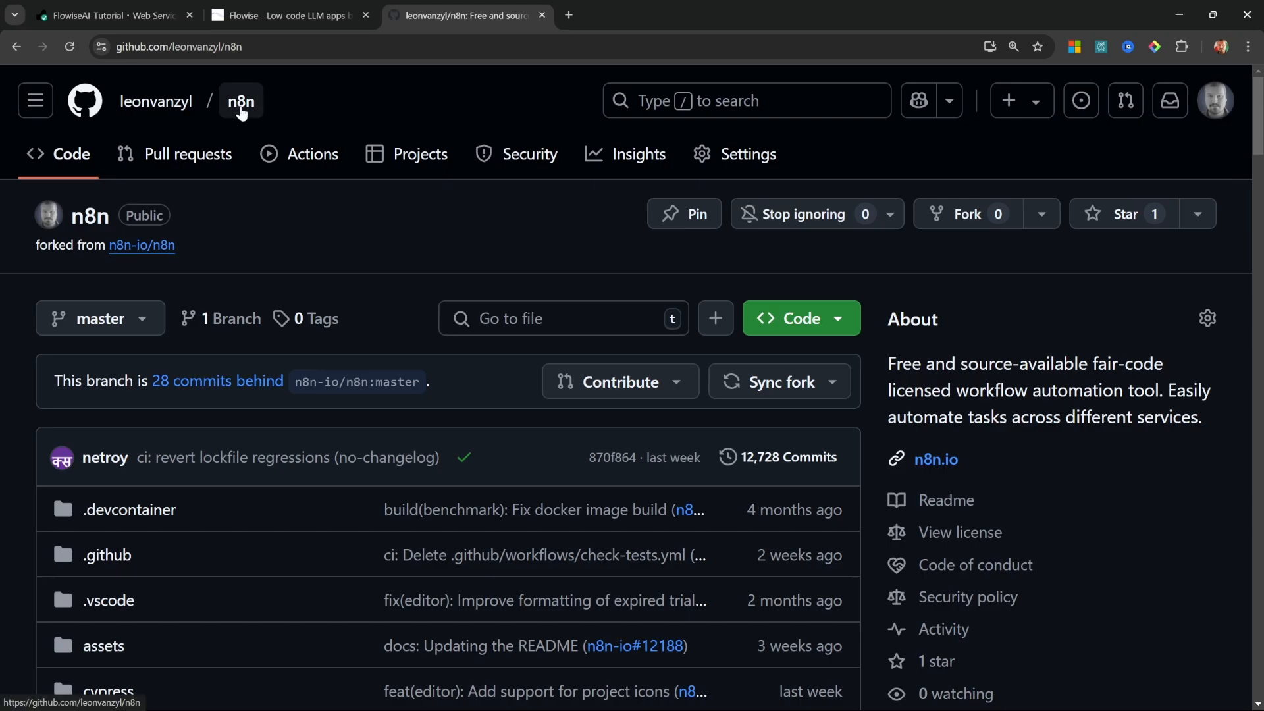
pyautogui.moveTo(155, 101)
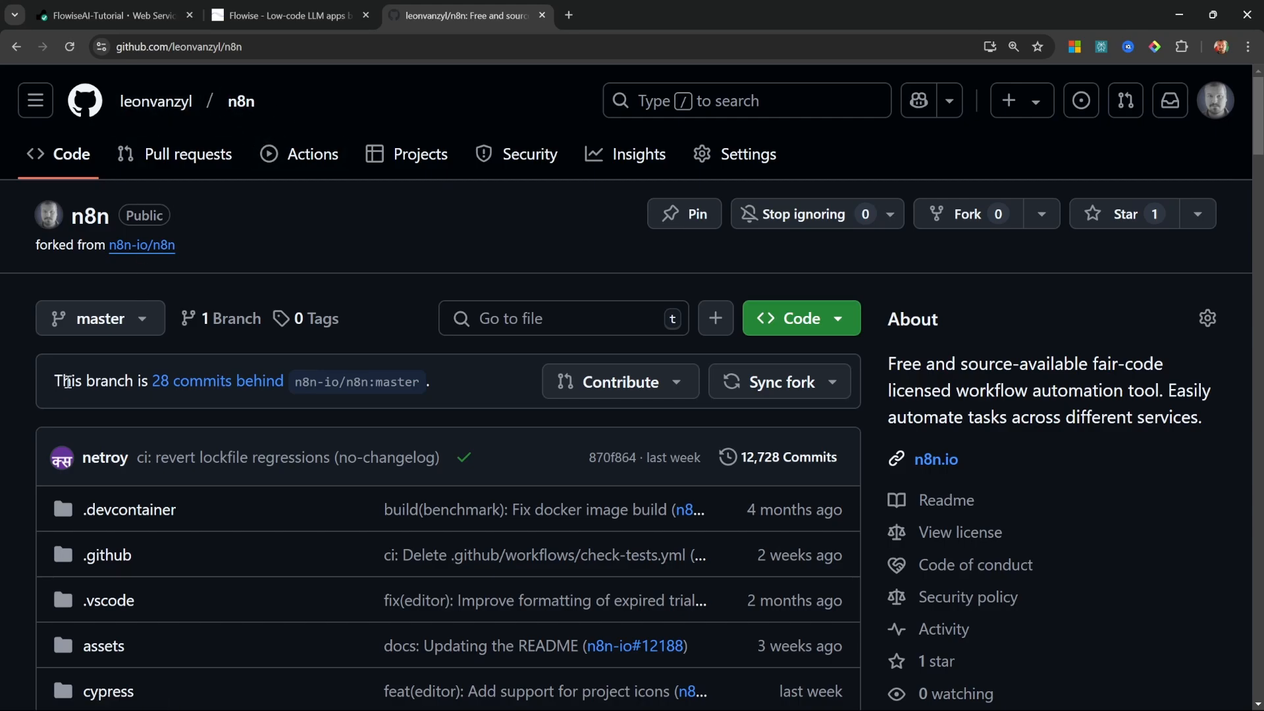
pyautogui.moveTo(217, 381)
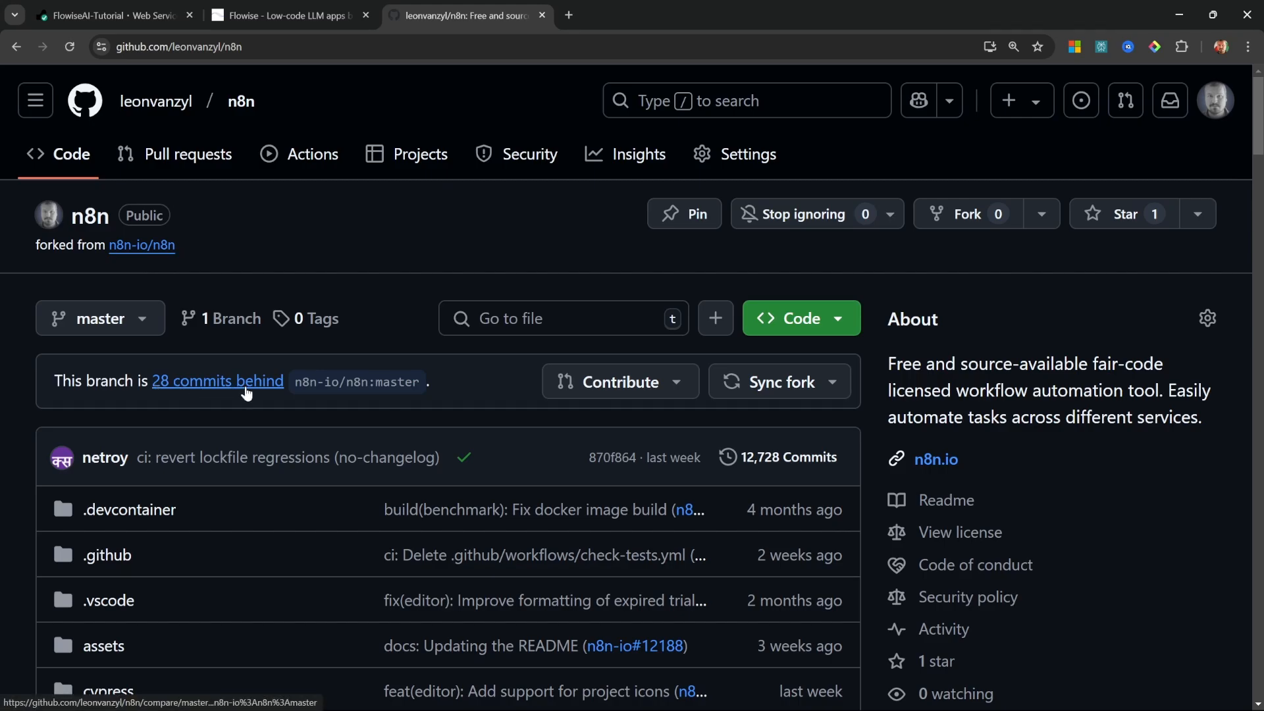
pyautogui.moveTo(399, 387)
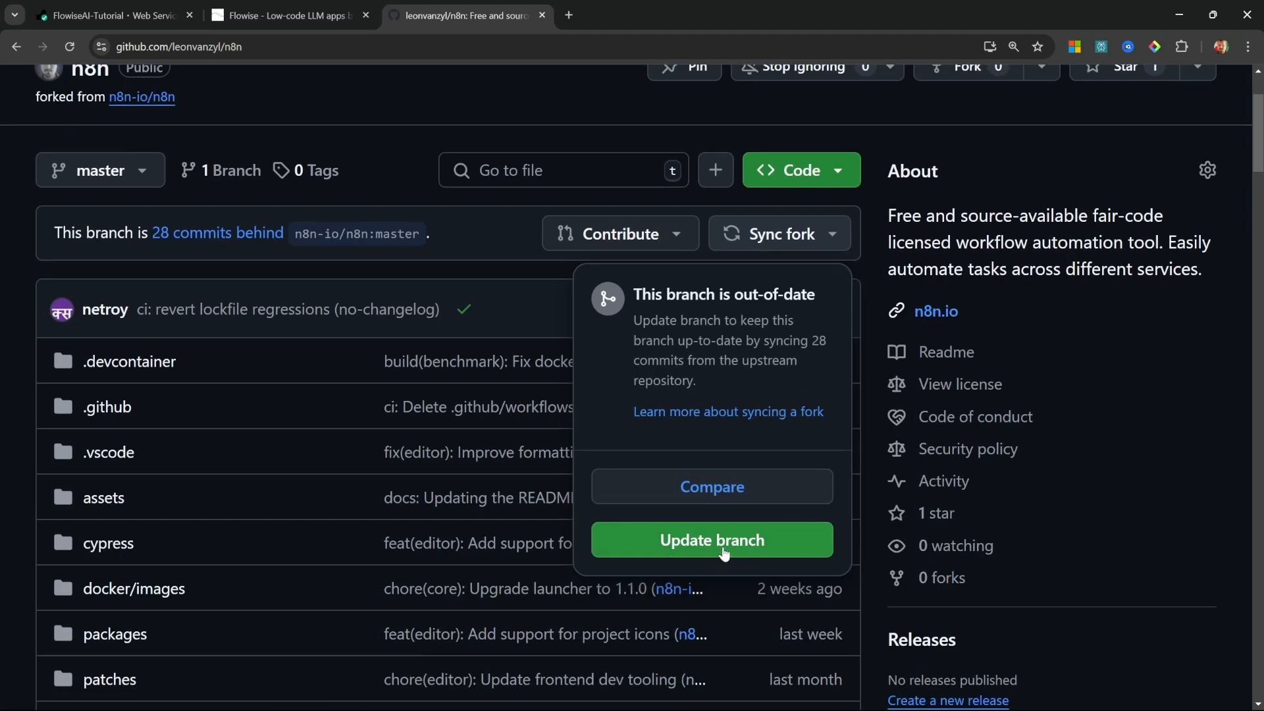
# - Update the n8n fork branch with the 28 upstream commits from n8n-io/n8n:master
pyautogui.click(710, 539)
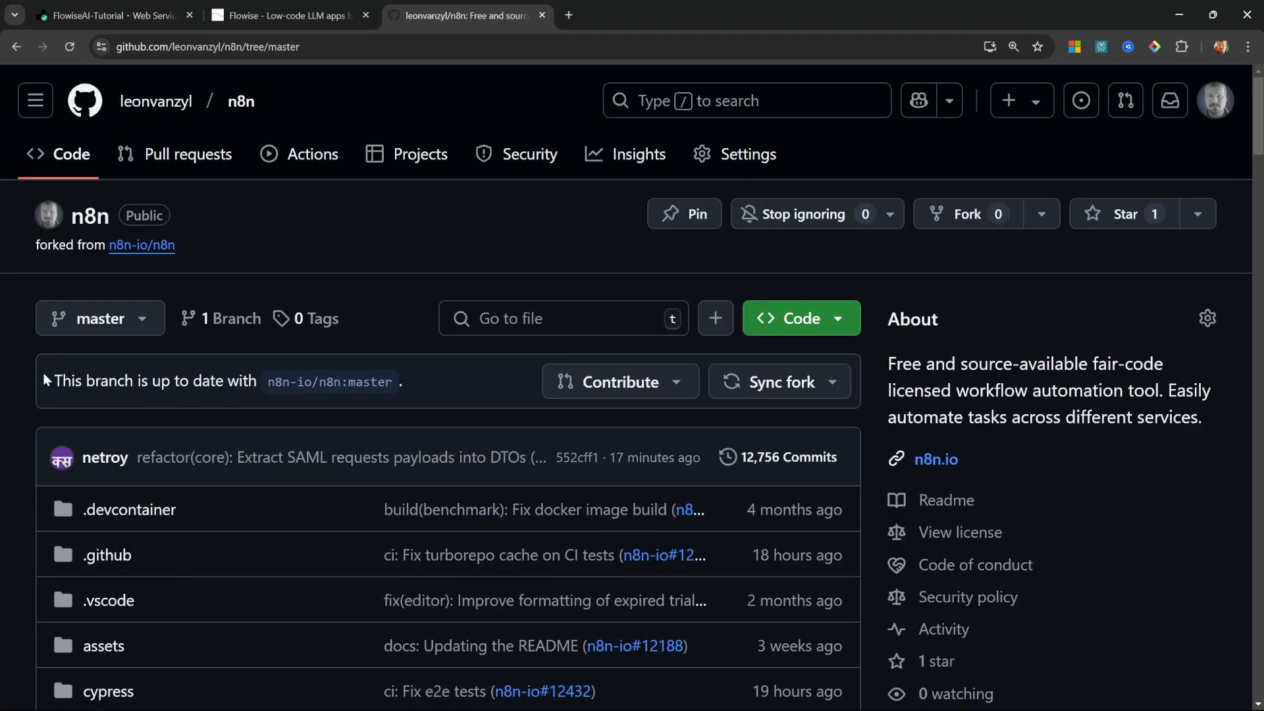
pyautogui.moveTo(358, 384)
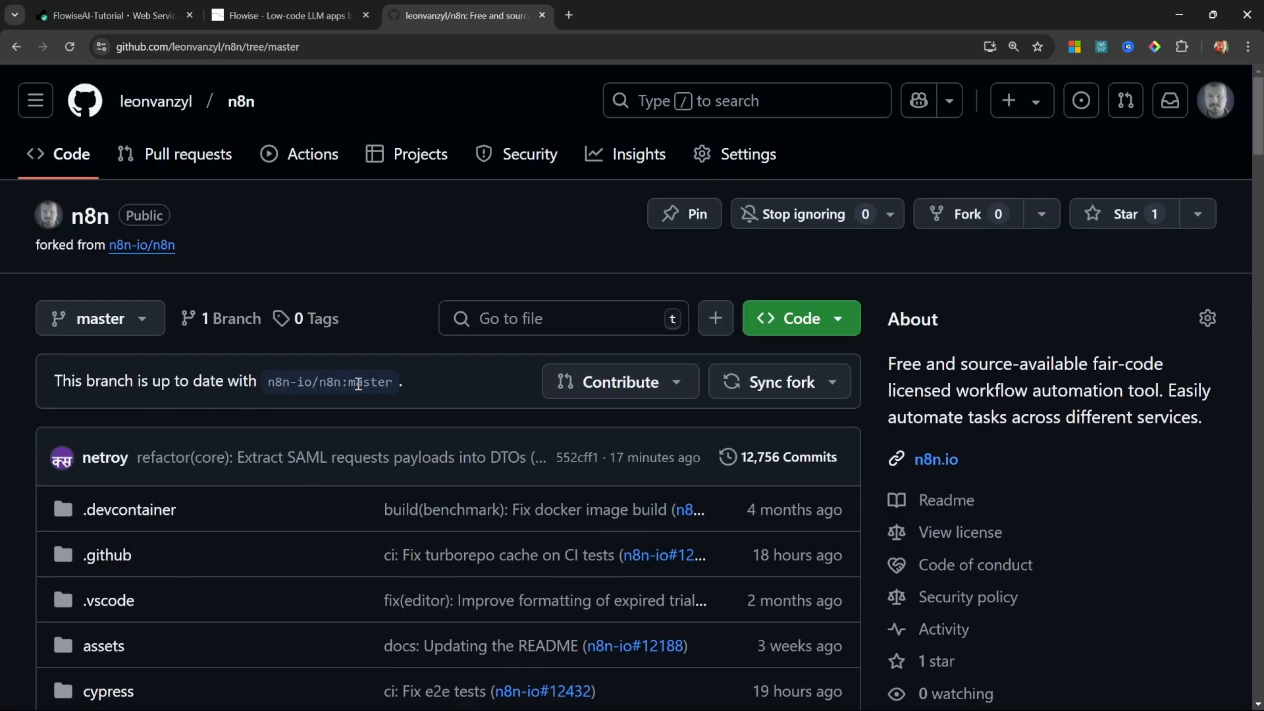
pyautogui.click(114, 16)
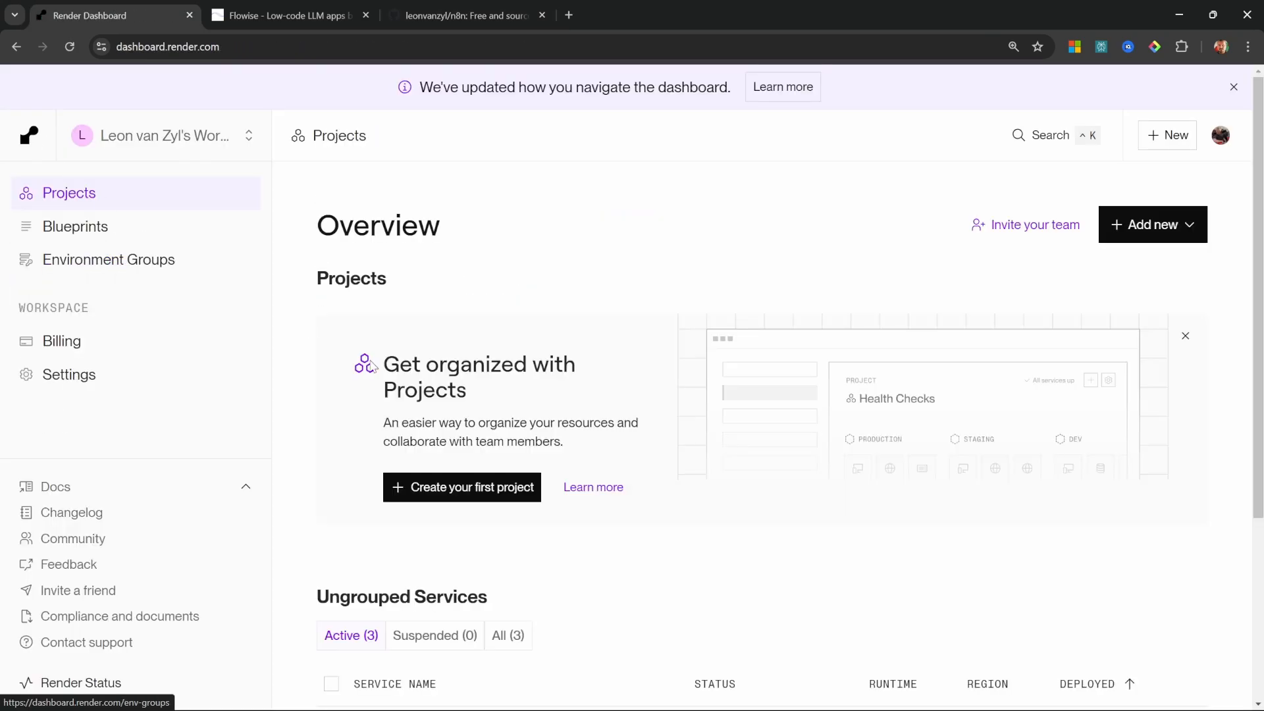
pyautogui.scroll(-3)
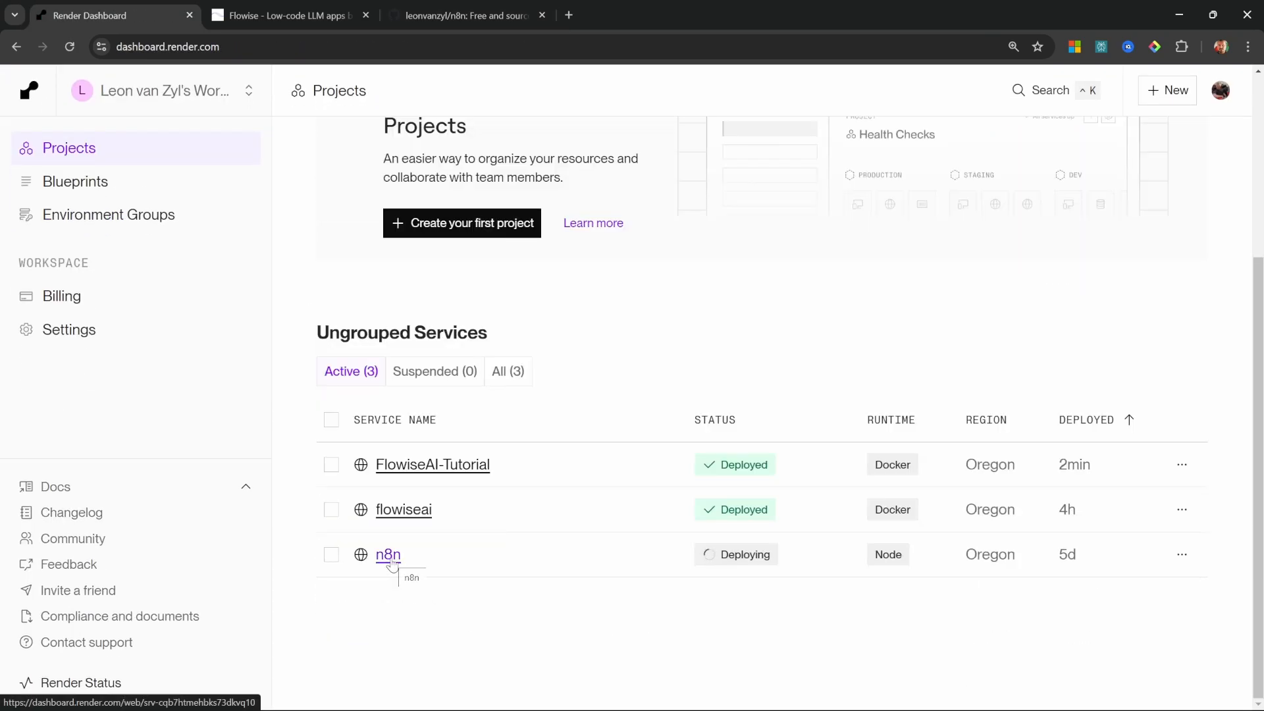
pyautogui.moveTo(785, 566)
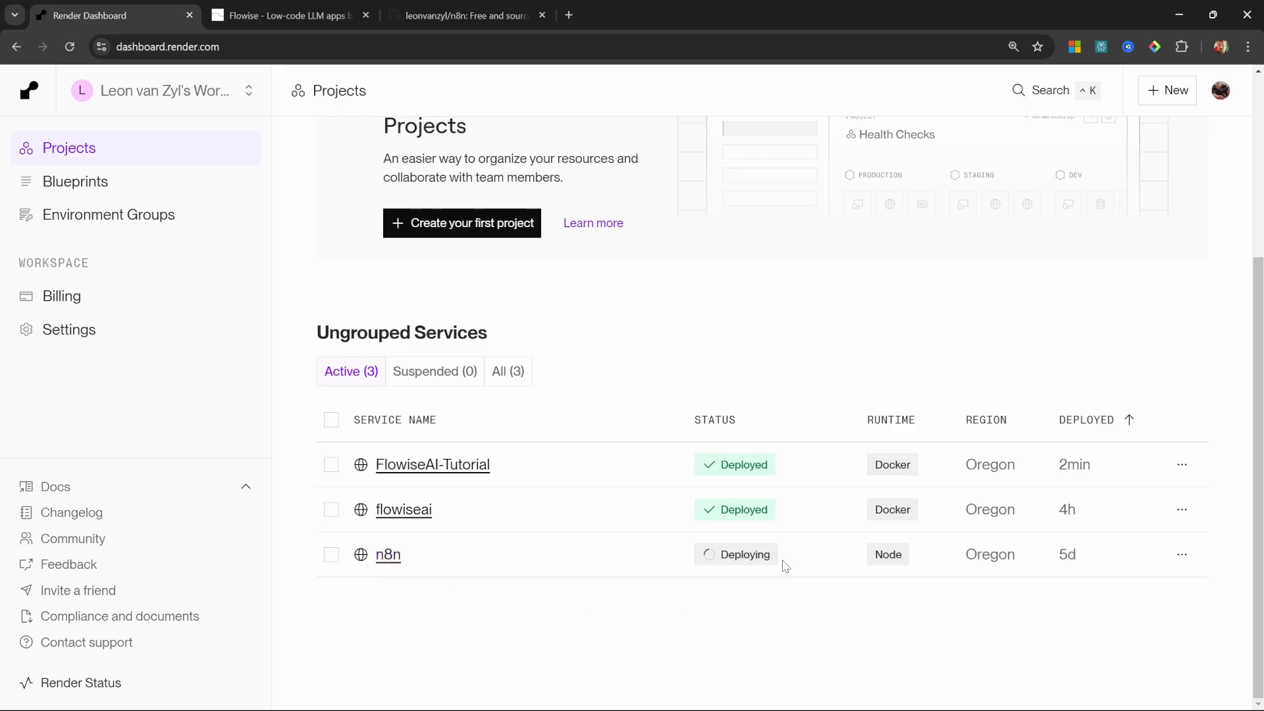
pyautogui.click(282, 14)
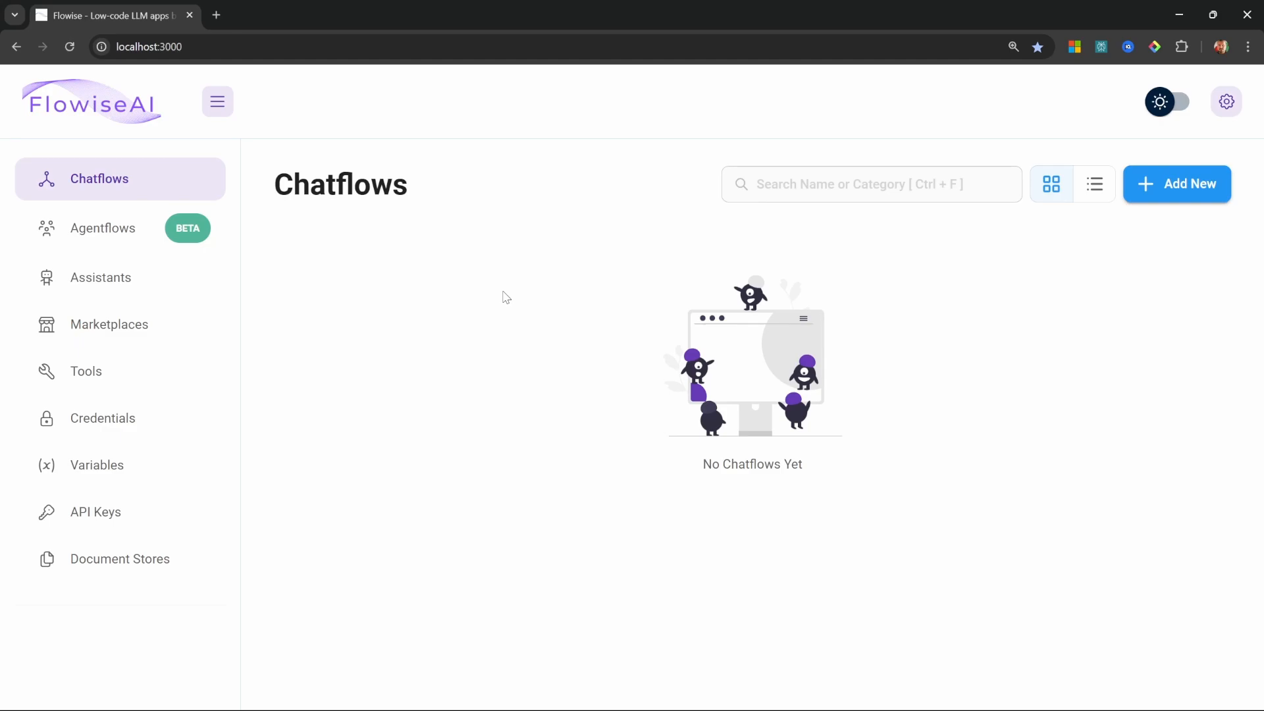
pyautogui.moveTo(456, 268)
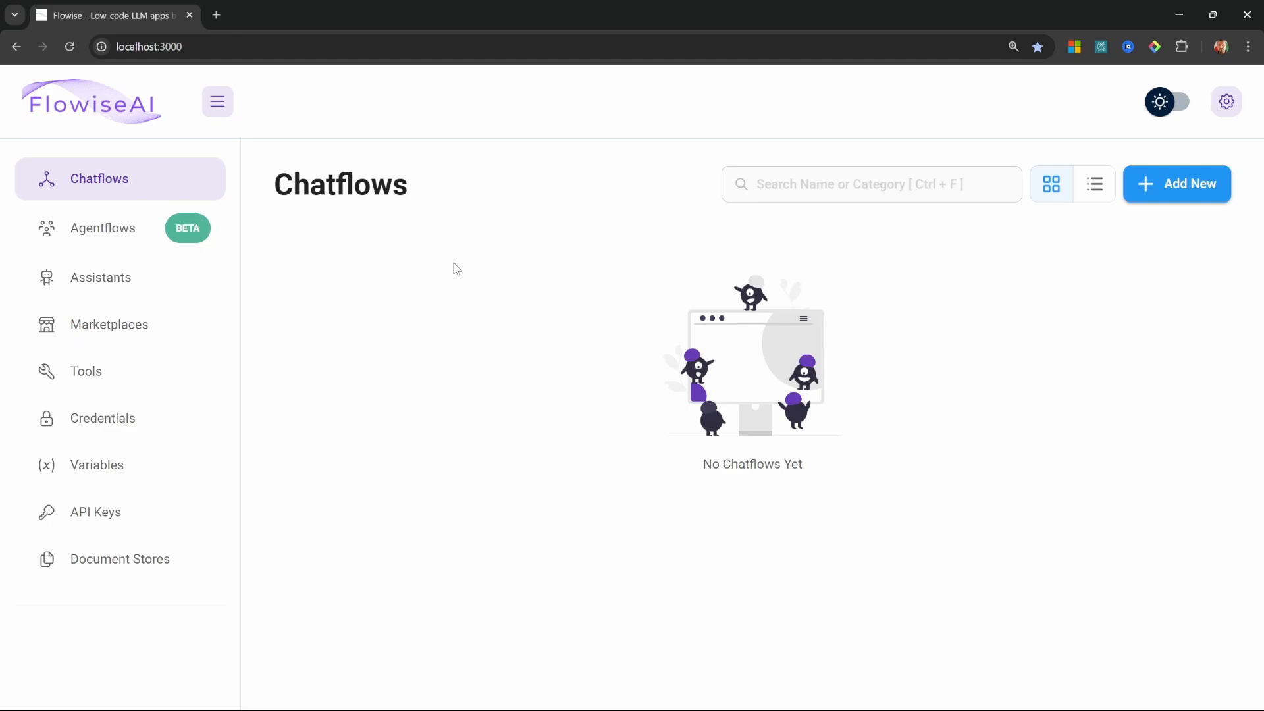